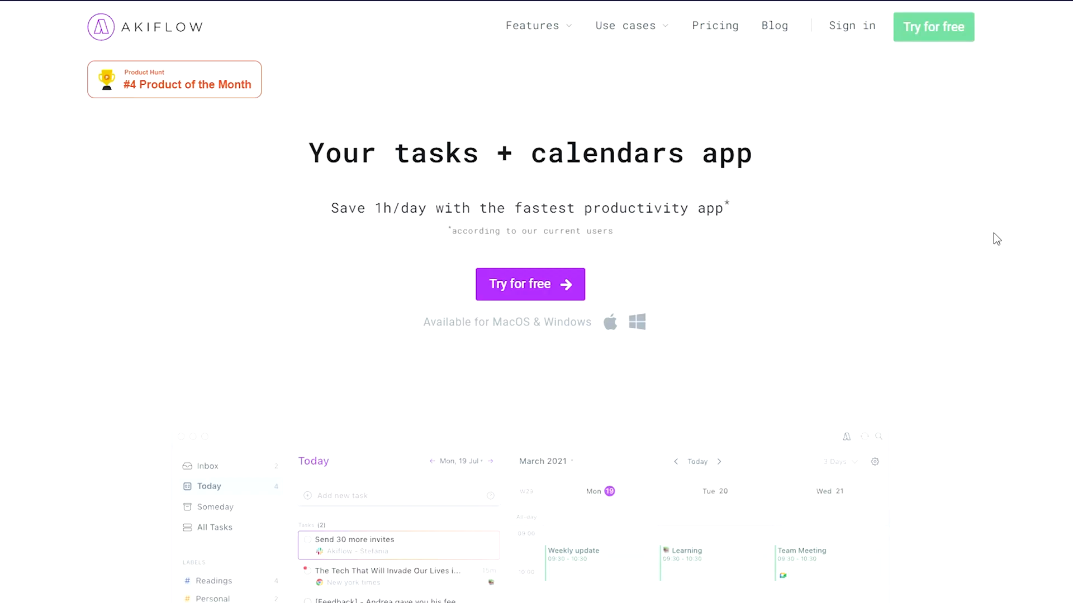
# Step: Scroll the sidebar and open the Side Hustle label to view its two planned tasks
pyautogui.scroll(-3)
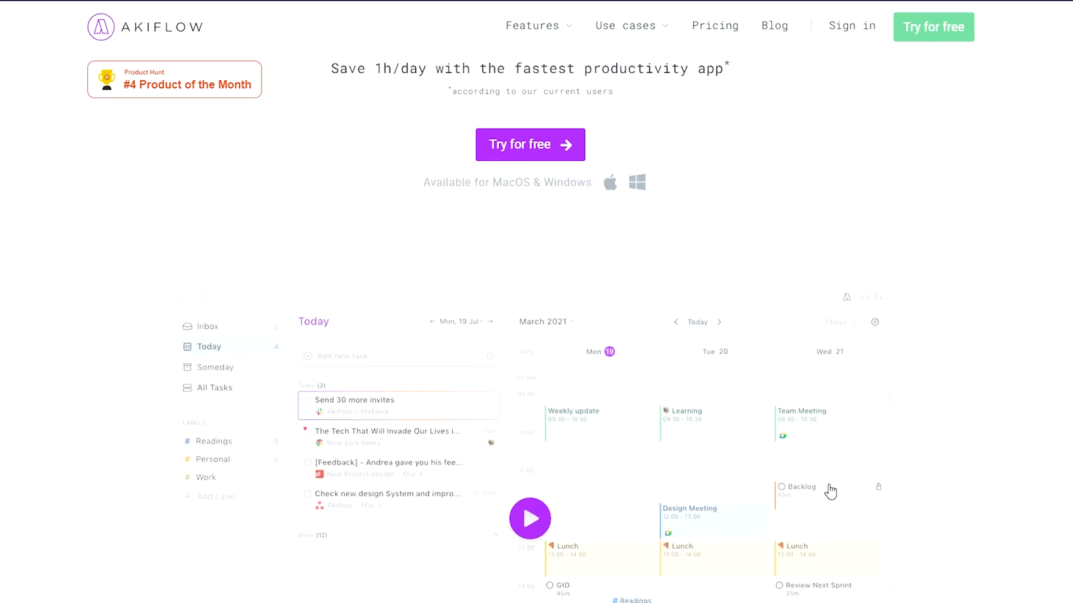
pyautogui.scroll(-3)
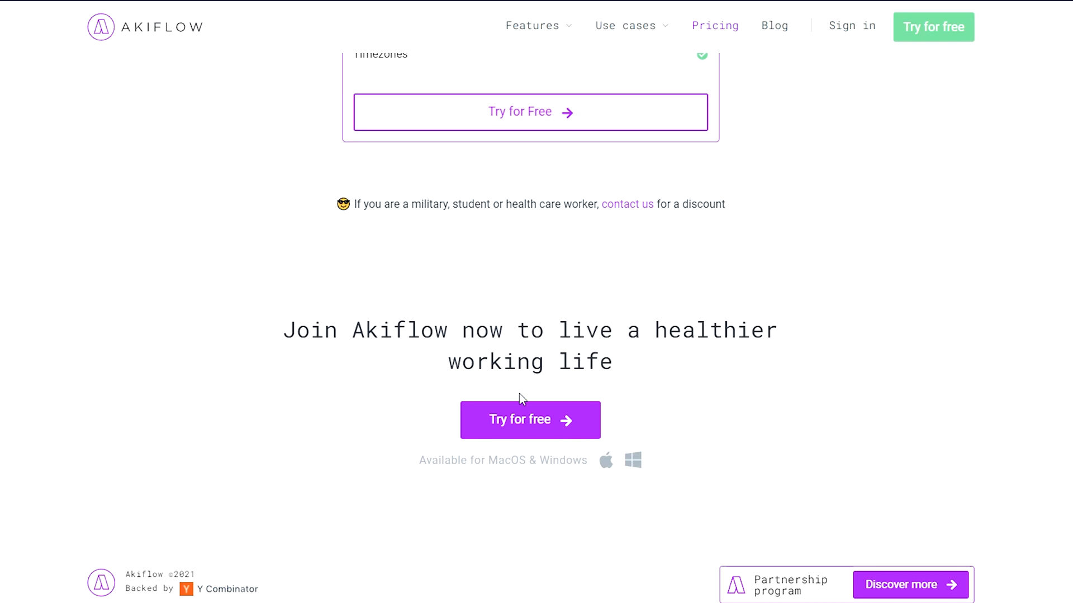
pyautogui.moveTo(534, 435)
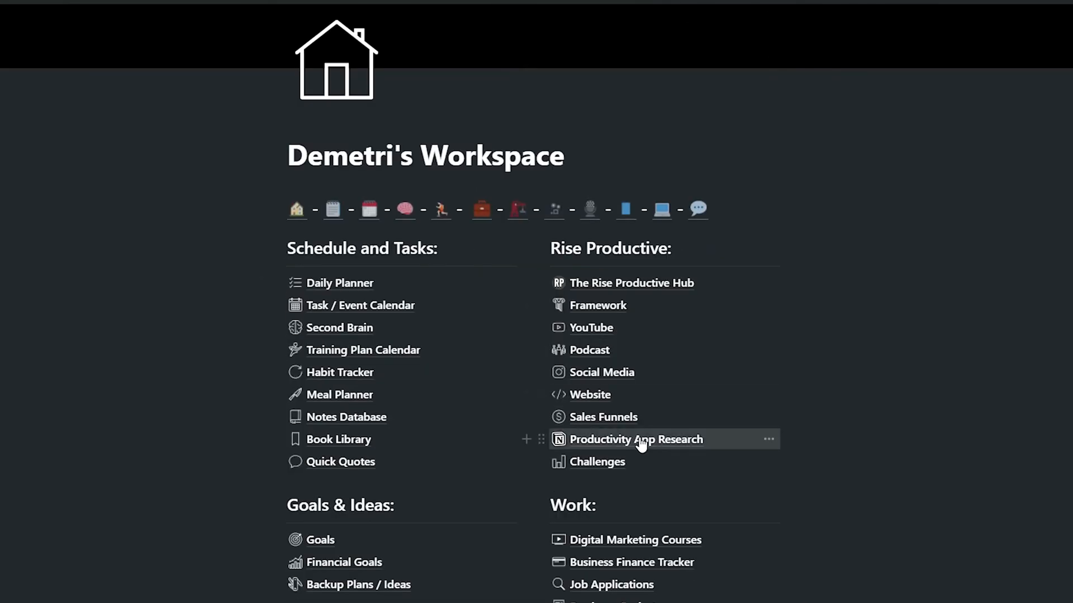
pyautogui.scroll(-3)
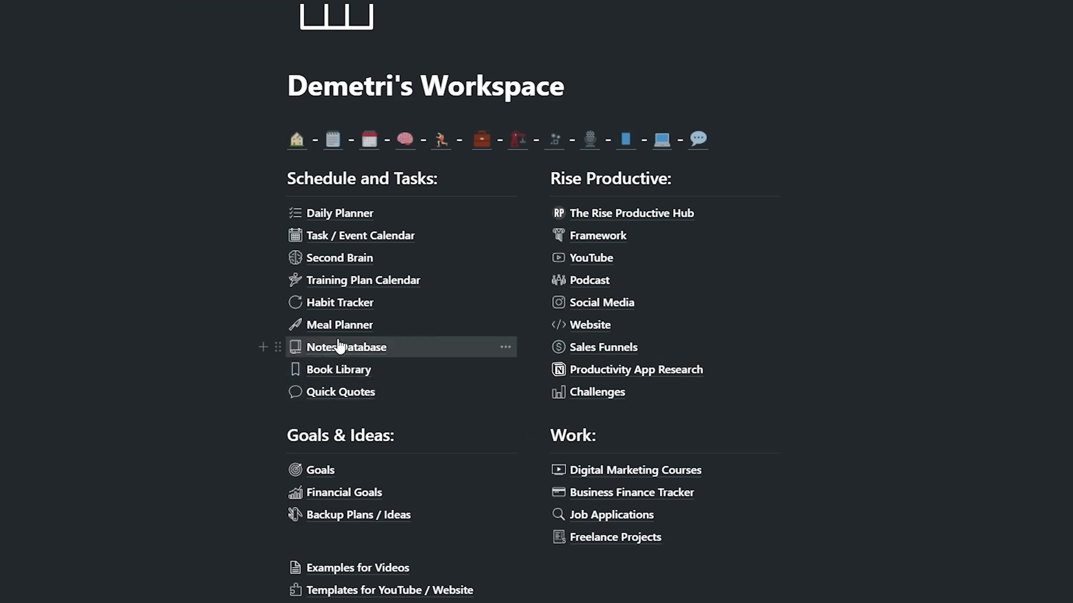
pyautogui.moveTo(414, 152)
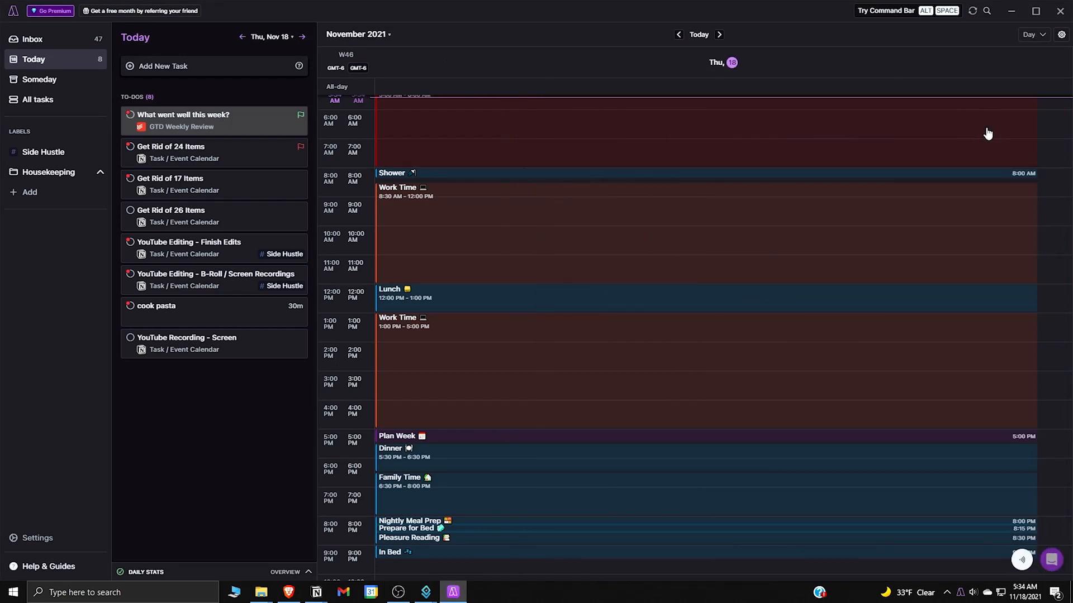
pyautogui.click(43, 152)
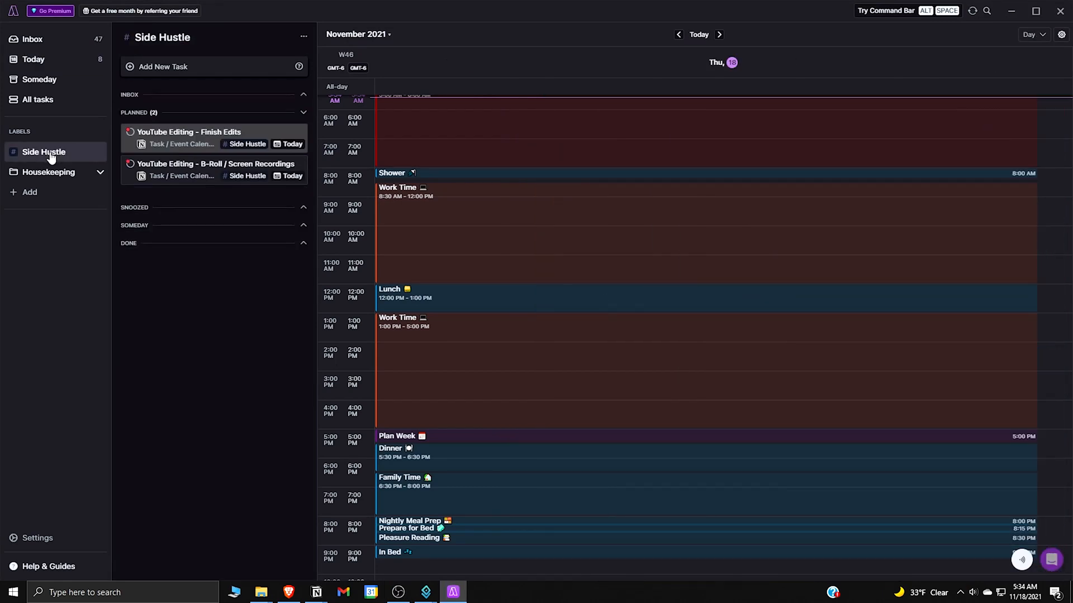
pyautogui.moveTo(185, 181)
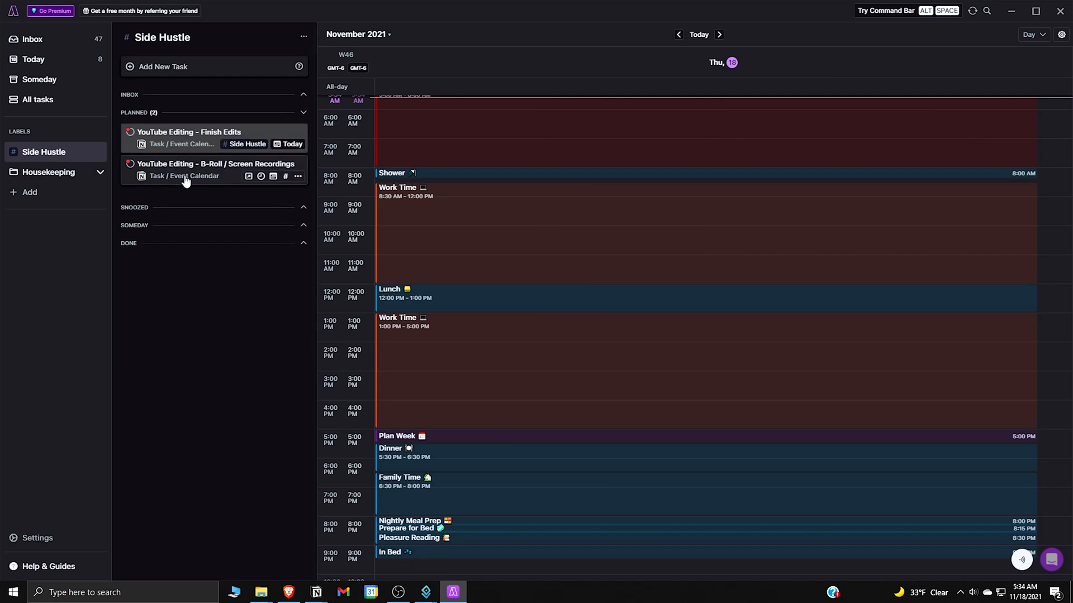
pyautogui.click(1022, 558)
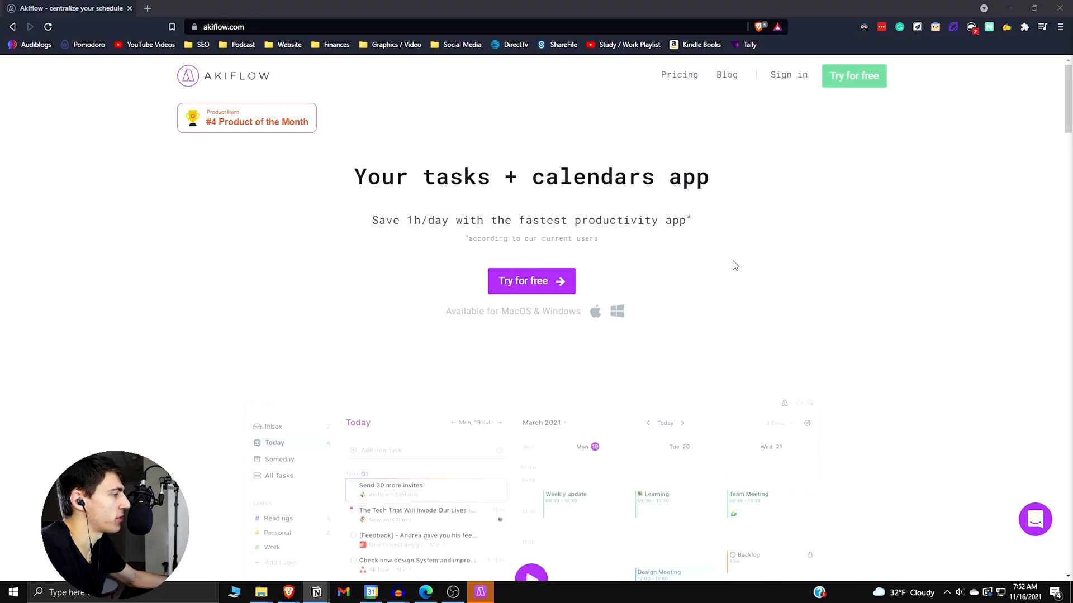
pyautogui.scroll(-3)
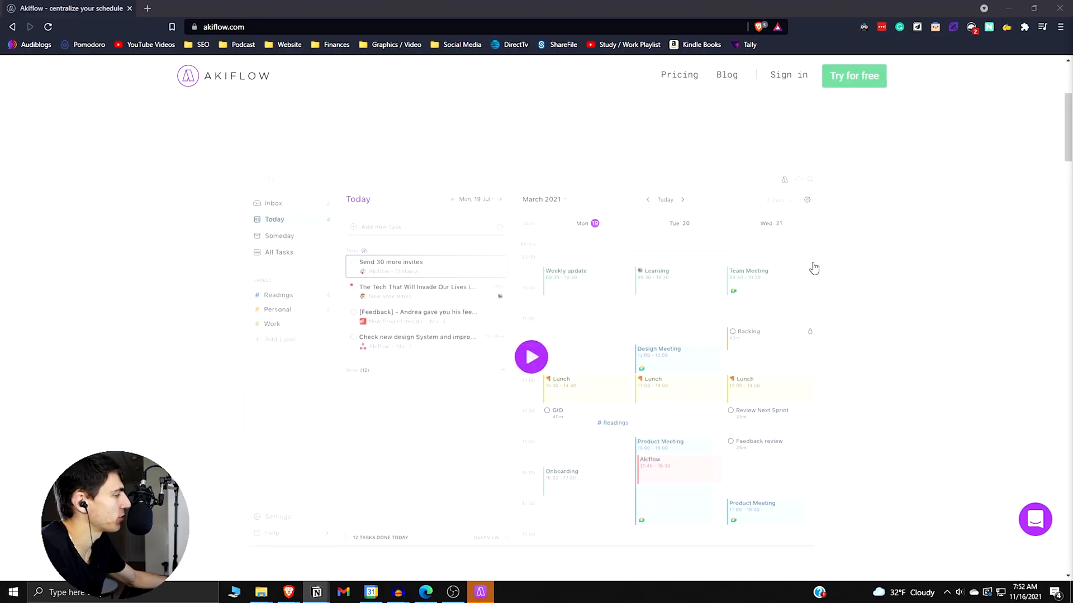
pyautogui.scroll(-3)
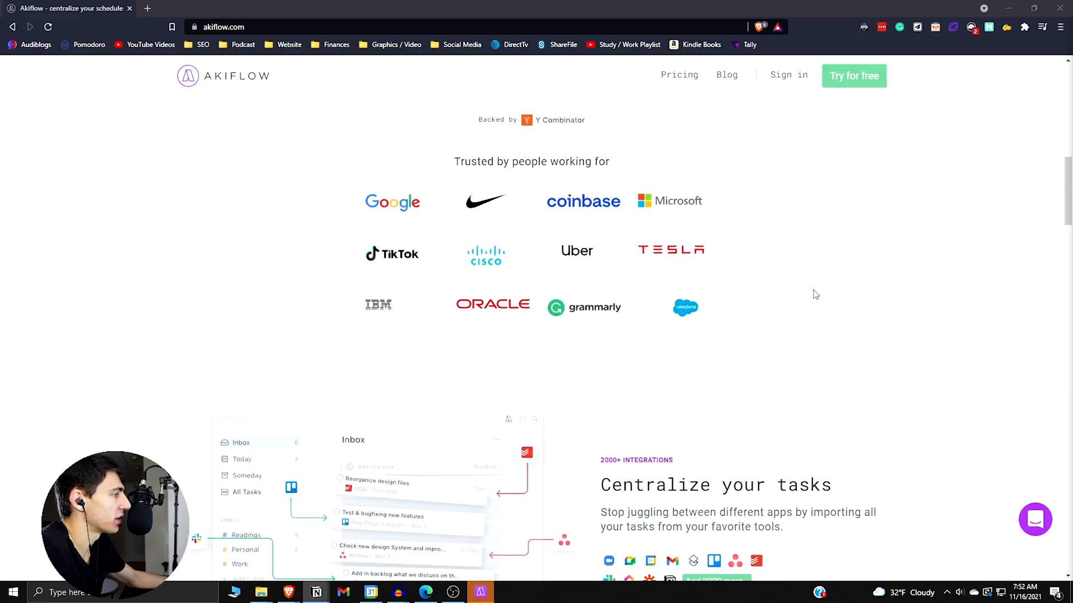
pyautogui.scroll(-3)
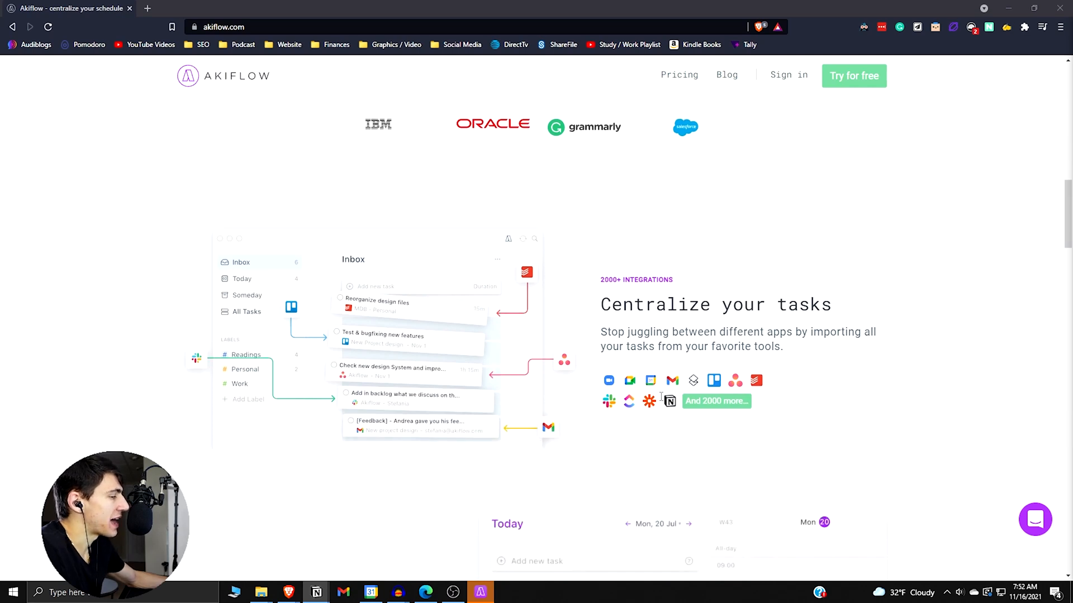
pyautogui.moveTo(640, 280)
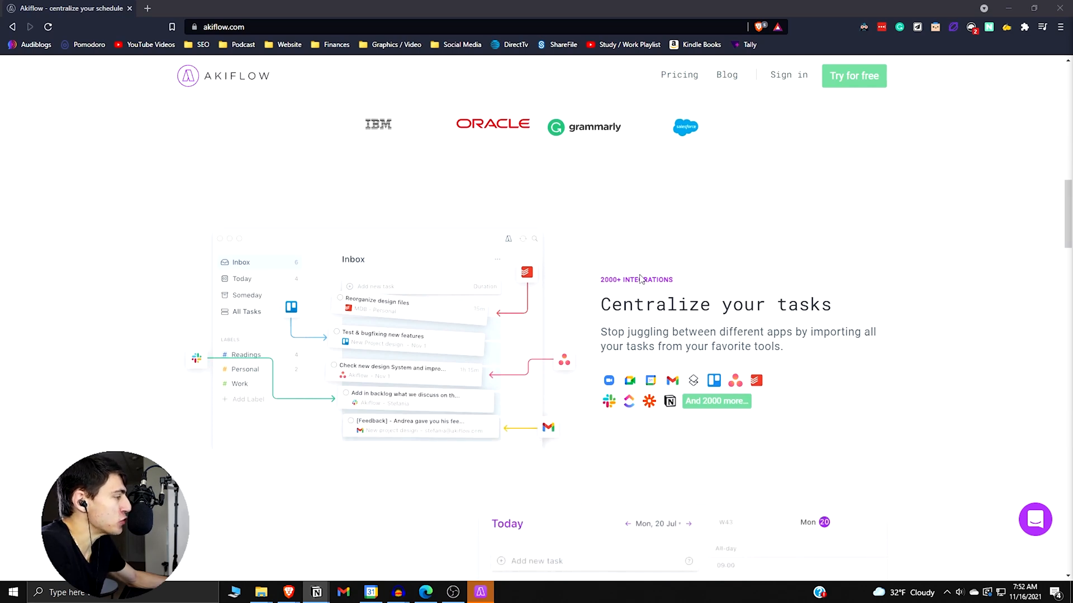
pyautogui.scroll(-3)
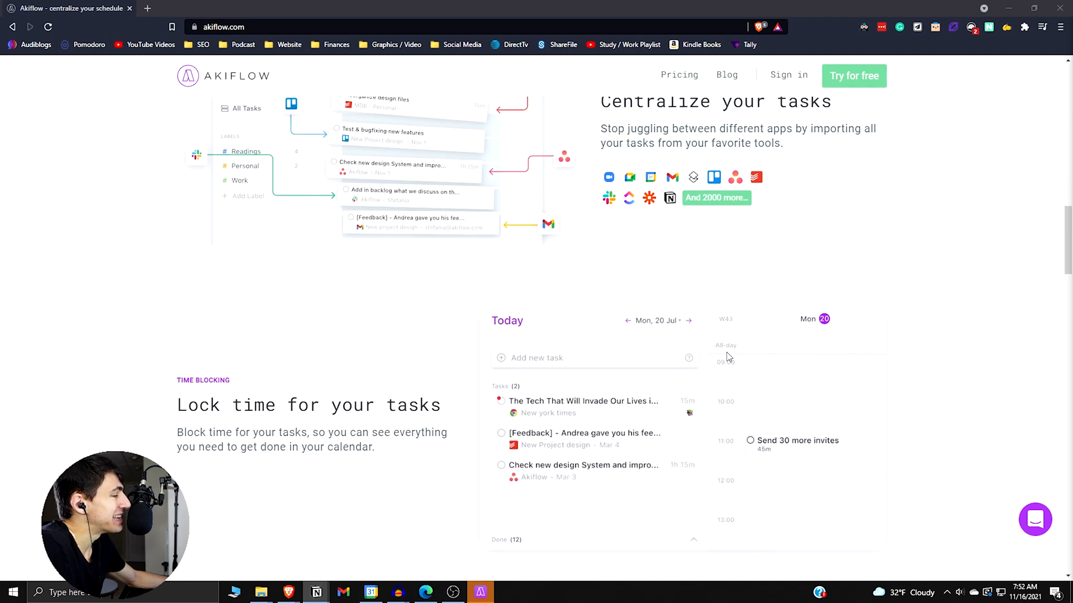
pyautogui.scroll(3)
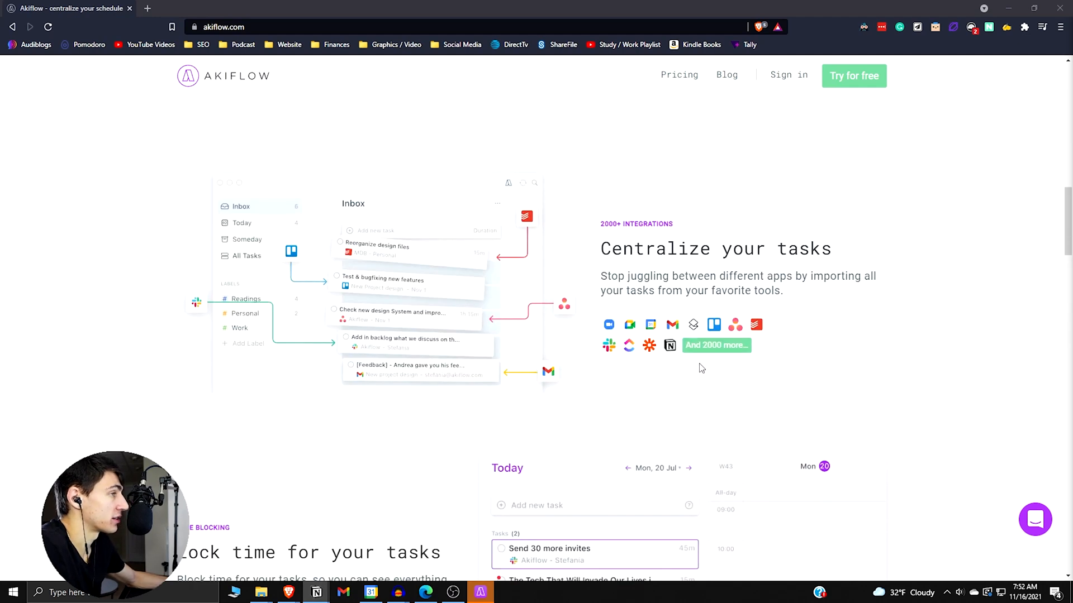
pyautogui.scroll(3)
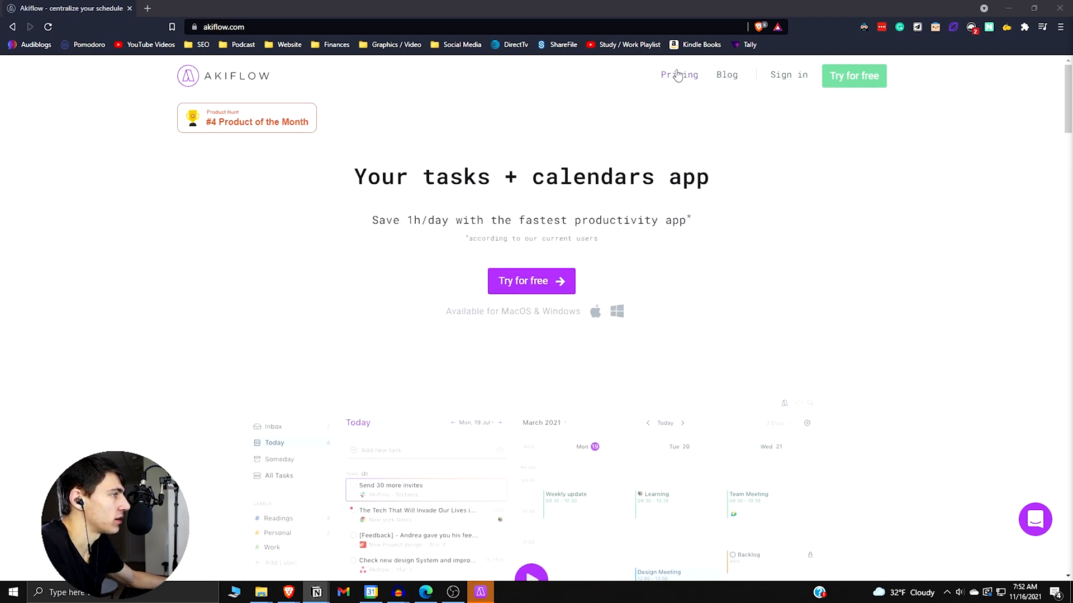
pyautogui.moveTo(679, 74)
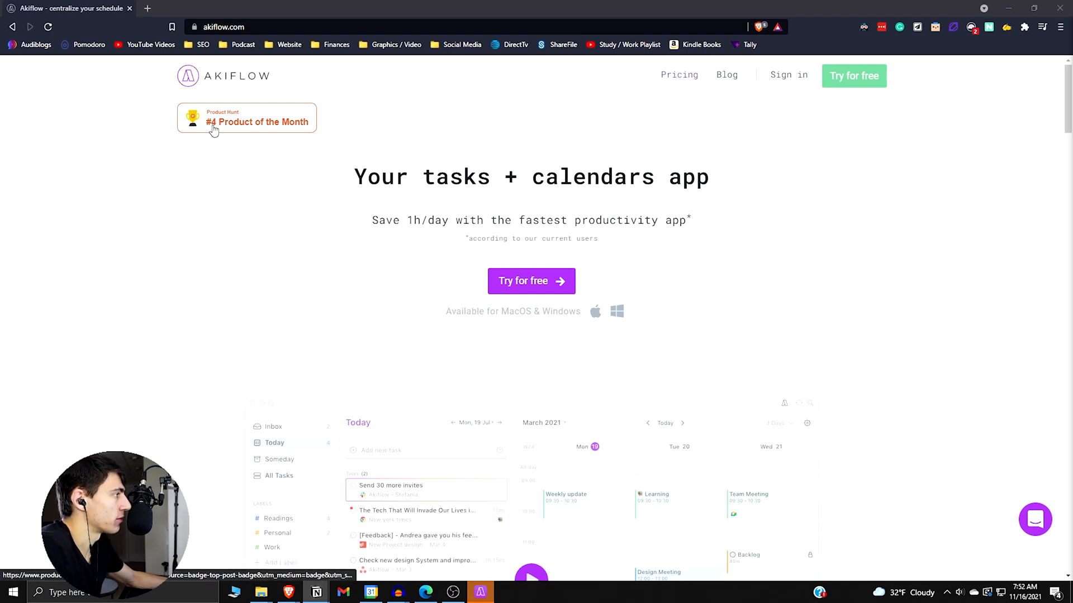
pyautogui.moveTo(214, 129)
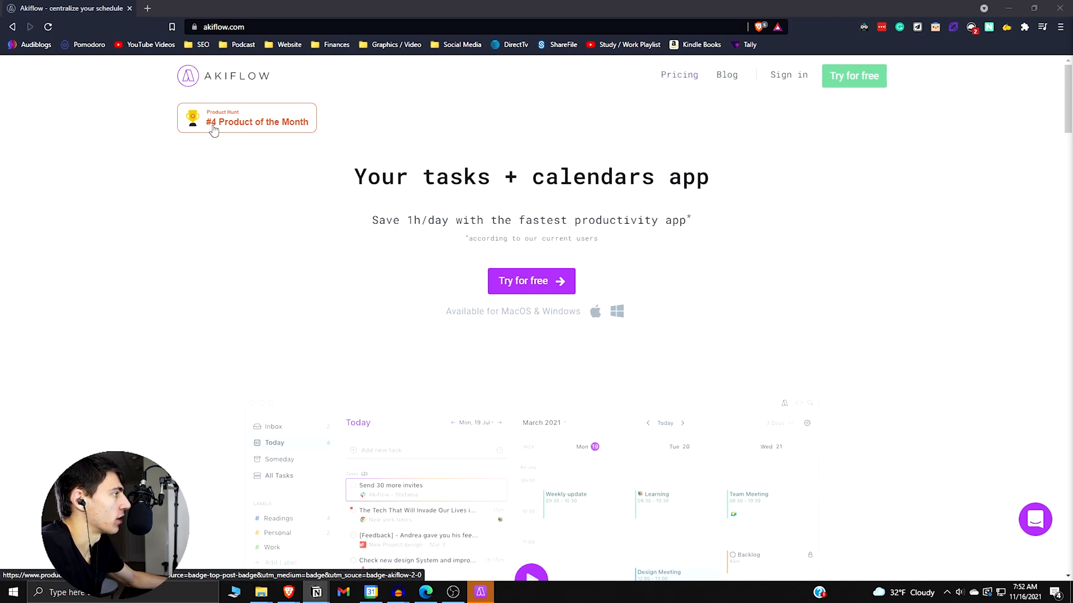
pyautogui.click(679, 74)
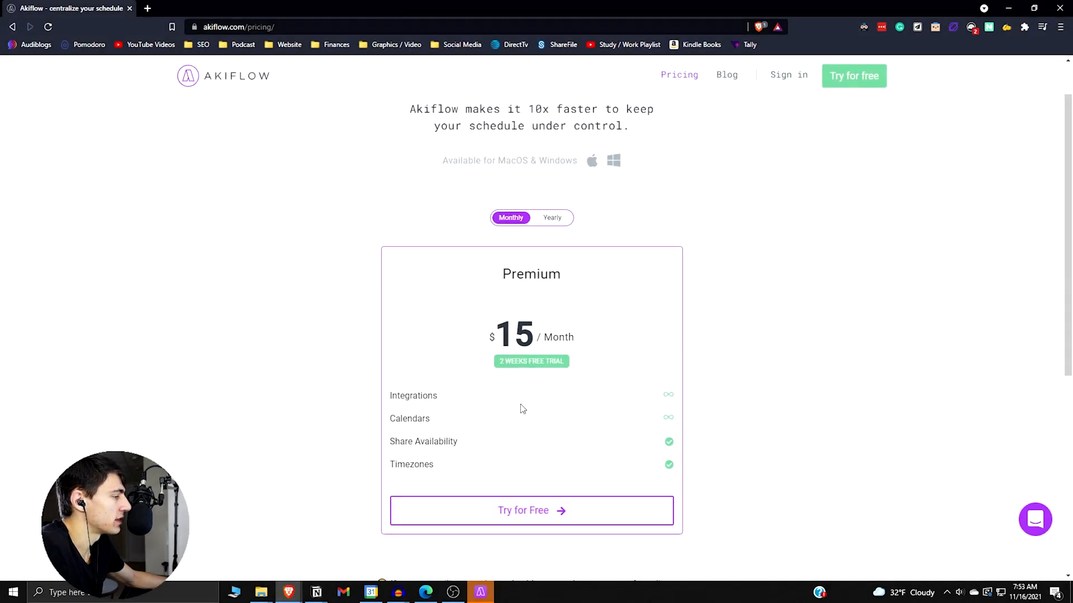
# Step: Switch the pricing page to yearly billing, showing Premium at $12.50 per month
pyautogui.scroll(3)
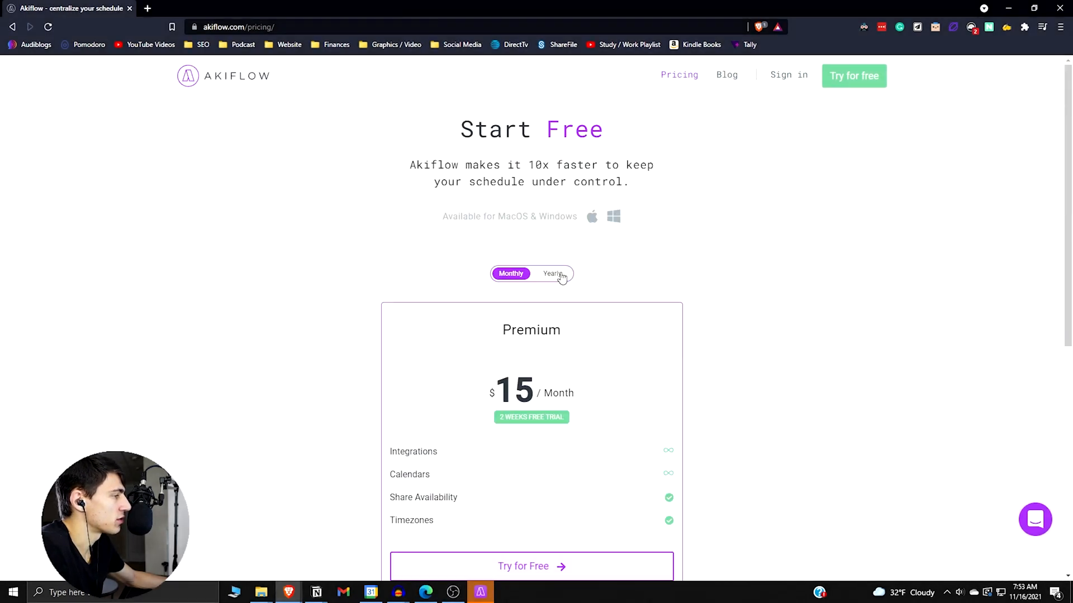
pyautogui.click(552, 273)
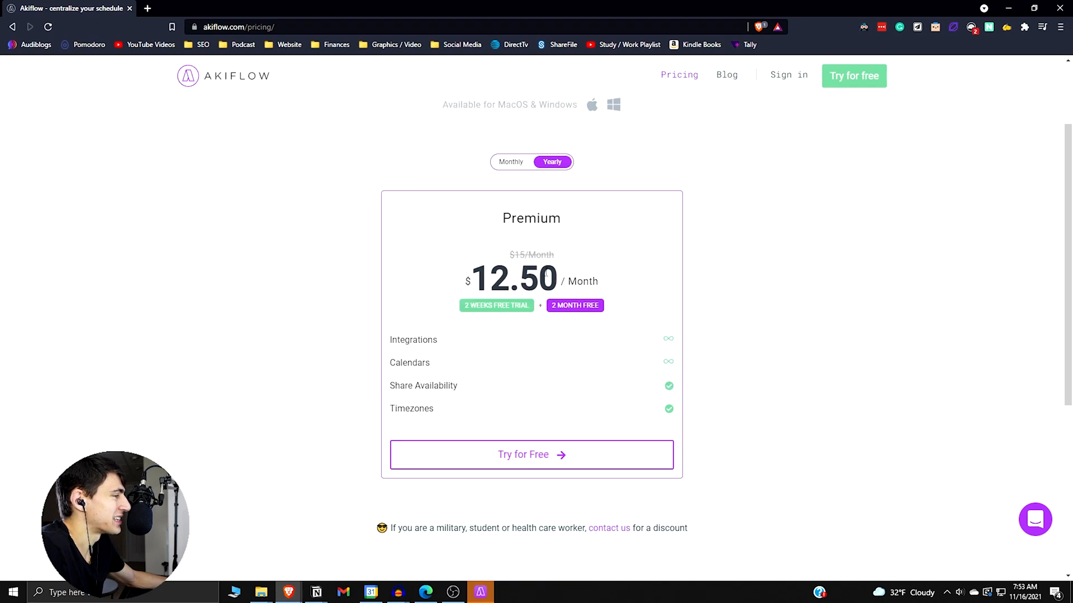
pyautogui.moveTo(579, 234)
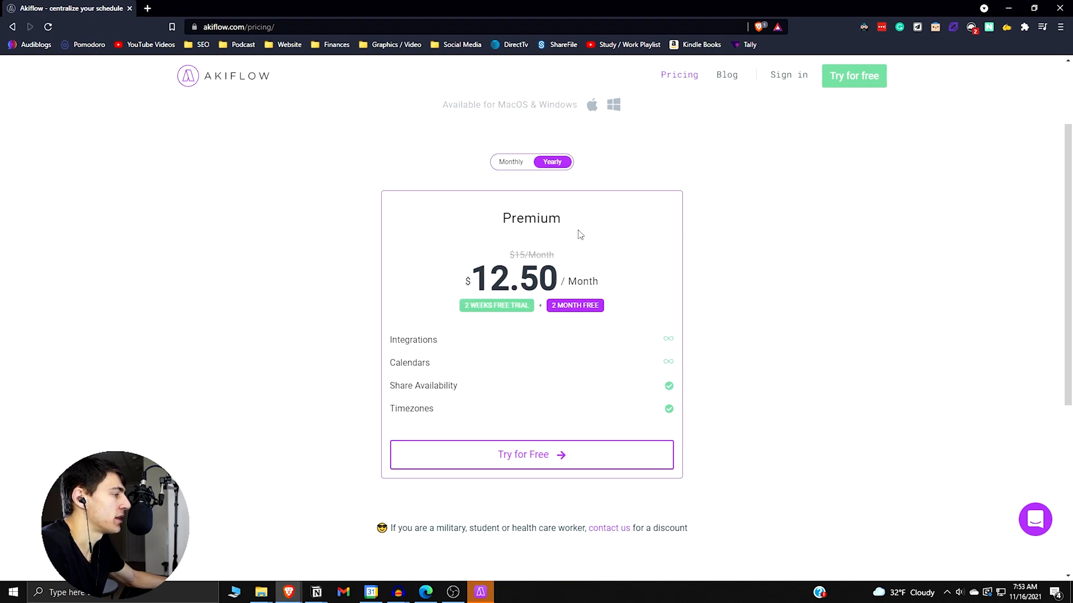
pyautogui.moveTo(580, 240)
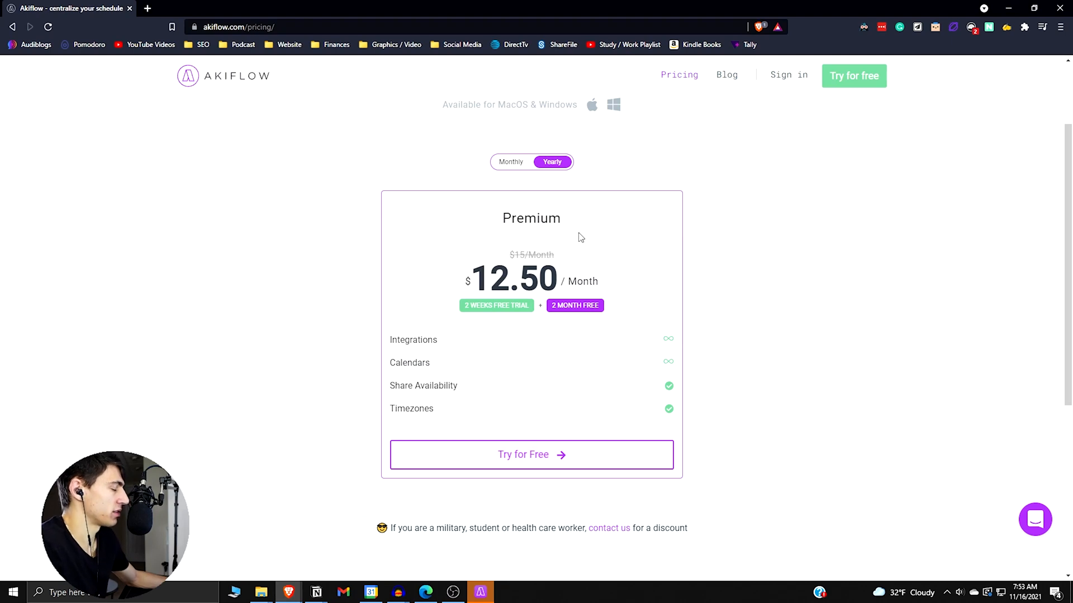
pyautogui.moveTo(552, 359)
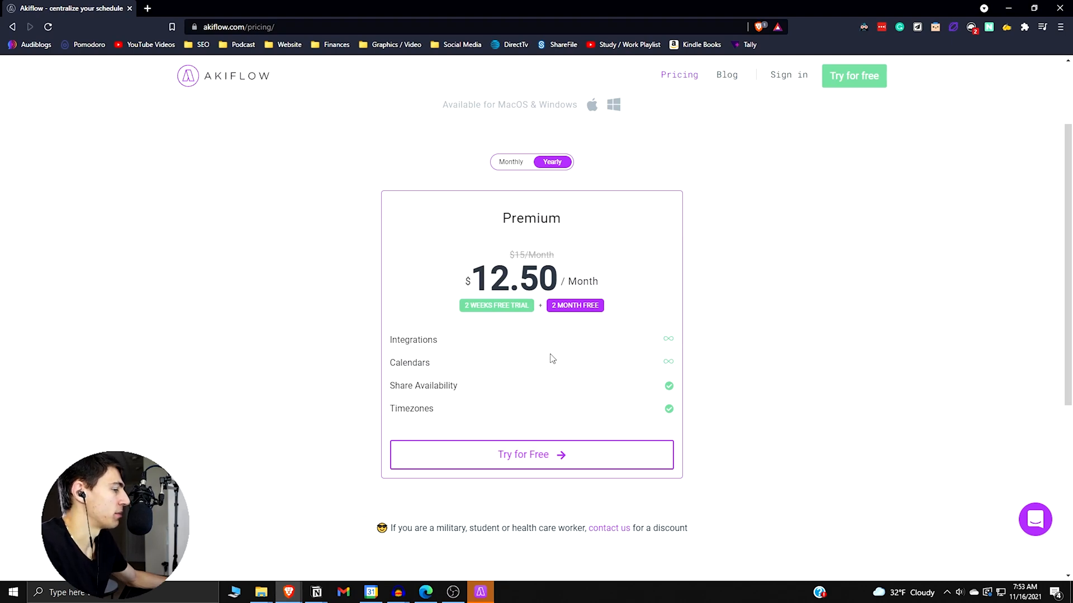
pyautogui.moveTo(548, 381)
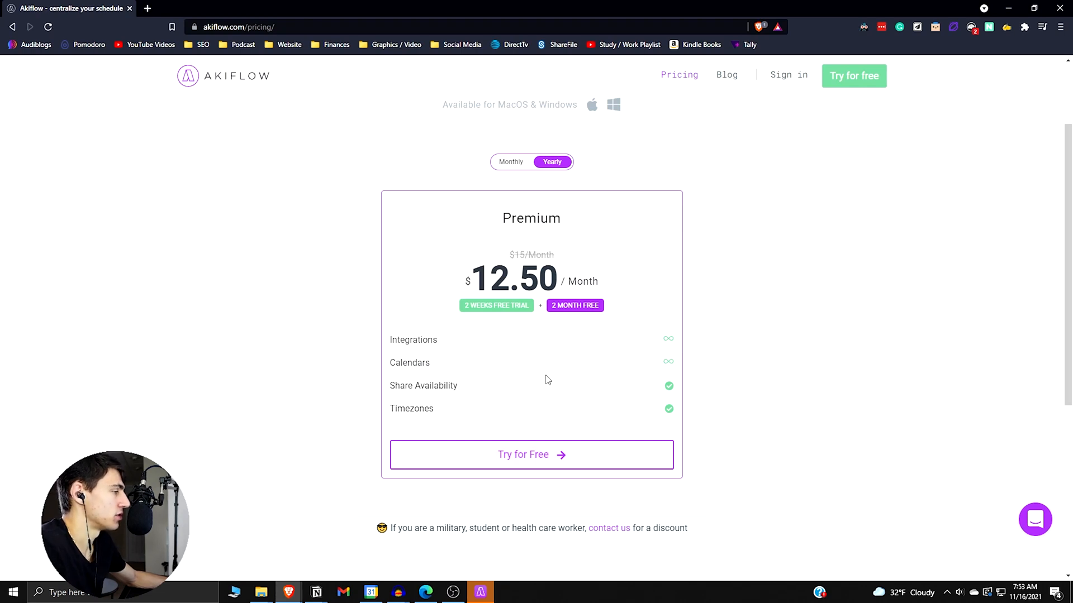
pyautogui.moveTo(540, 382)
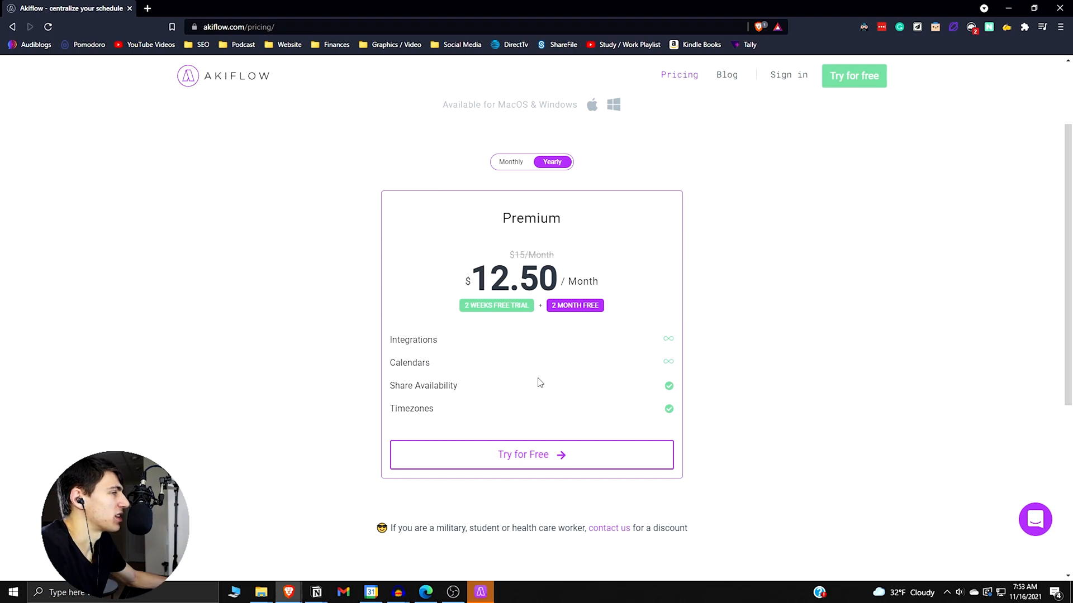
pyautogui.moveTo(561, 353)
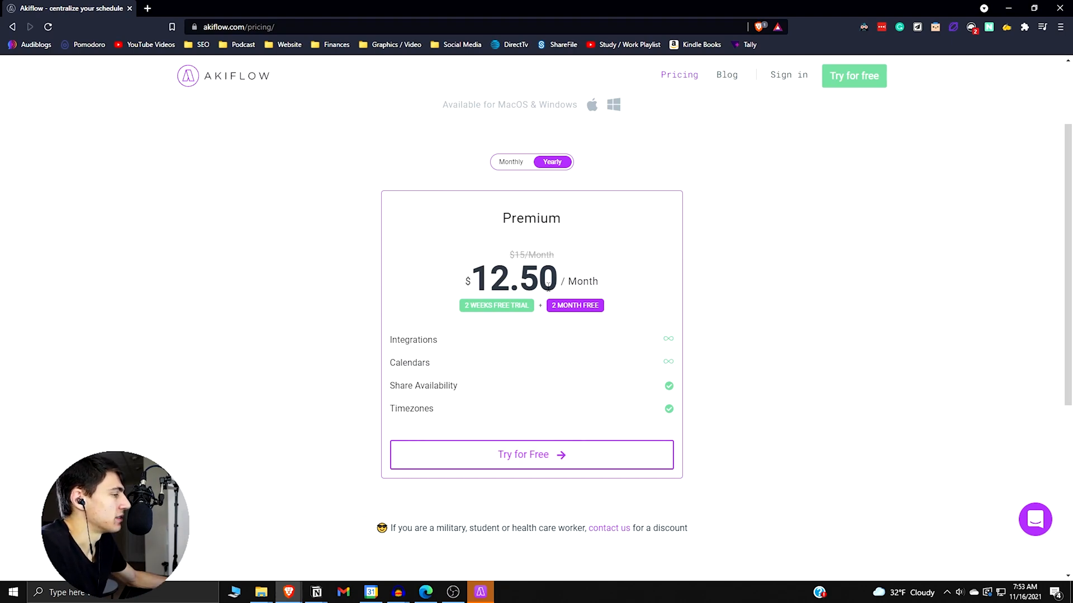
pyautogui.scroll(-3)
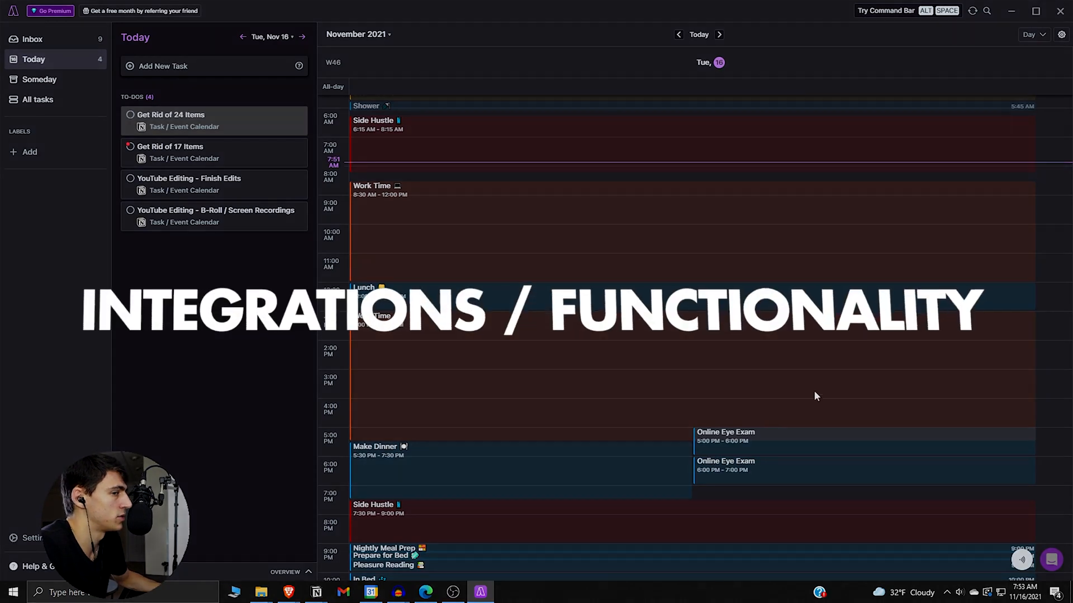
pyautogui.moveTo(684, 229)
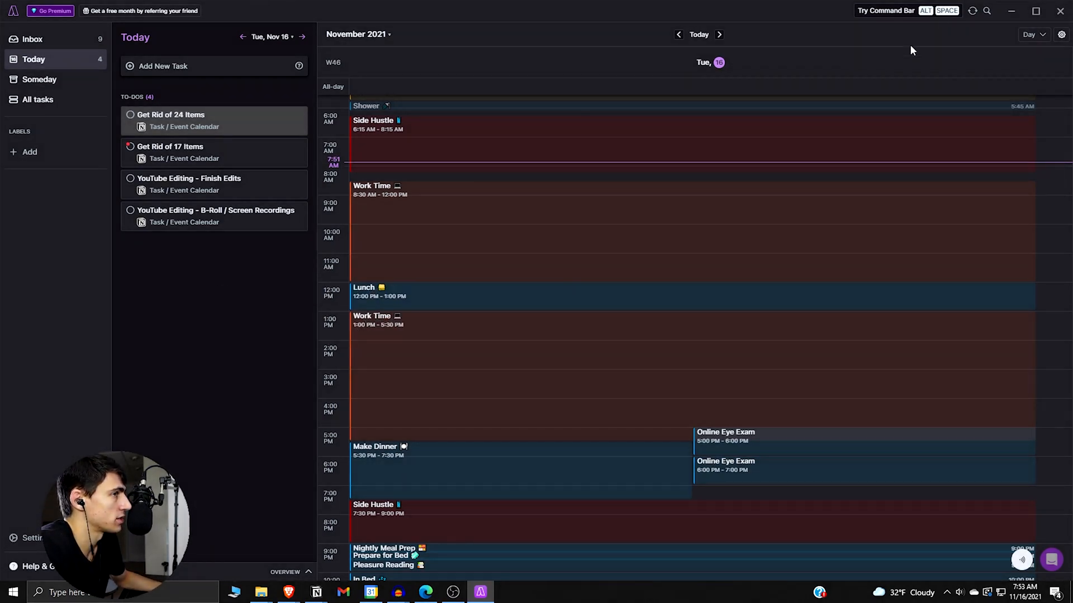
pyautogui.moveTo(1006, 52)
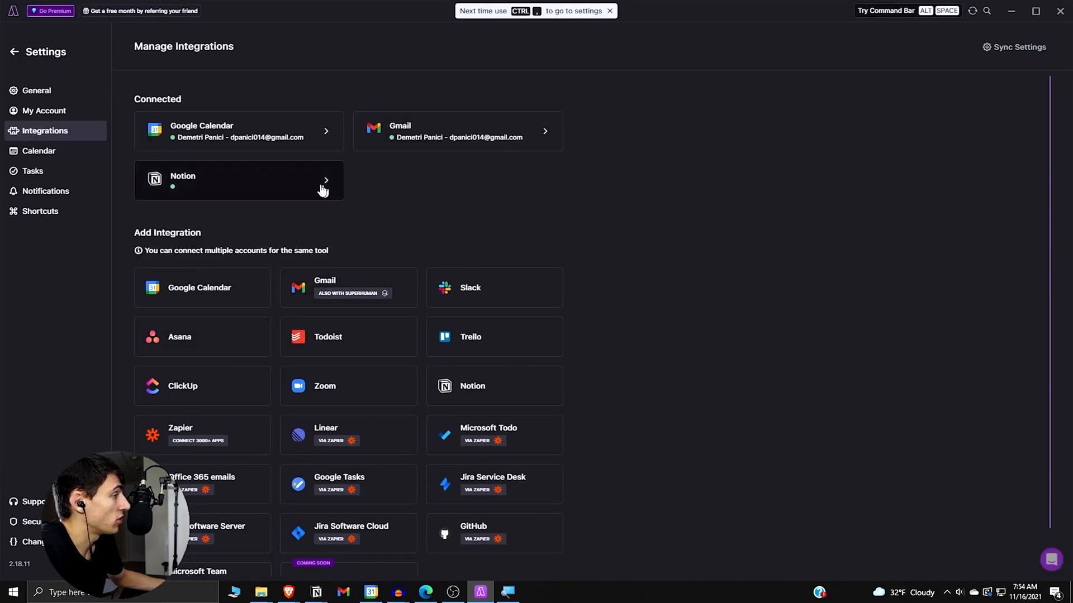
pyautogui.moveTo(457, 131)
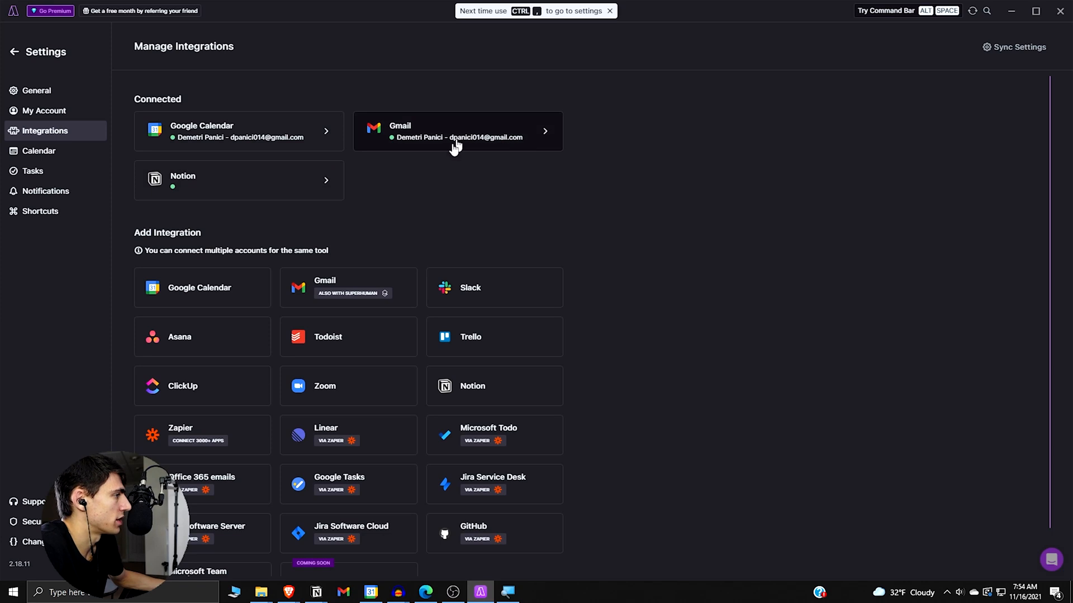
# Step: Disconnect the existing Google Calendar account and bring up the add-Google-Calendar page
pyautogui.click(238, 131)
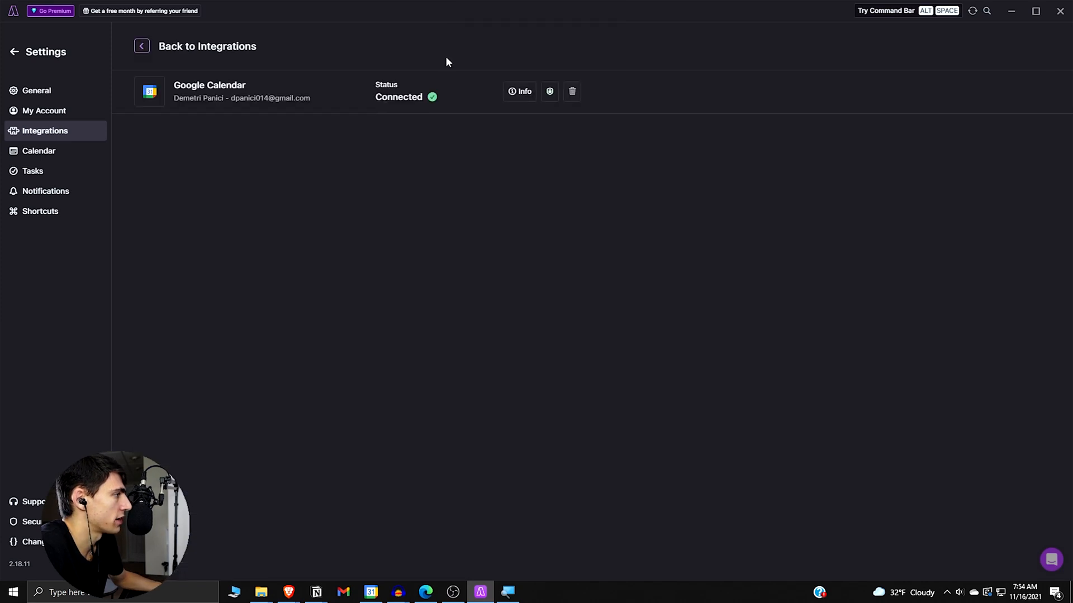
pyautogui.click(141, 46)
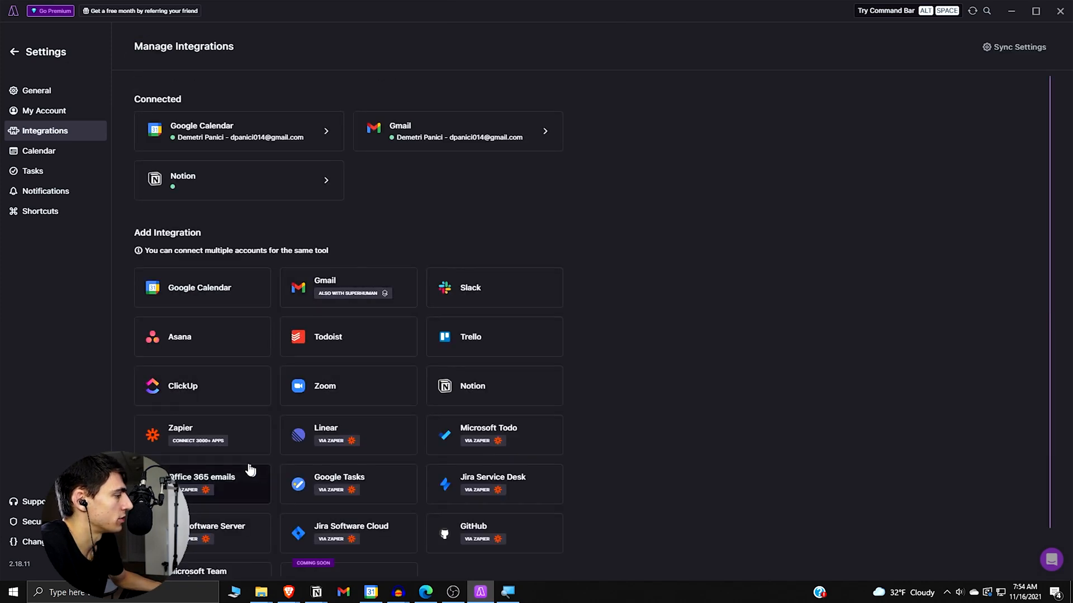
pyautogui.click(199, 287)
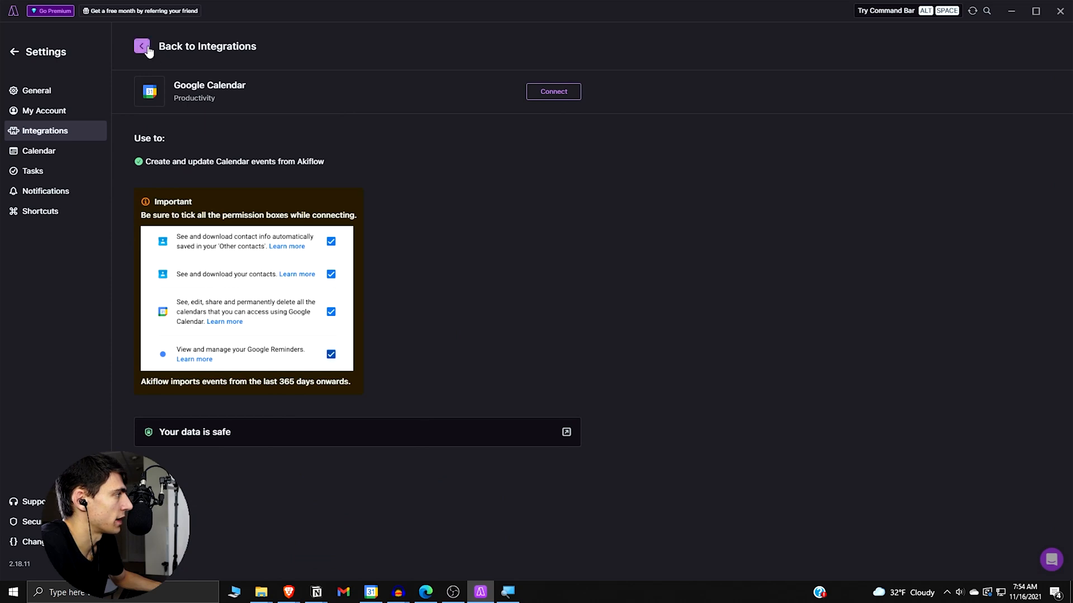
pyautogui.click(571, 92)
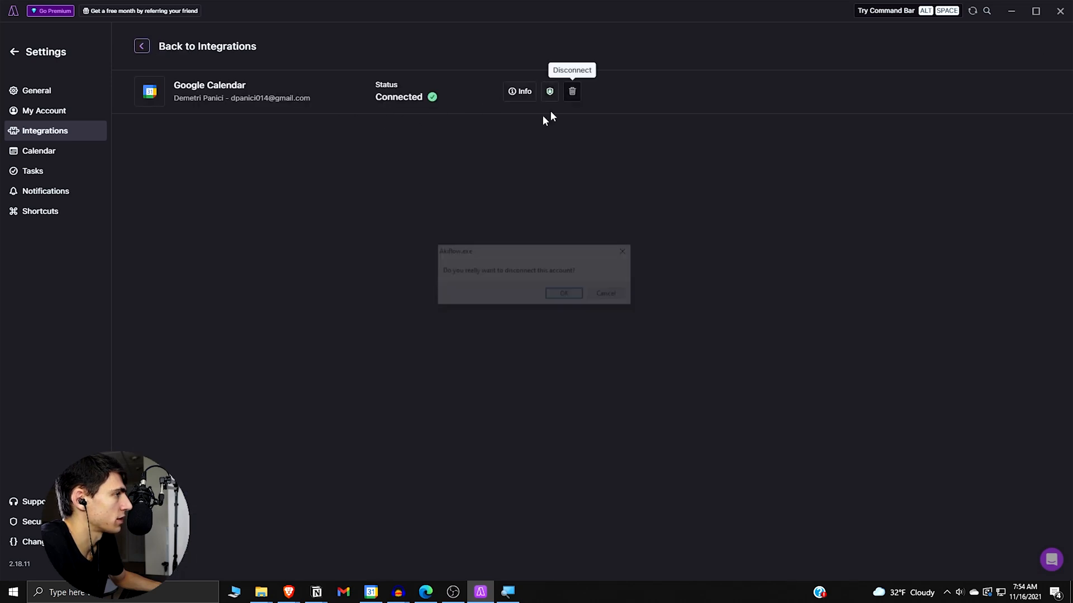
pyautogui.click(563, 293)
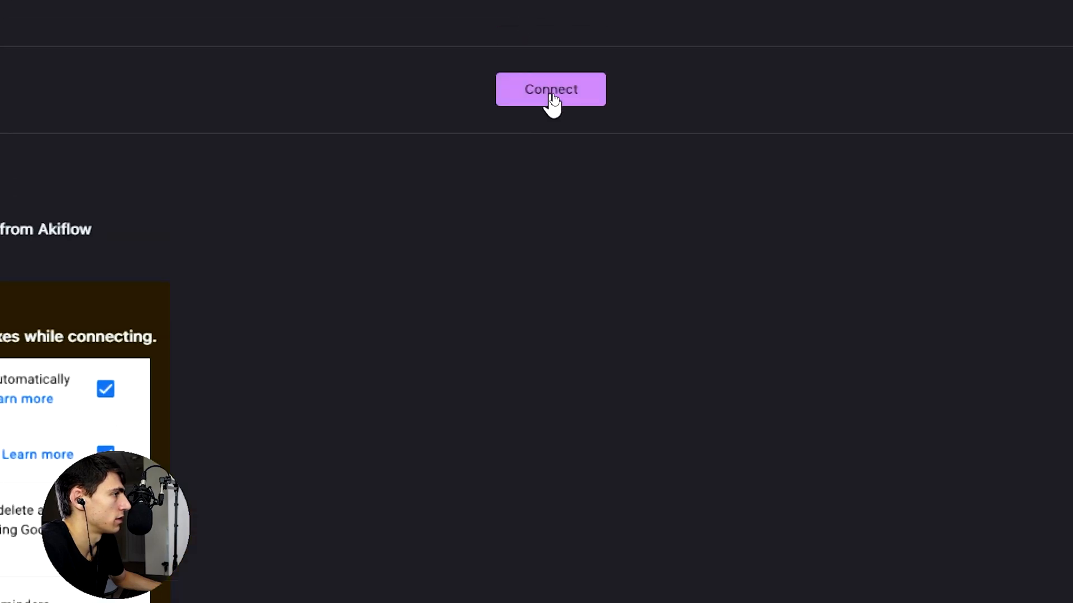
# Step: Grant Akiflow the requested Google permissions and dismiss the Google Calendar connected notice
pyautogui.click(550, 89)
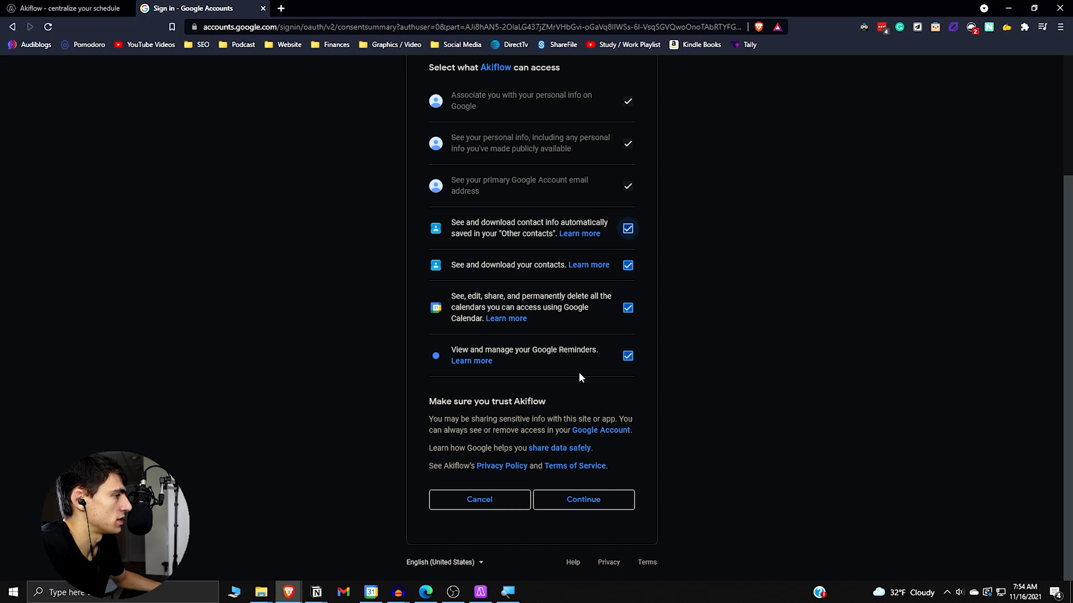
pyautogui.moveTo(583, 500)
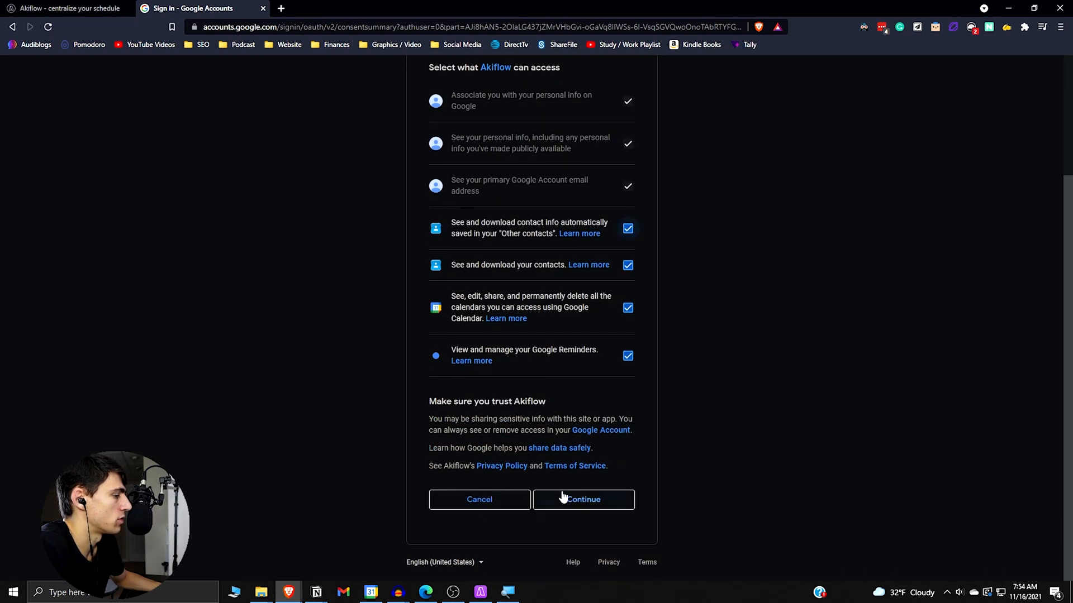
pyautogui.click(583, 499)
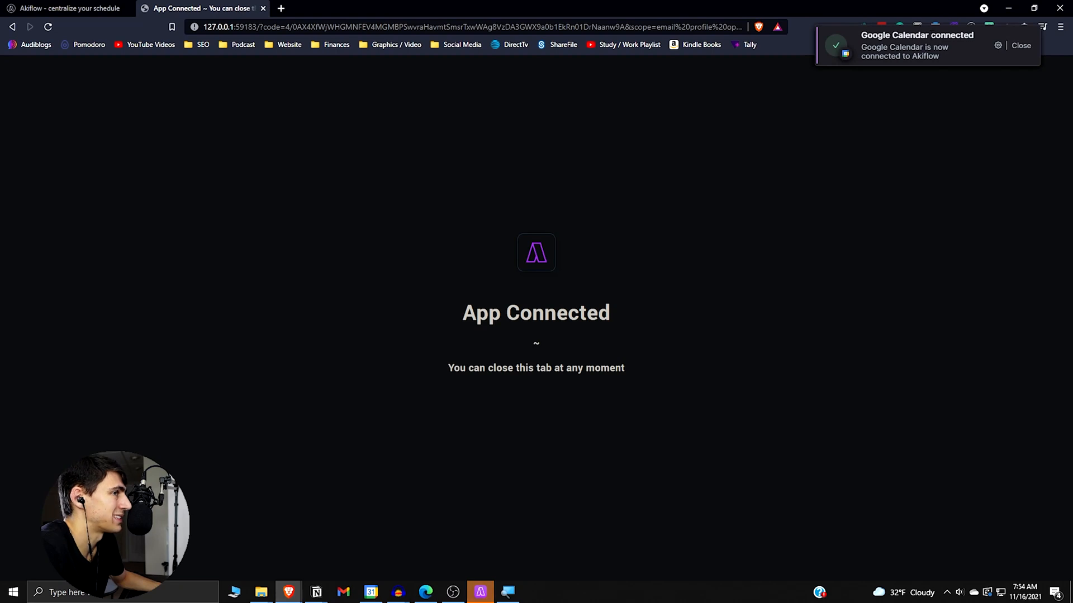
pyautogui.click(1020, 45)
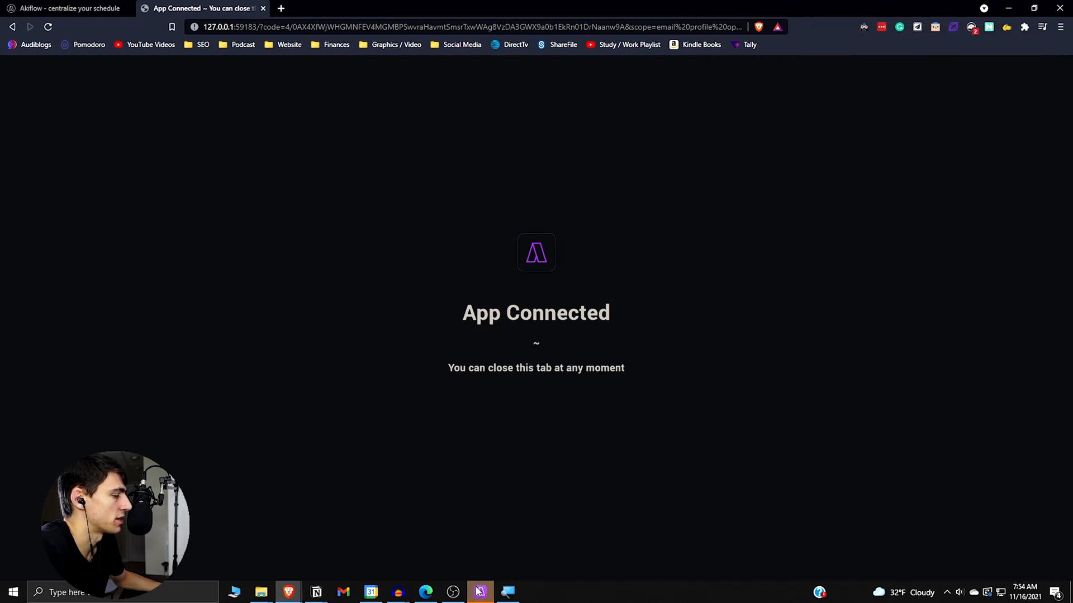
# Step: Return to Akiflow and browse Manage Integrations, with Google Calendar, Gmail and Notion connected
pyautogui.click(479, 591)
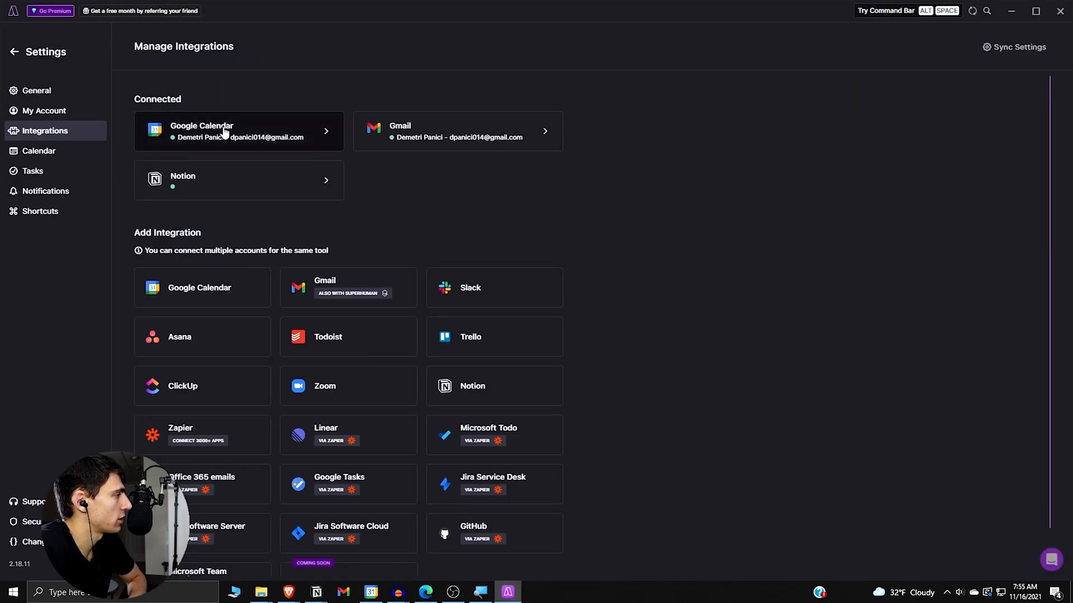
pyautogui.moveTo(60, 65)
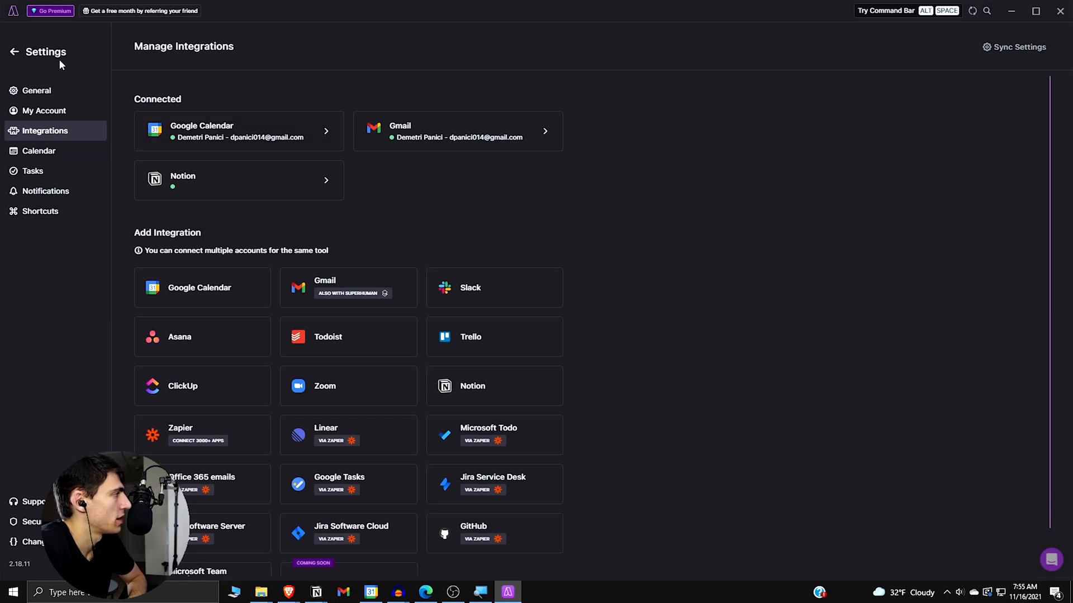
pyautogui.moveTo(53, 58)
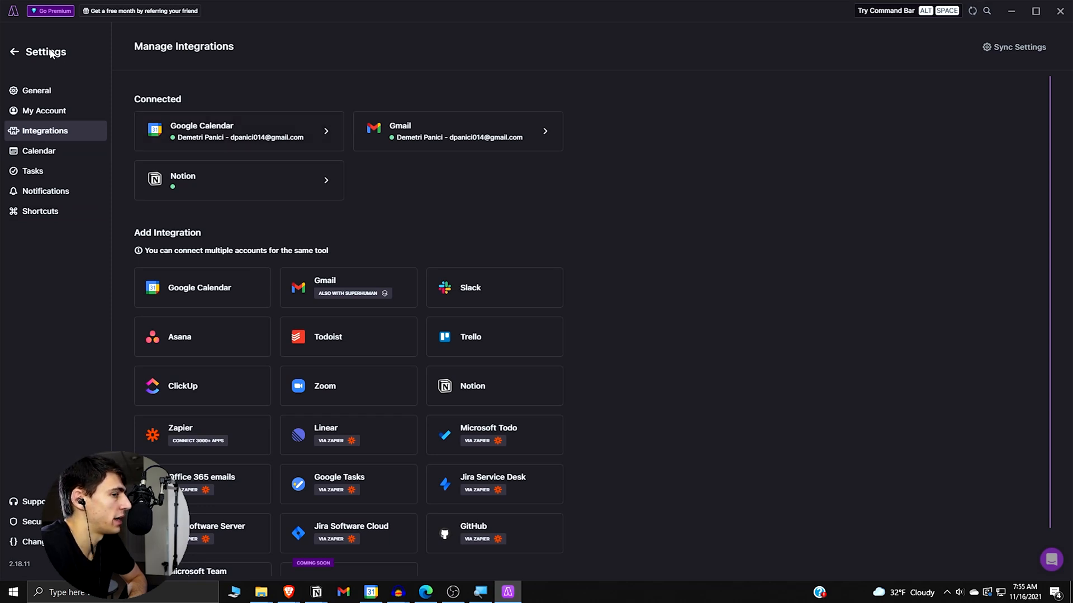
pyautogui.moveTo(353, 319)
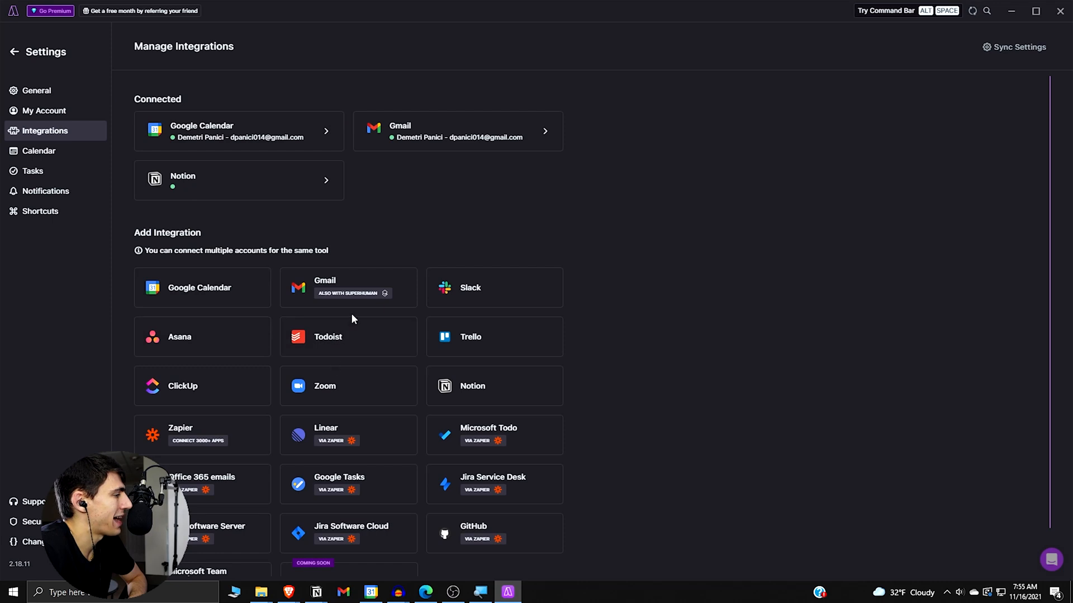
pyautogui.moveTo(567, 437)
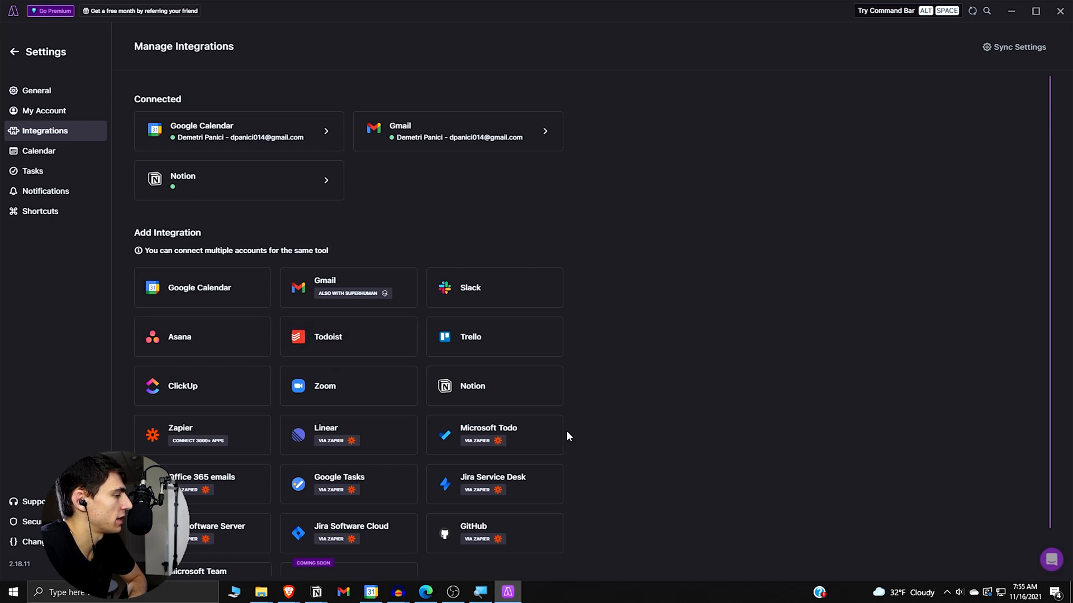
pyautogui.scroll(-3)
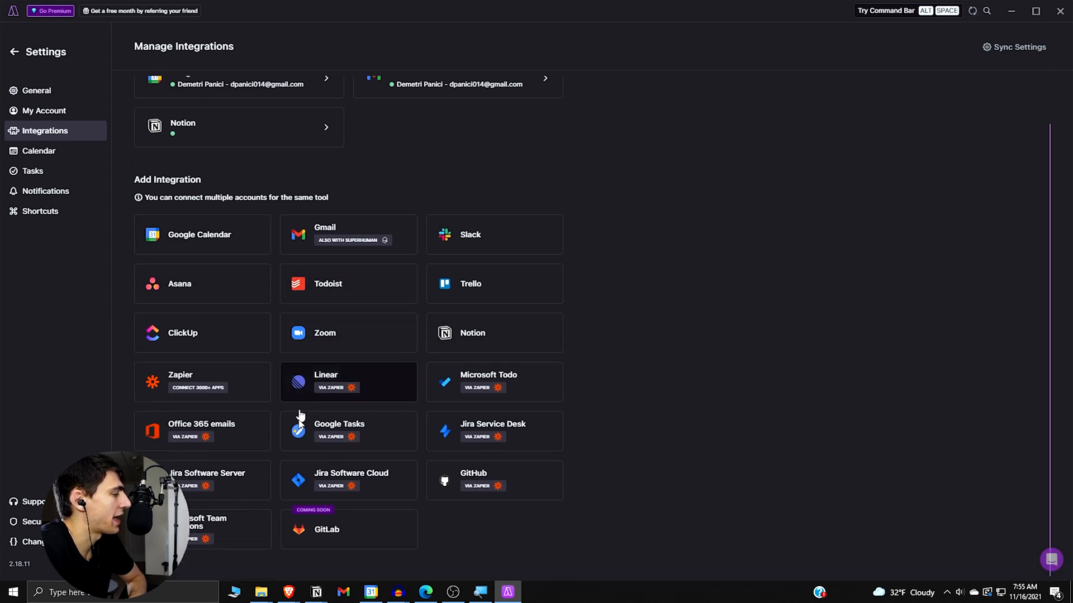
pyautogui.scroll(3)
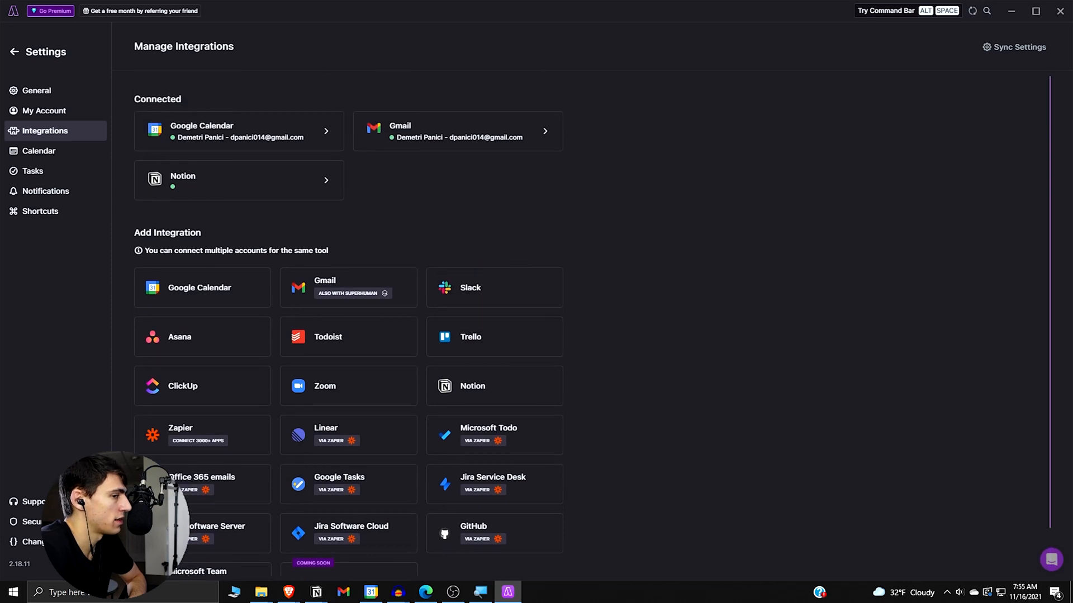
pyautogui.moveTo(447, 220)
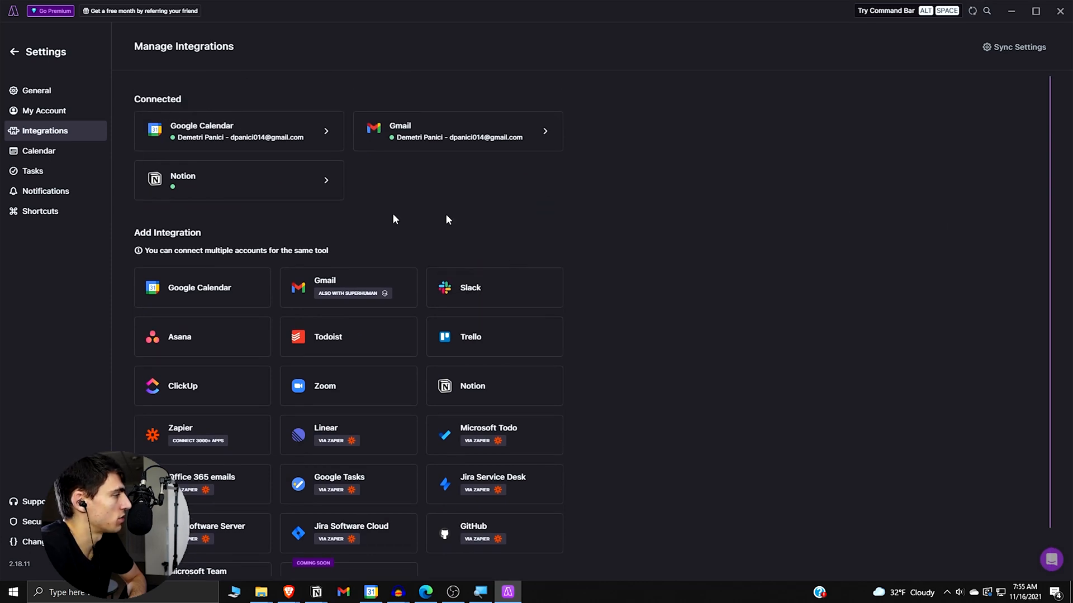
pyautogui.moveTo(54, 60)
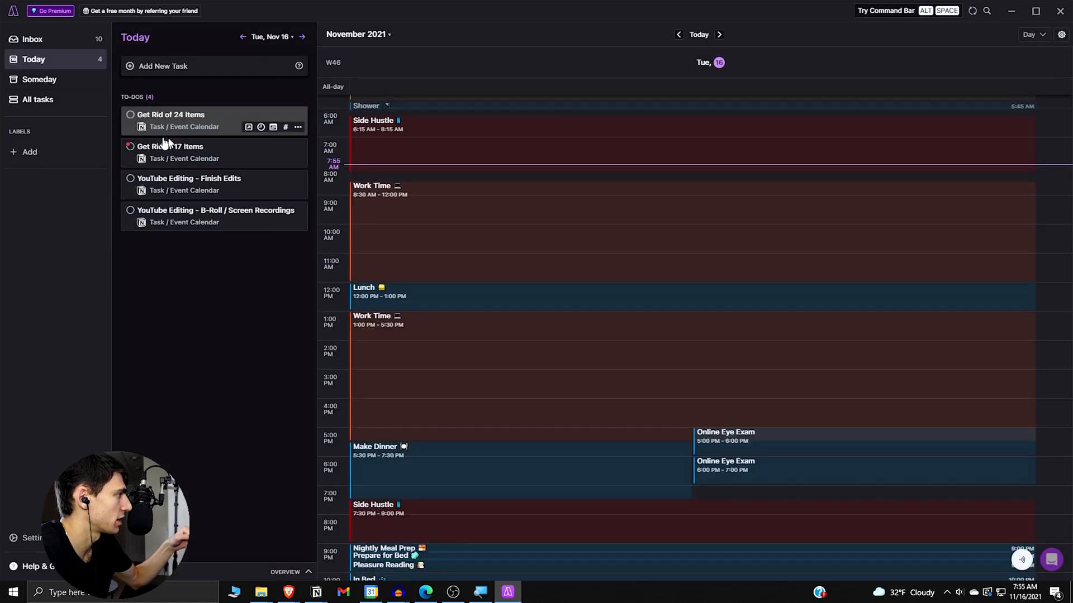
pyautogui.moveTo(214, 190)
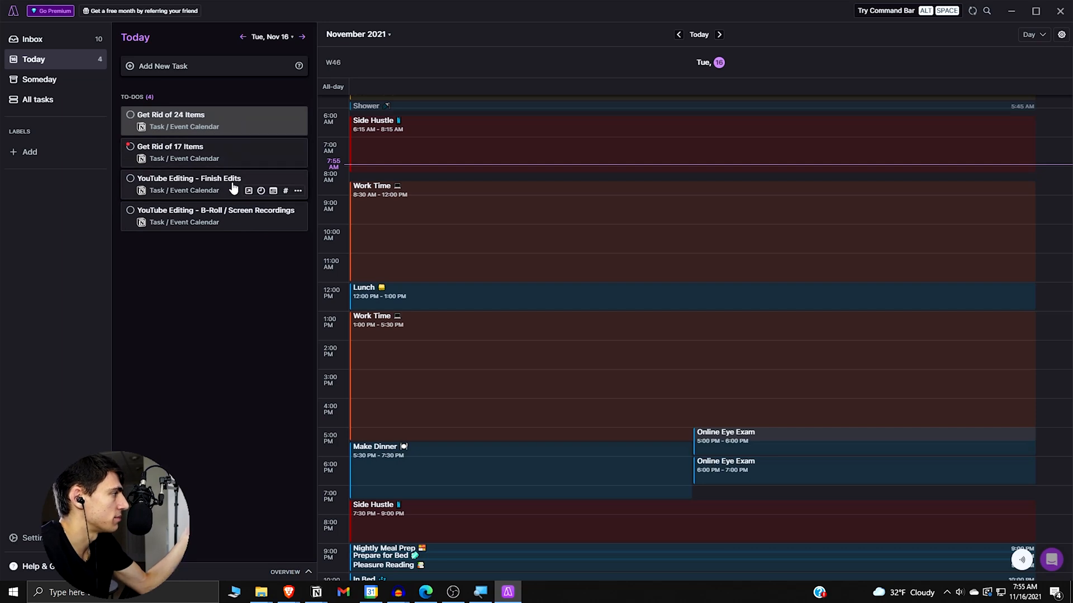
pyautogui.moveTo(233, 222)
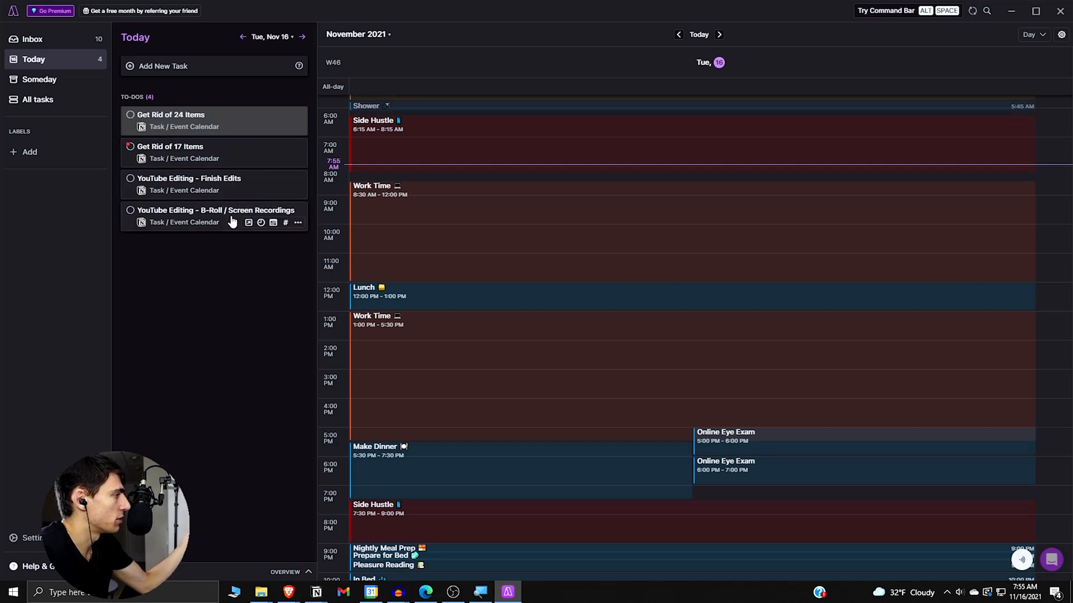
pyautogui.moveTo(220, 150)
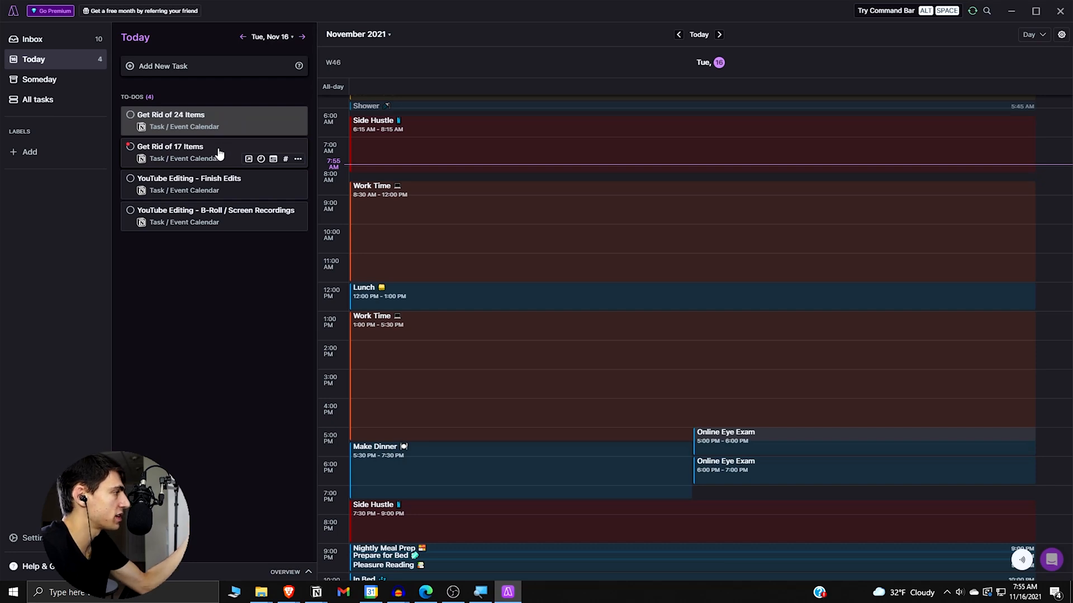
pyautogui.moveTo(80, 100)
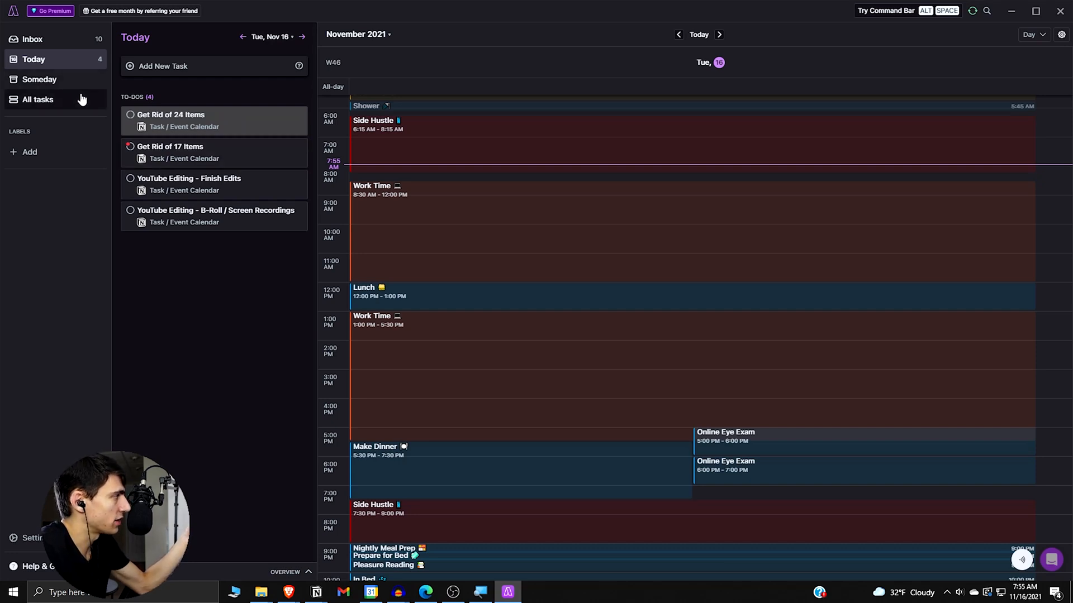
# Step: Check the Inbox and Today lists, then start connecting a Todoist account
pyautogui.click(32, 39)
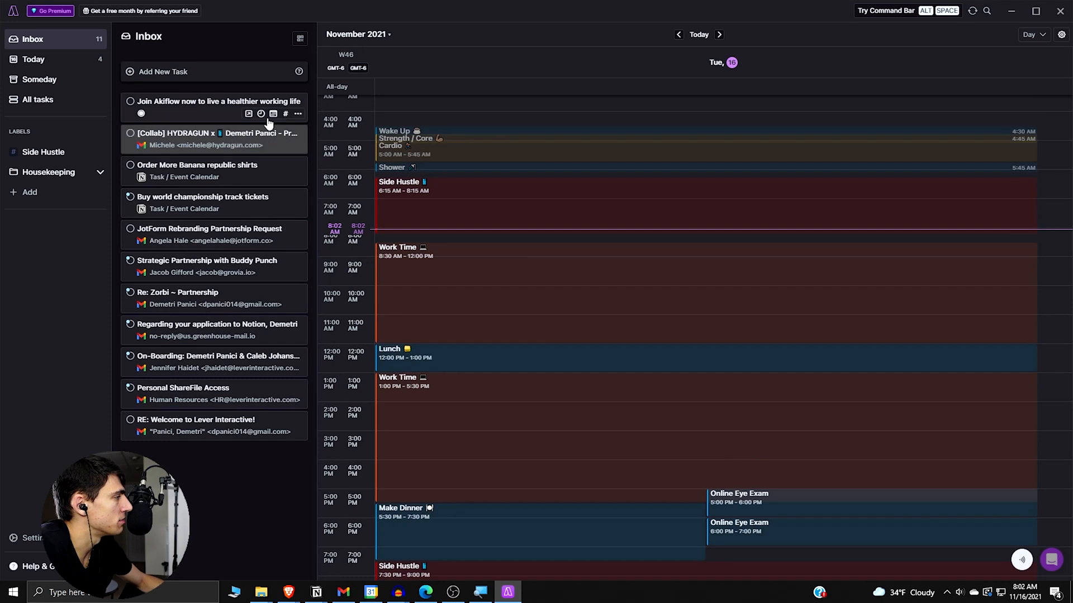
pyautogui.moveTo(200, 145)
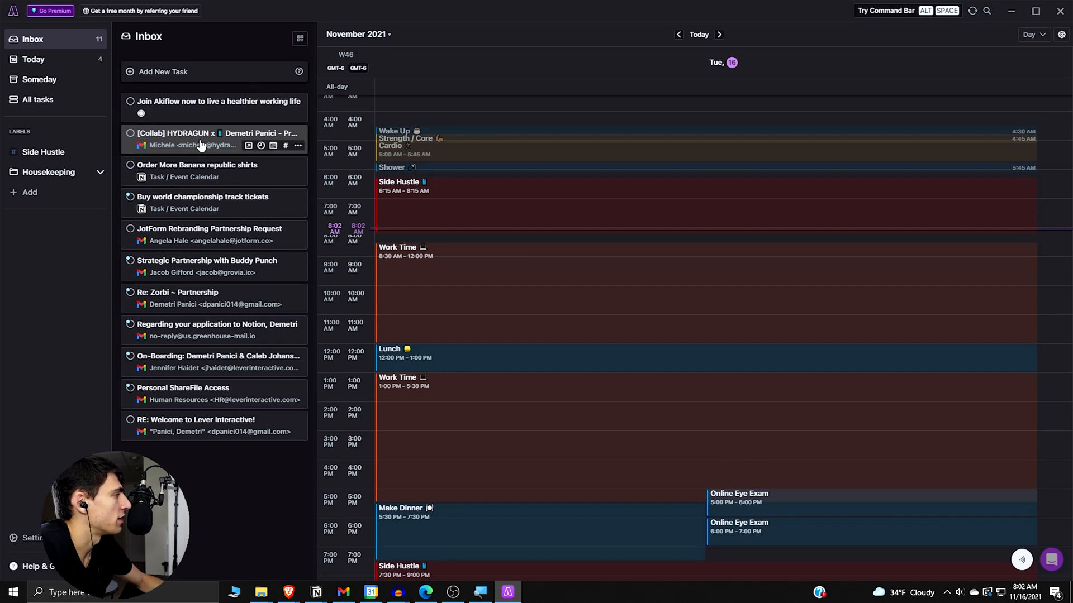
pyautogui.moveTo(201, 314)
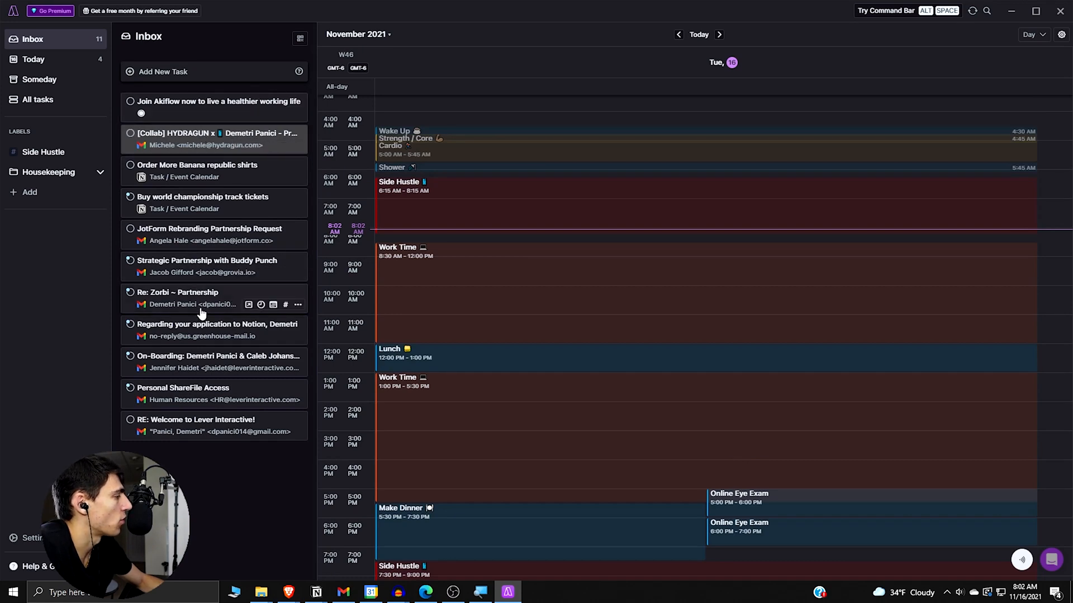
pyautogui.moveTo(194, 369)
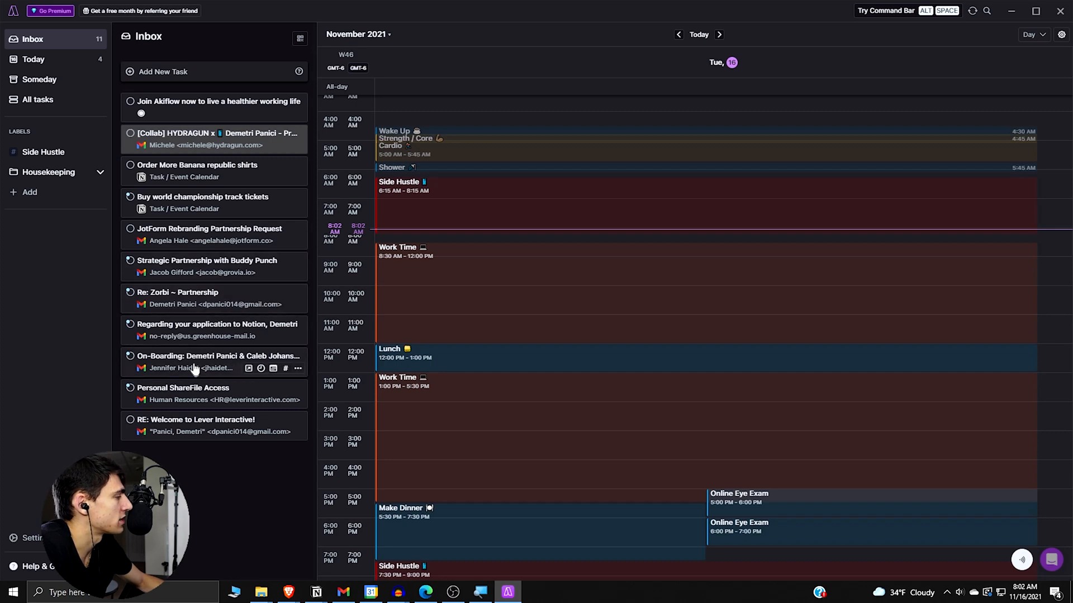
pyautogui.moveTo(226, 205)
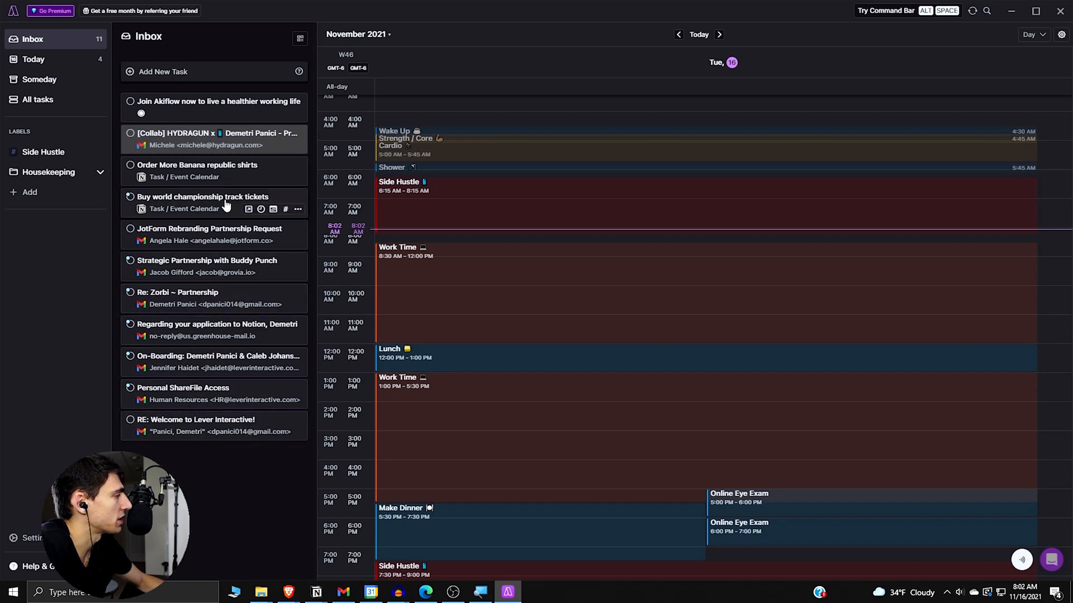
pyautogui.click(33, 58)
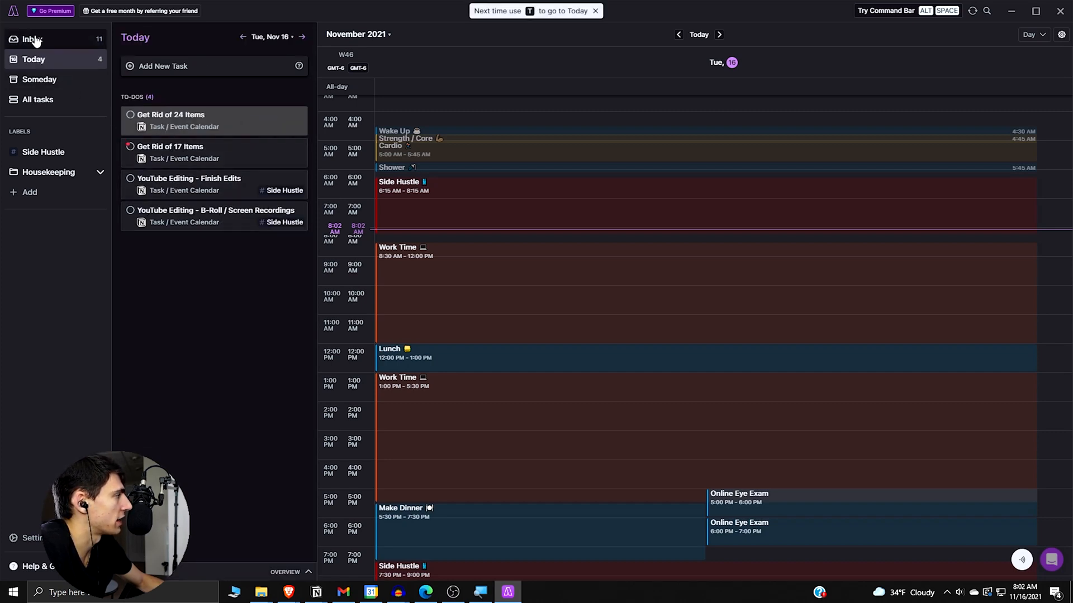
pyautogui.click(33, 39)
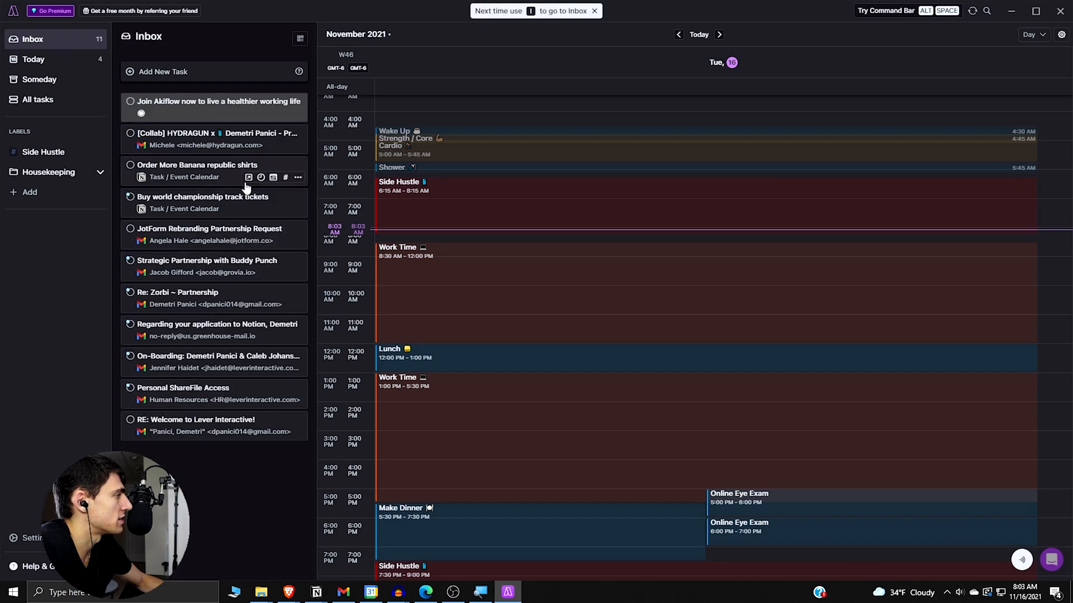
pyautogui.moveTo(202, 92)
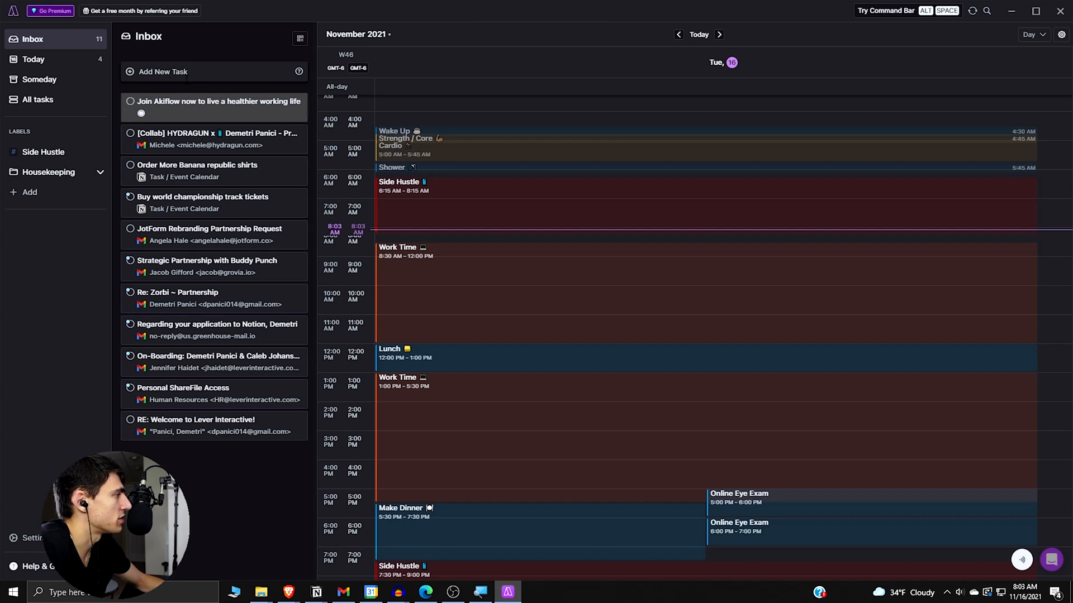
pyautogui.moveTo(54, 80)
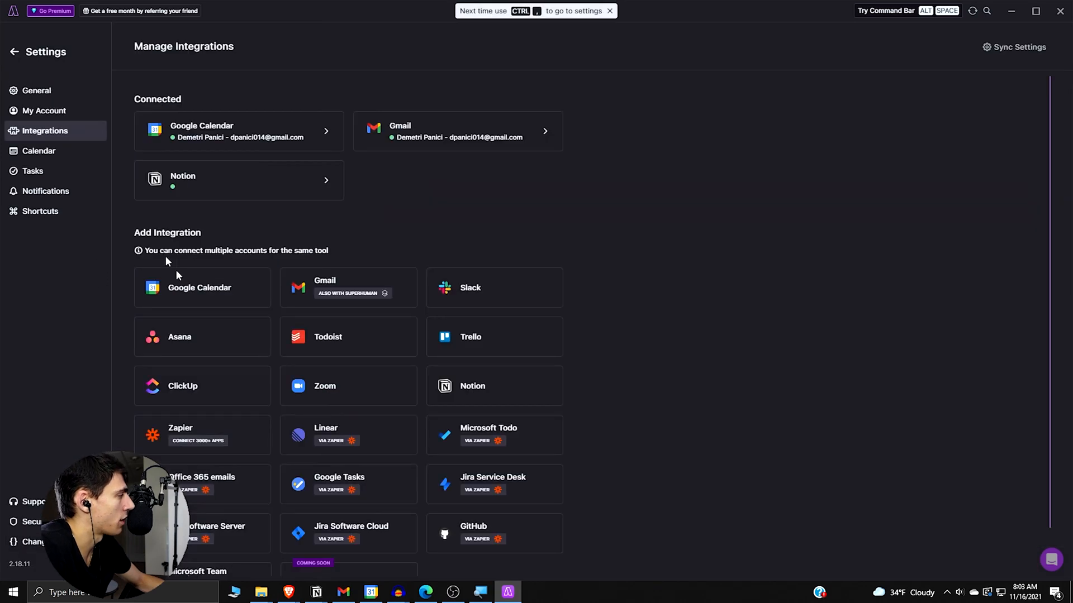
pyautogui.click(327, 337)
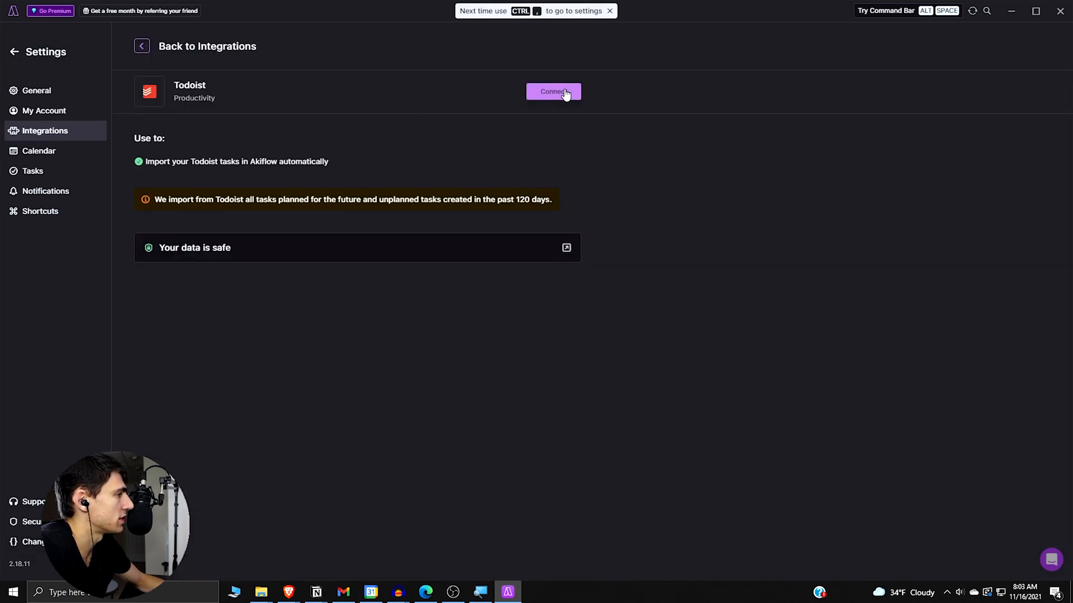
pyautogui.click(552, 91)
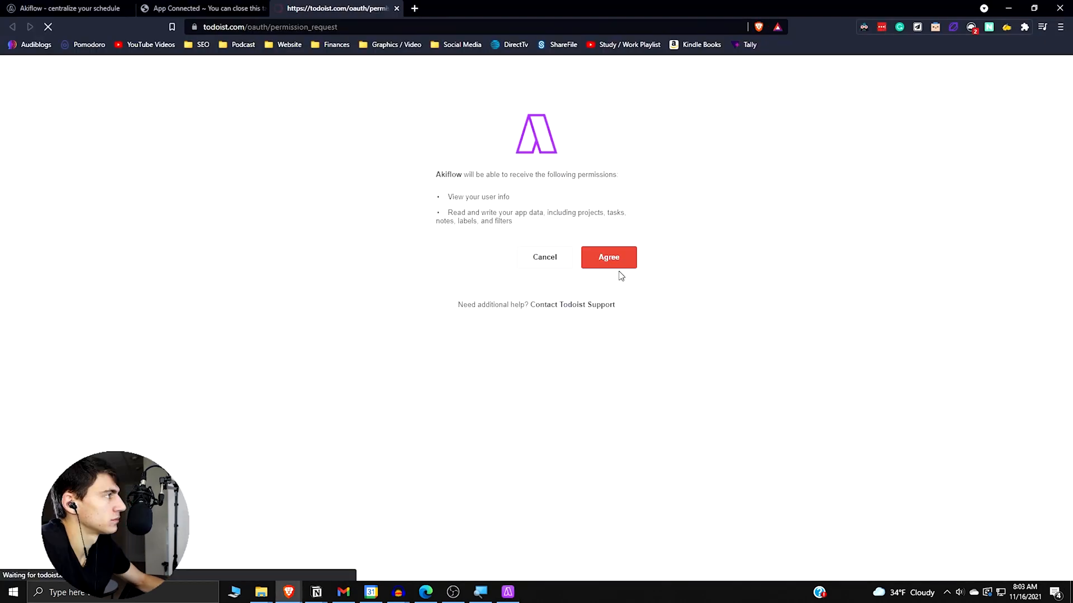
# Step: Agree to Todoist's permission request and switch back to the Akiflow app
pyautogui.click(608, 256)
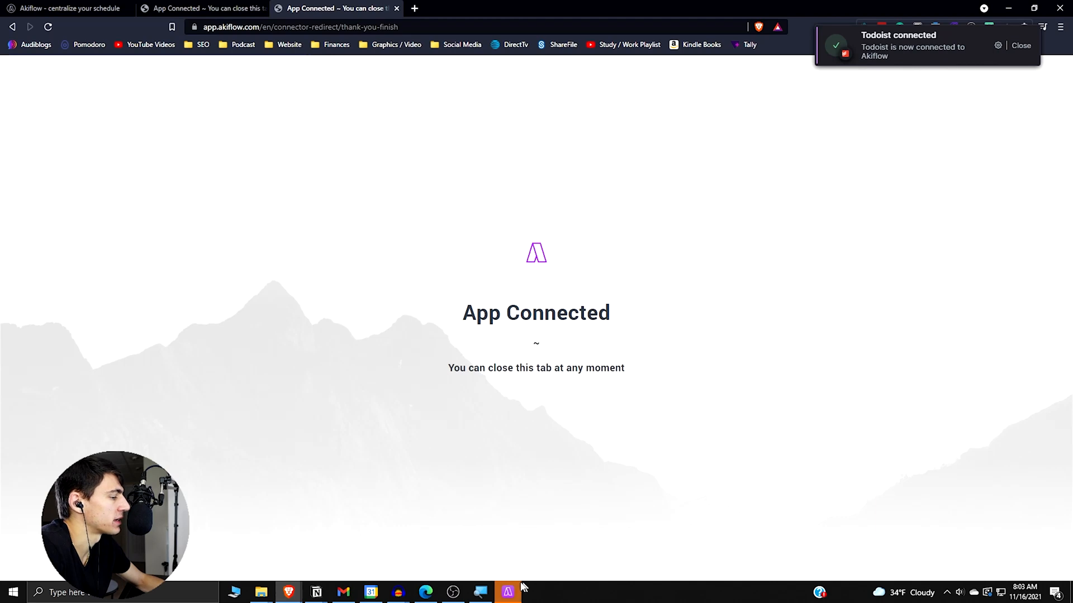
pyautogui.click(508, 592)
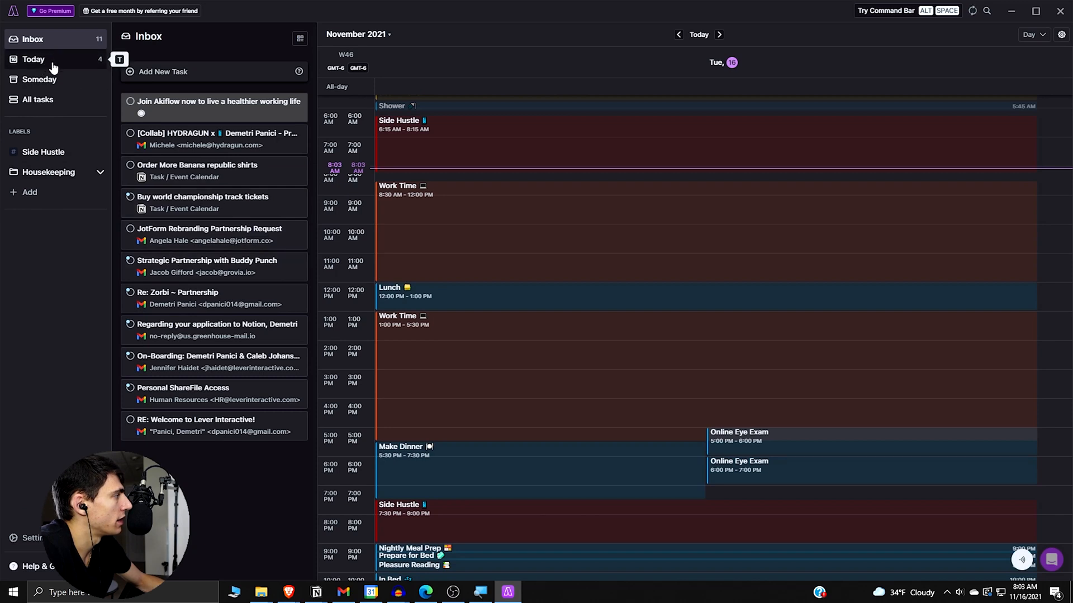
# Step: Scroll the 48-item inbox to find imported Todoist tasks like GTD Weekly Review
pyautogui.click(33, 59)
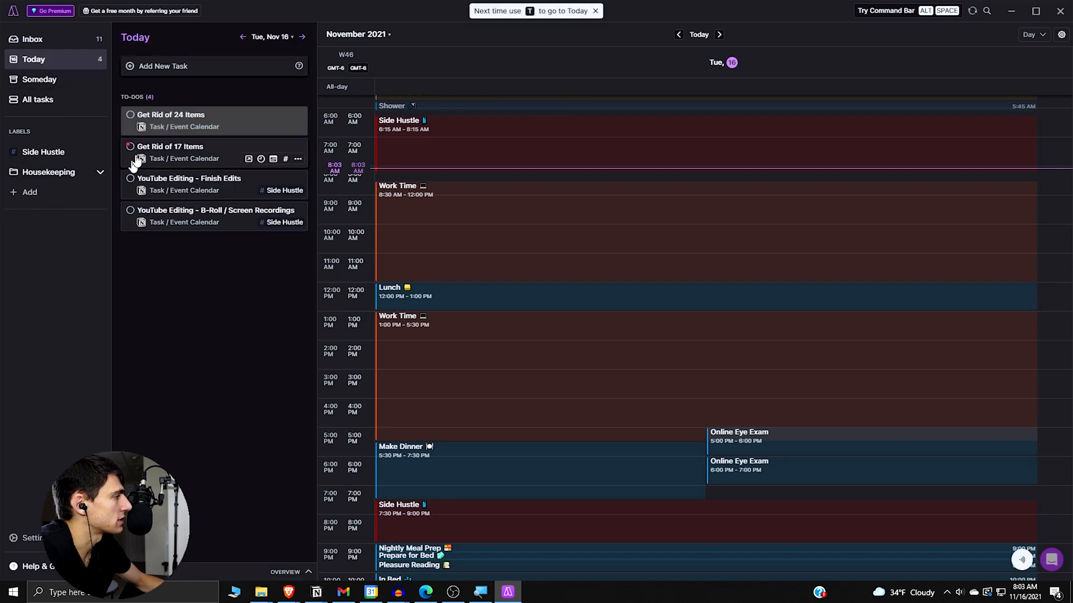
pyautogui.moveTo(173, 45)
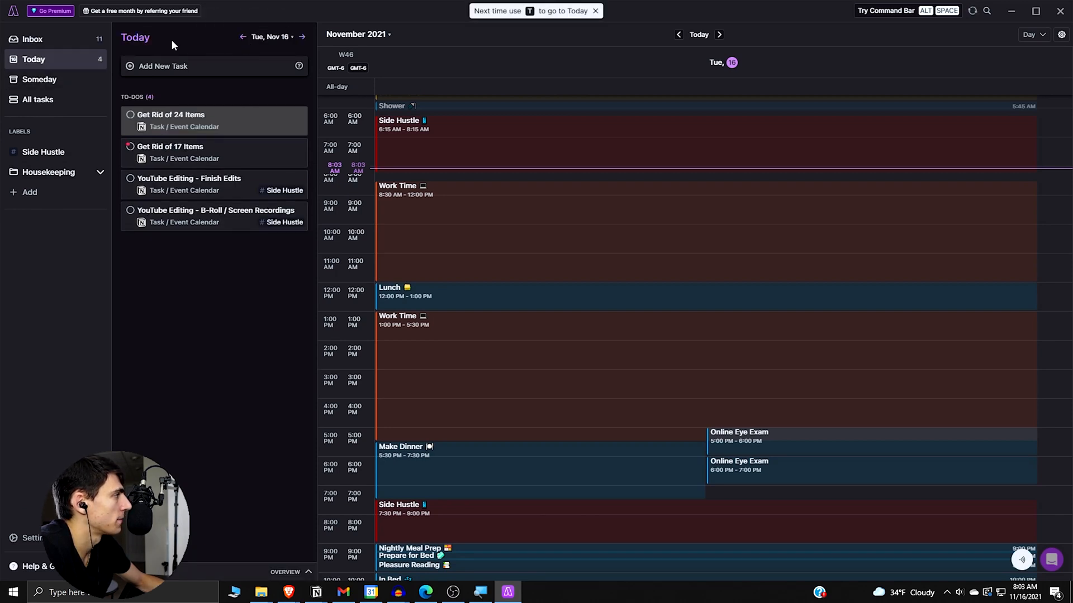
pyautogui.click(33, 40)
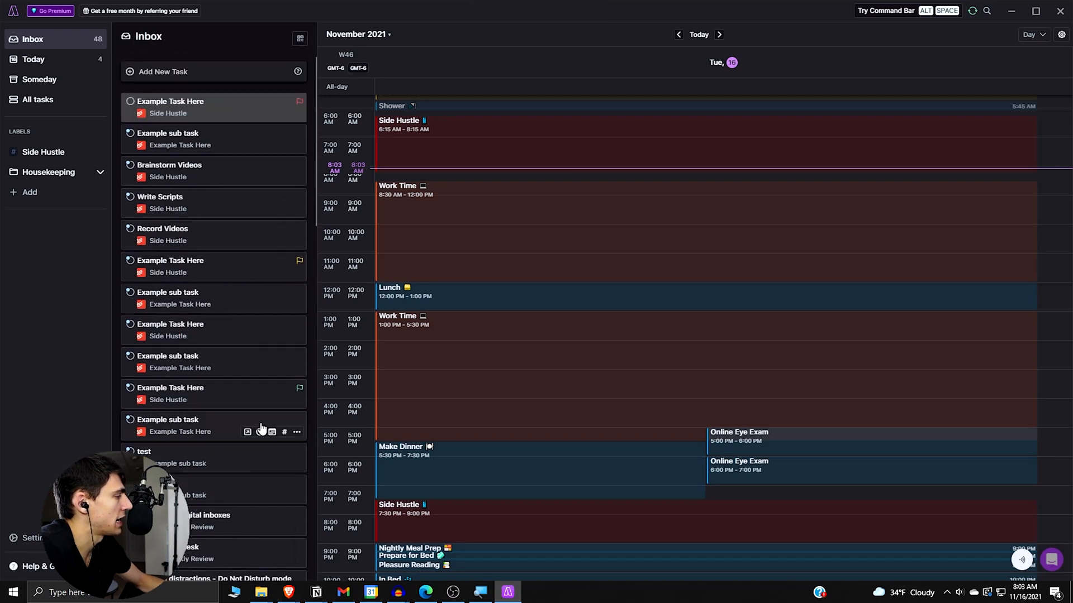
pyautogui.scroll(-3)
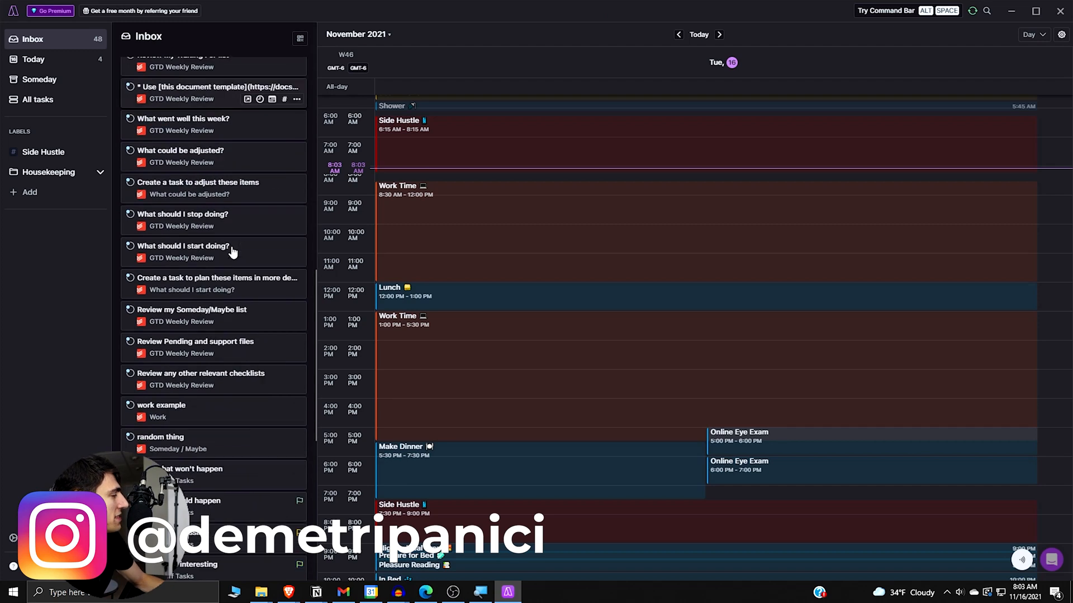
pyautogui.scroll(-3)
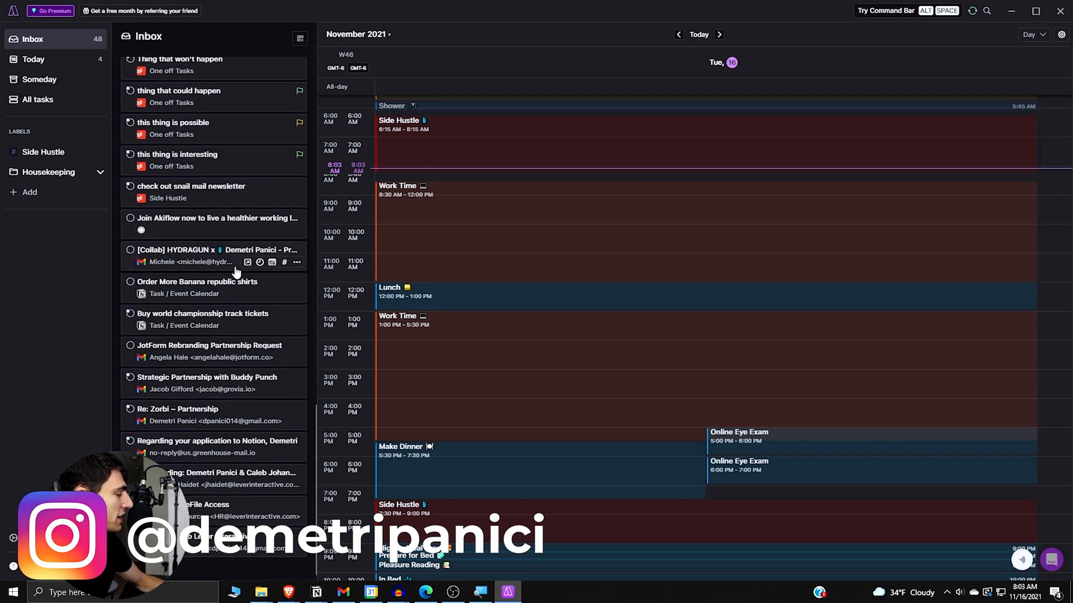
pyautogui.scroll(3)
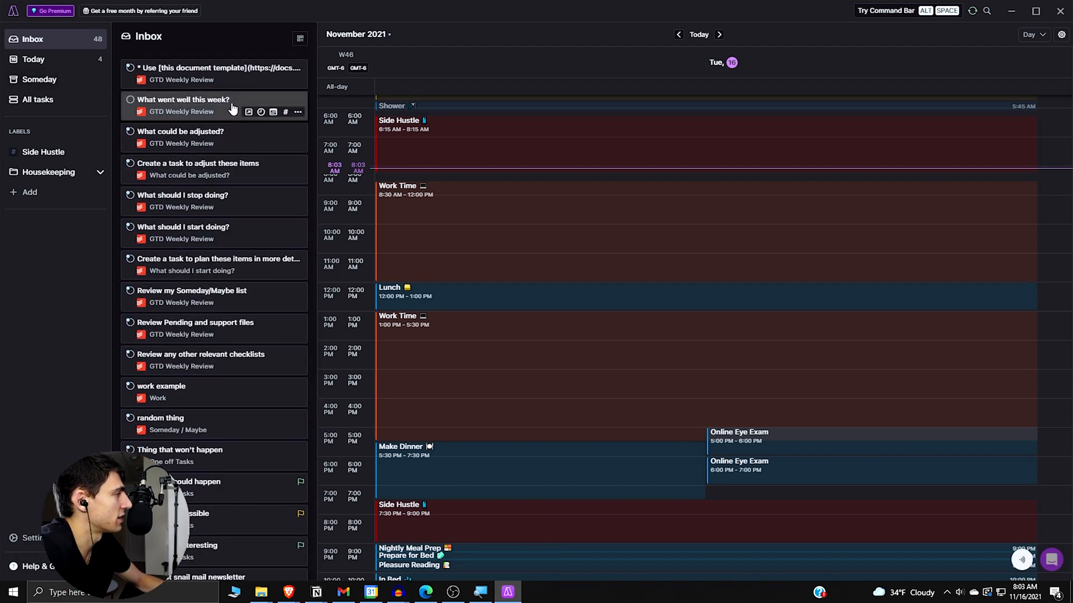
# Step: Plan 'What went well this week?' for today and check another imported task's priority
pyautogui.click(261, 112)
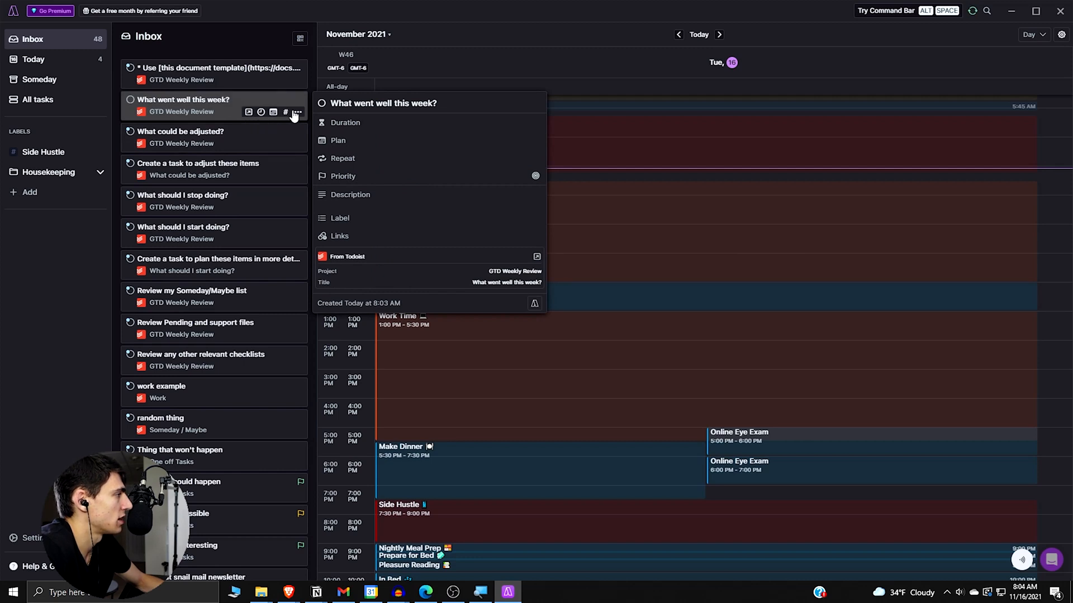
pyautogui.click(295, 112)
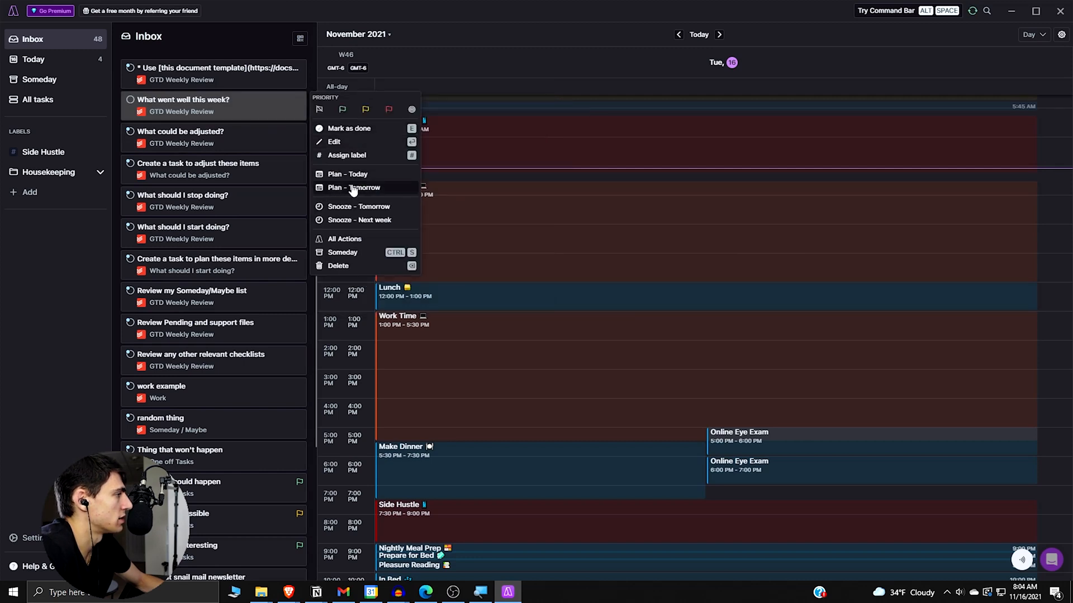
pyautogui.click(347, 173)
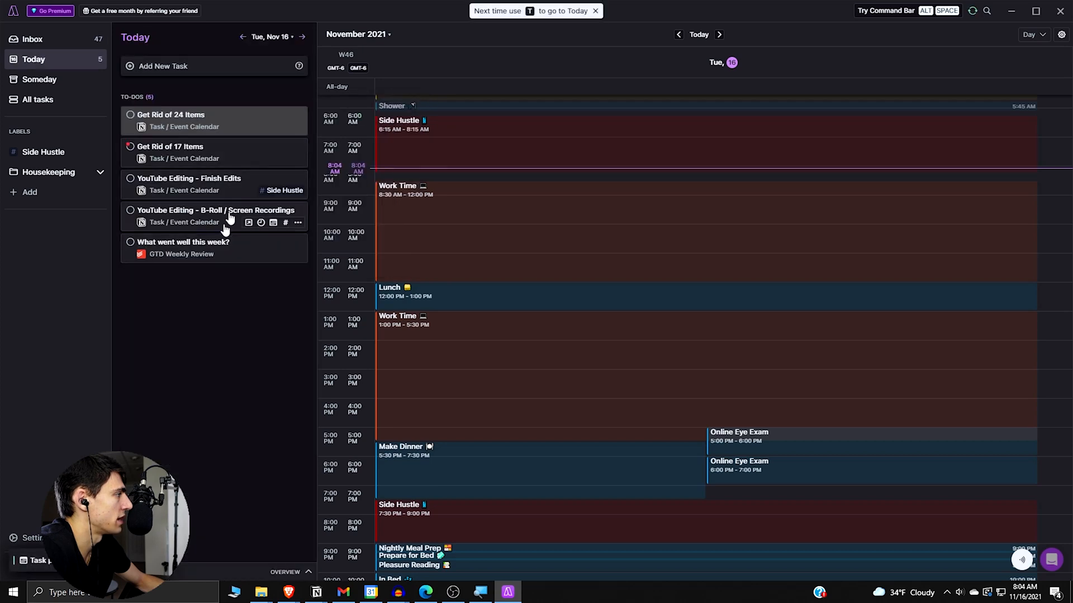
pyautogui.moveTo(216, 247)
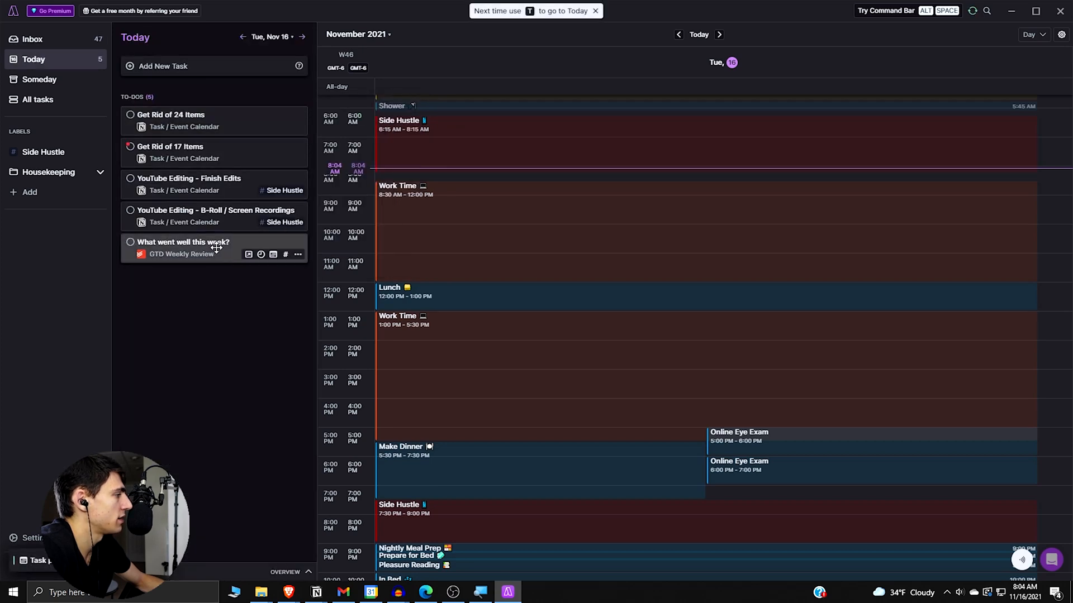
pyautogui.click(32, 39)
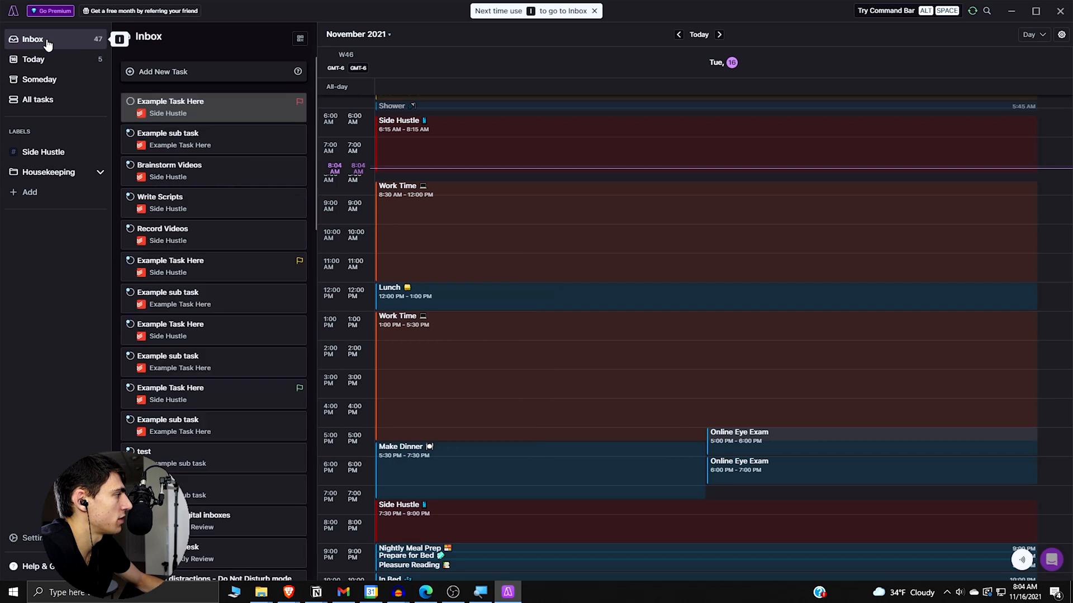
pyautogui.click(178, 266)
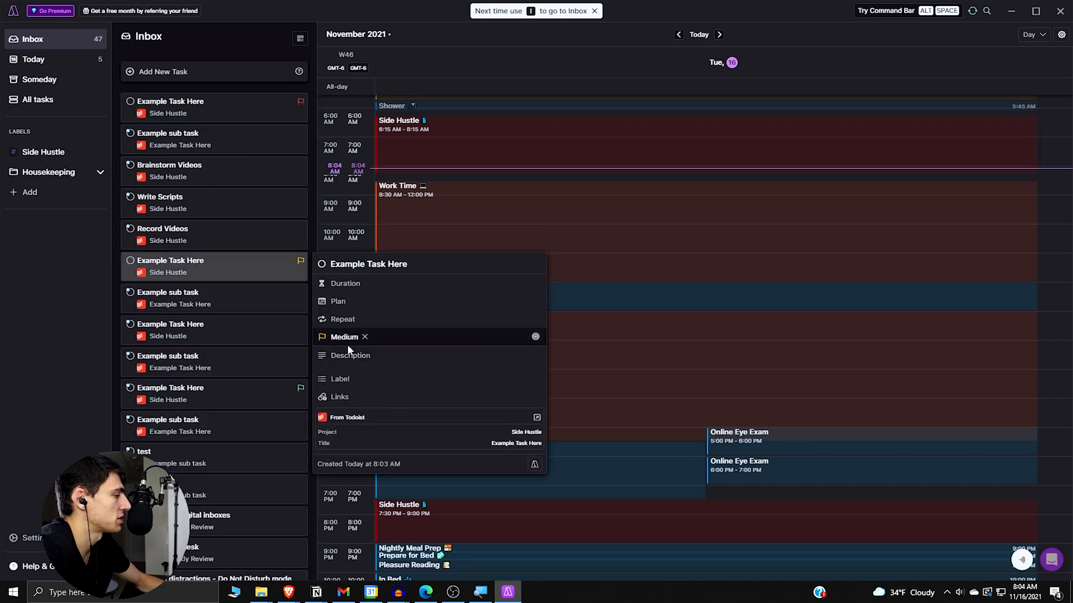
pyautogui.moveTo(173, 197)
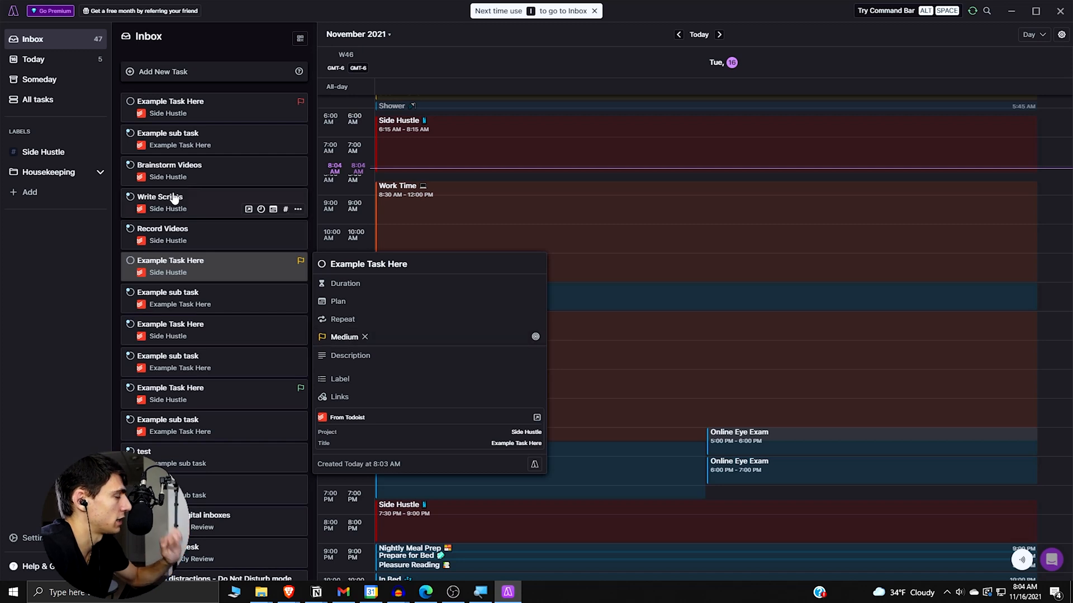
pyautogui.click(33, 59)
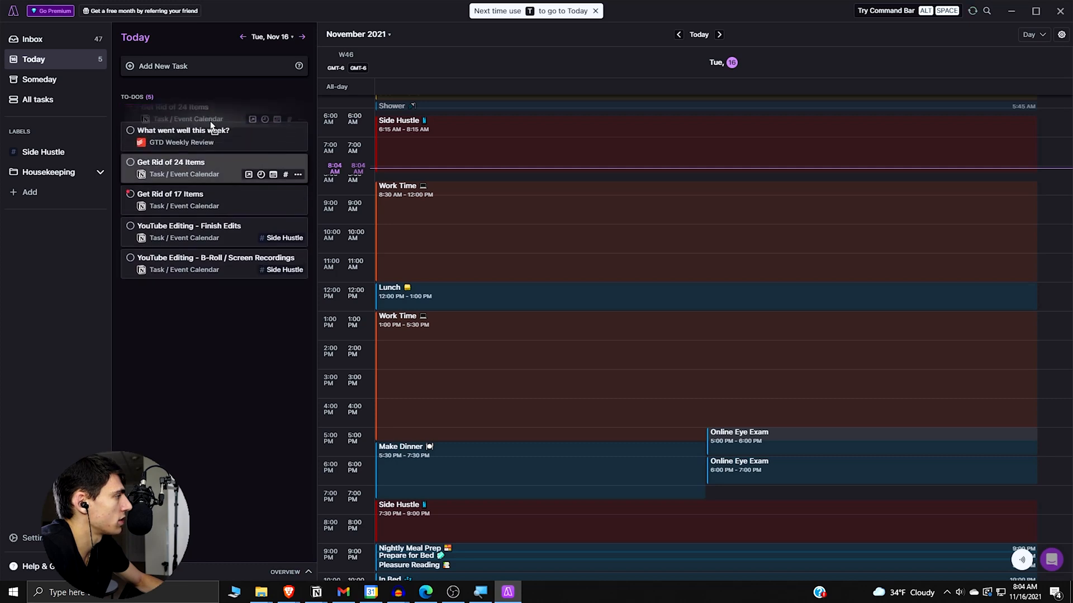
pyautogui.click(1034, 34)
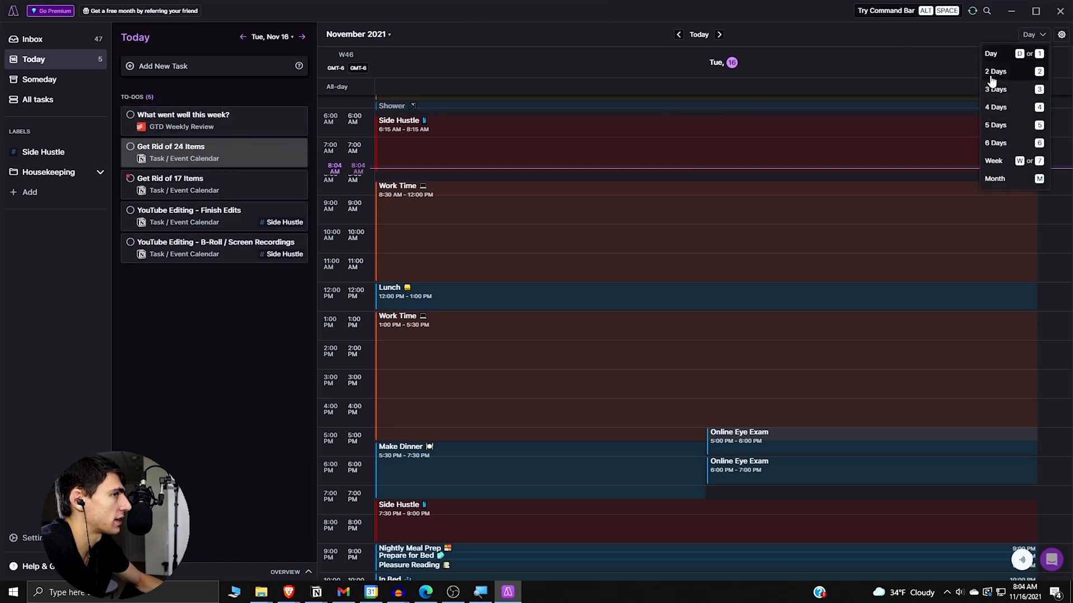
pyautogui.click(996, 89)
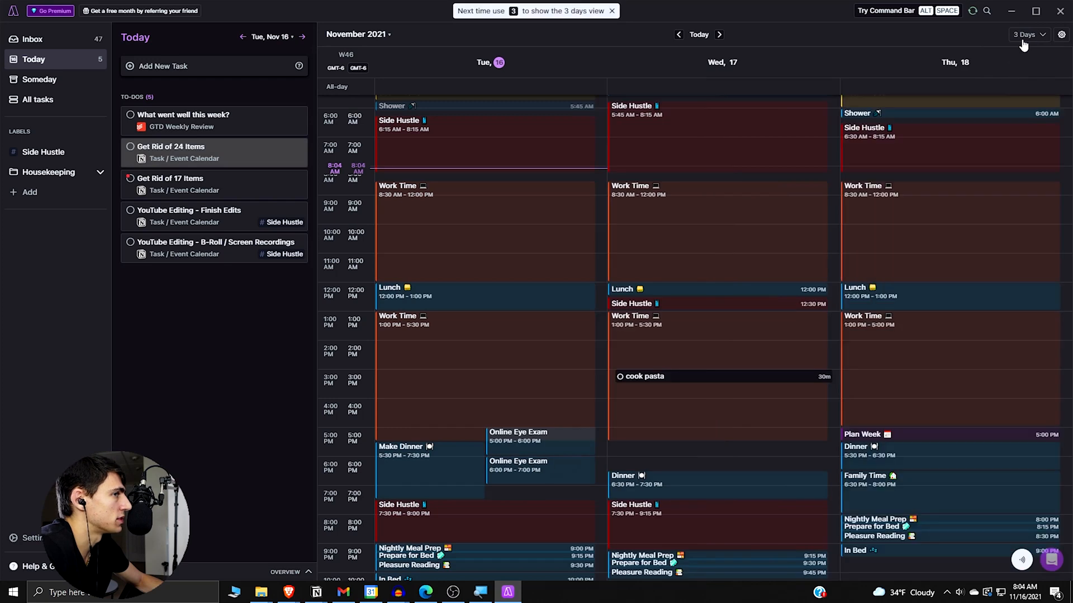
pyautogui.click(1028, 34)
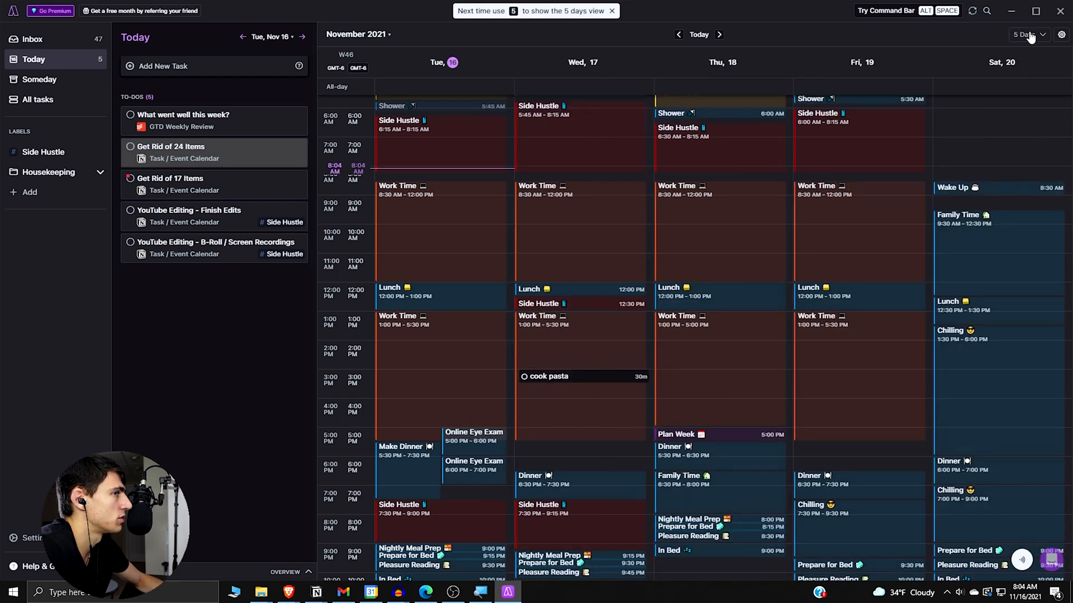
pyautogui.click(1029, 34)
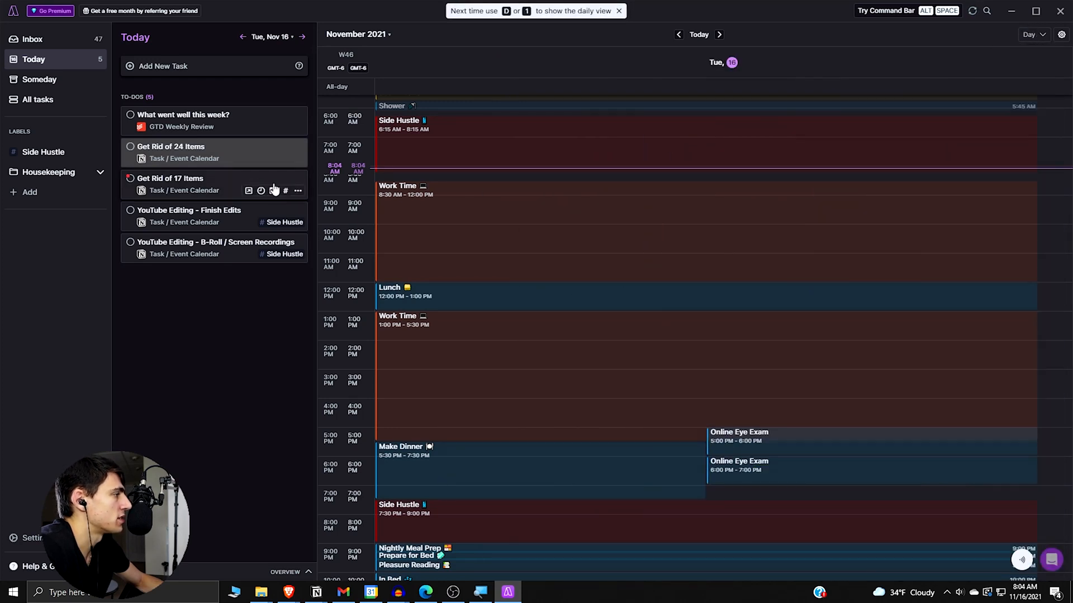
# Step: Set 'Get Rid of 24 Items' to High priority, then close its task details
pyautogui.click(171, 146)
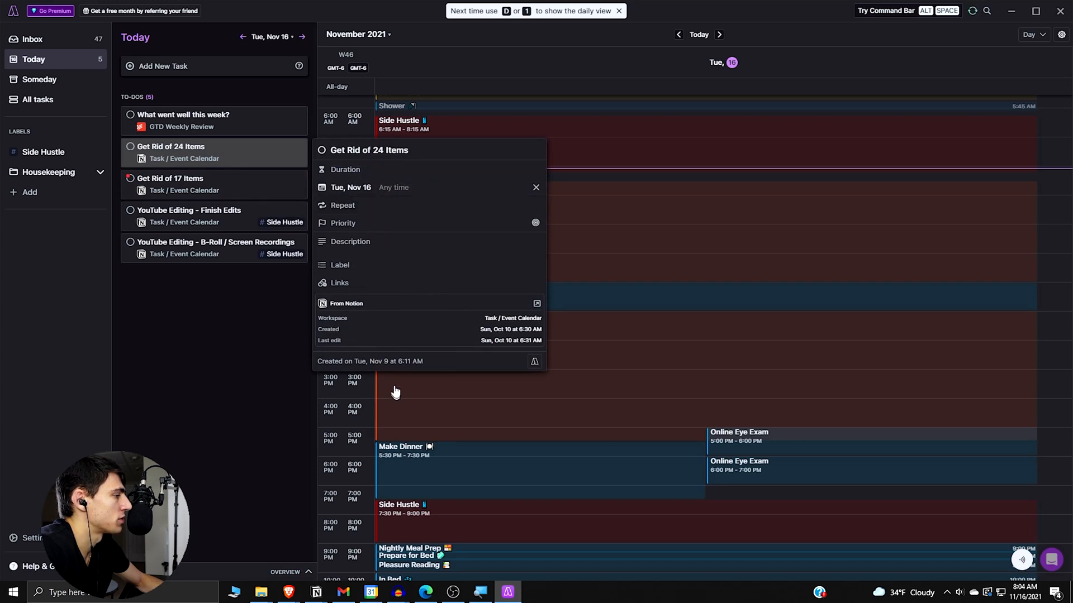
pyautogui.click(342, 222)
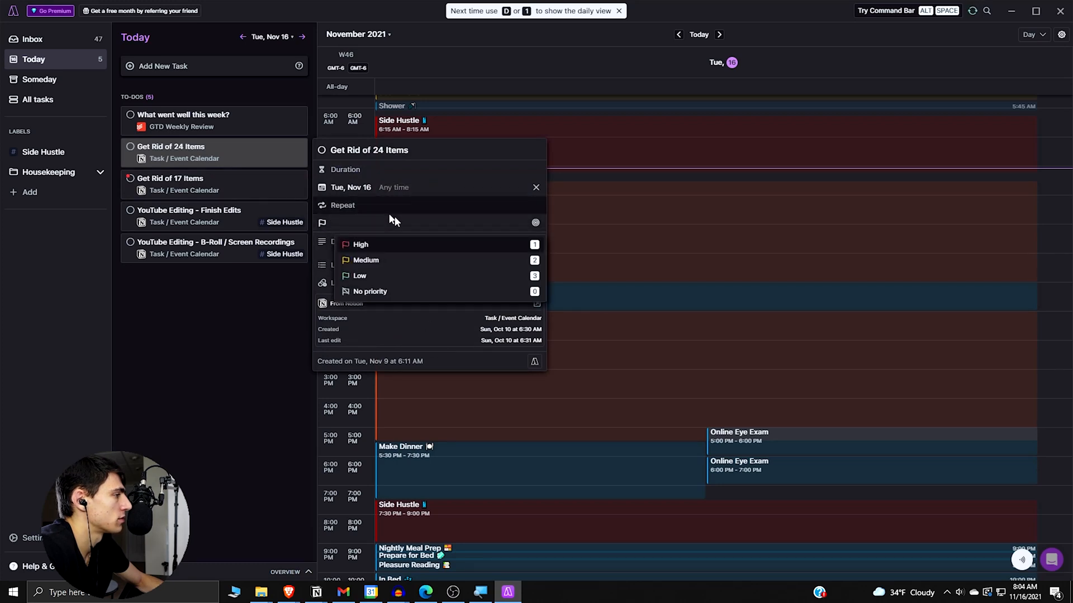
pyautogui.click(361, 244)
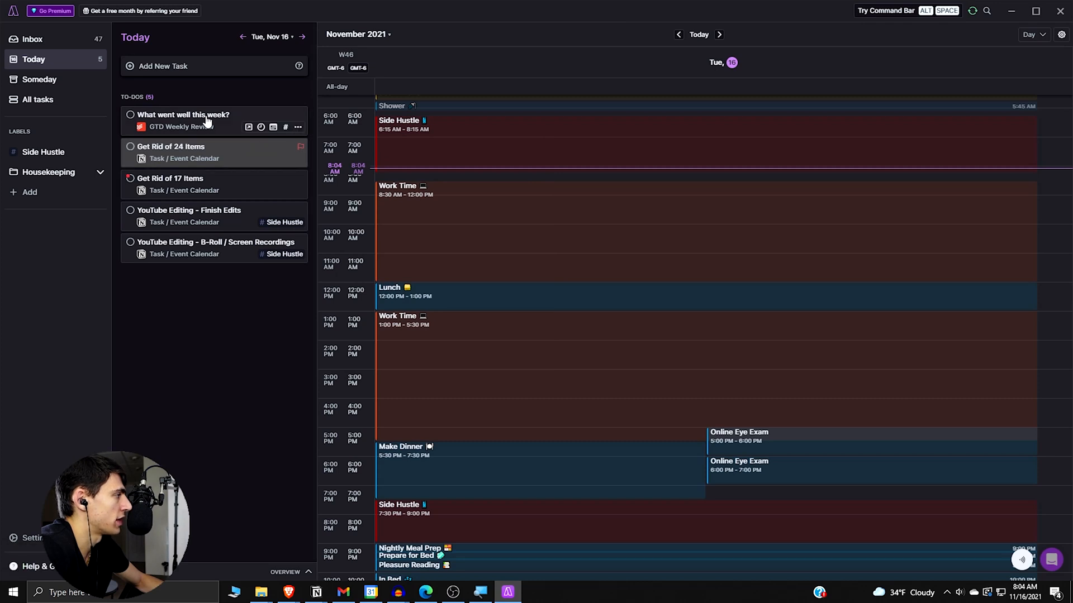
pyautogui.click(181, 113)
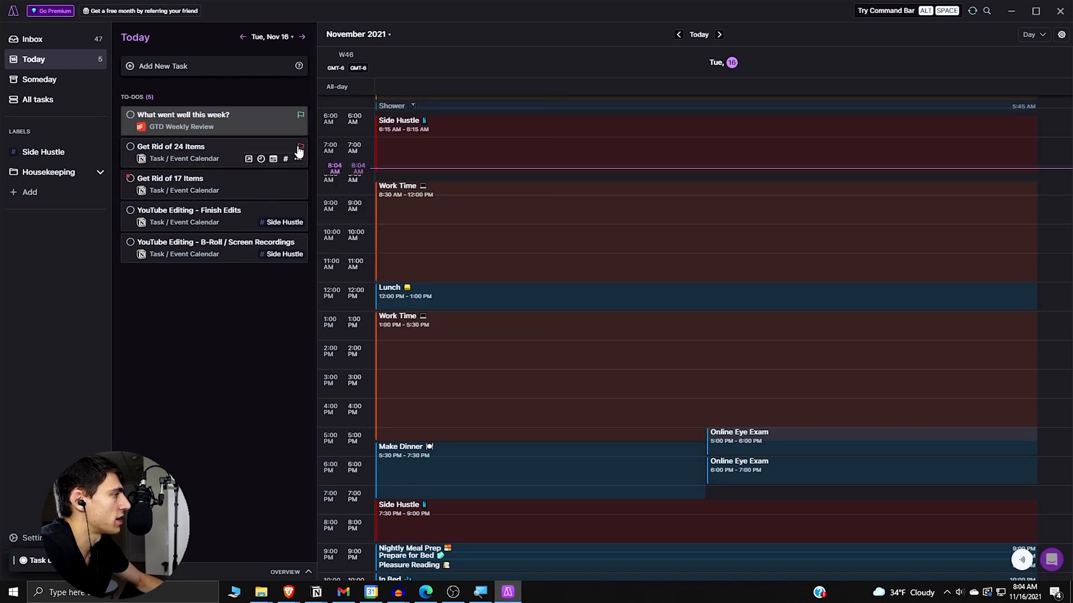
pyautogui.click(171, 146)
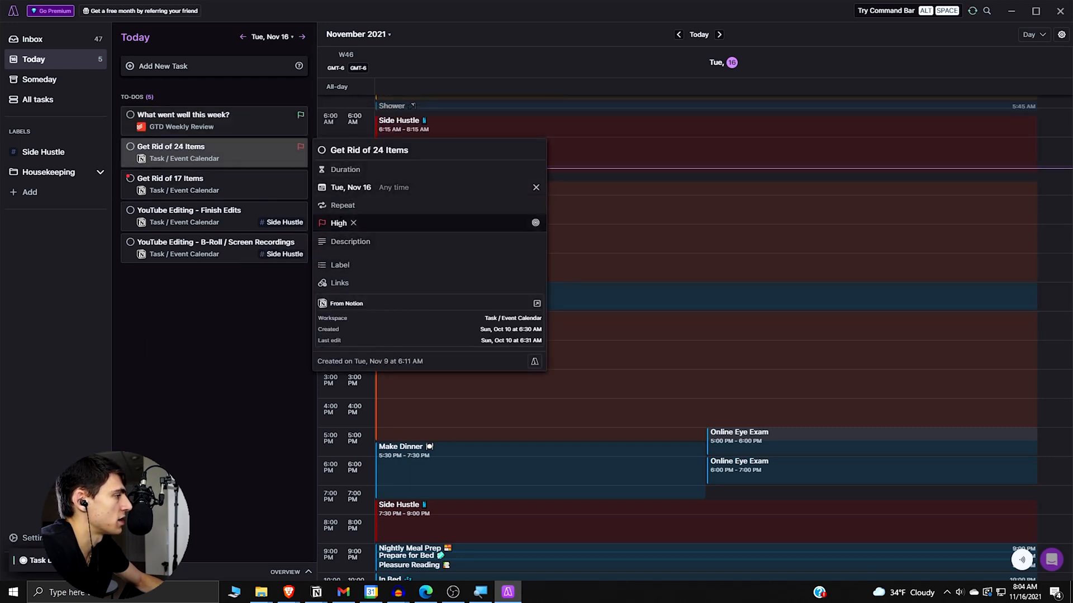
pyautogui.click(339, 223)
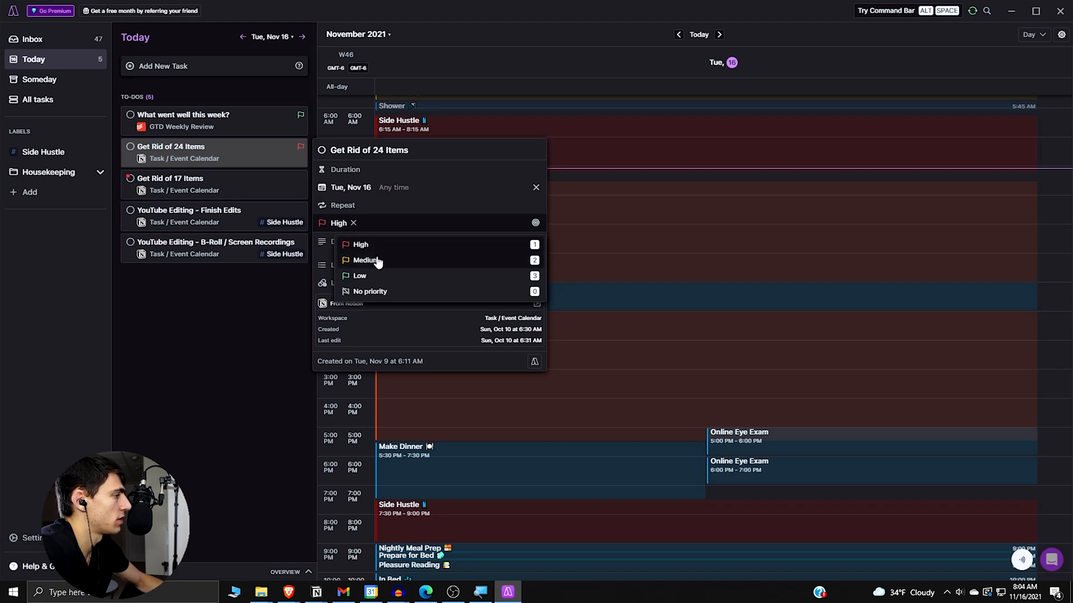
pyautogui.moveTo(385, 291)
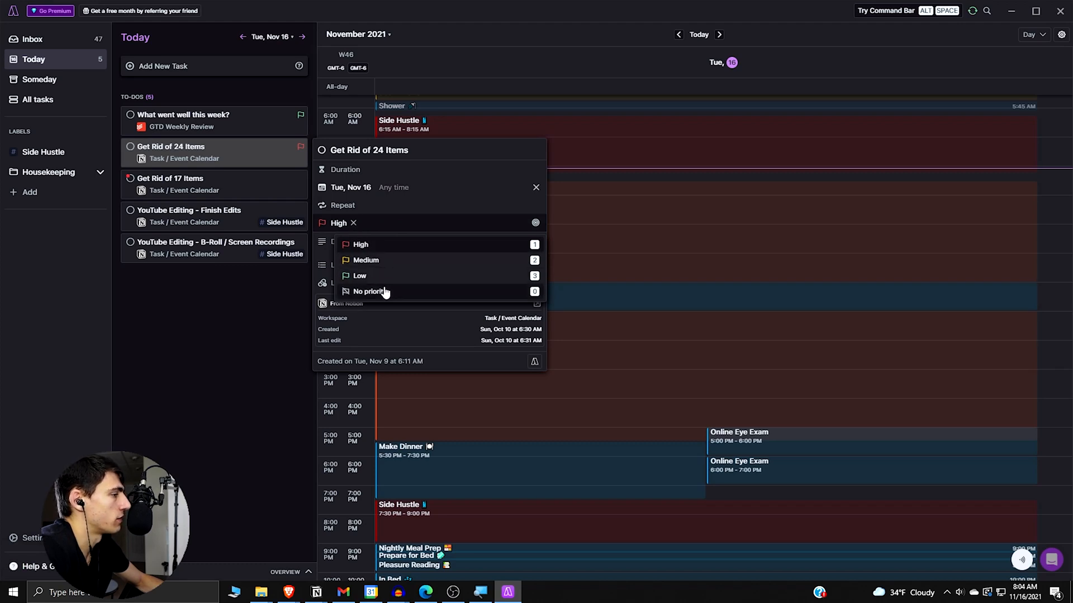
pyautogui.moveTo(372, 292)
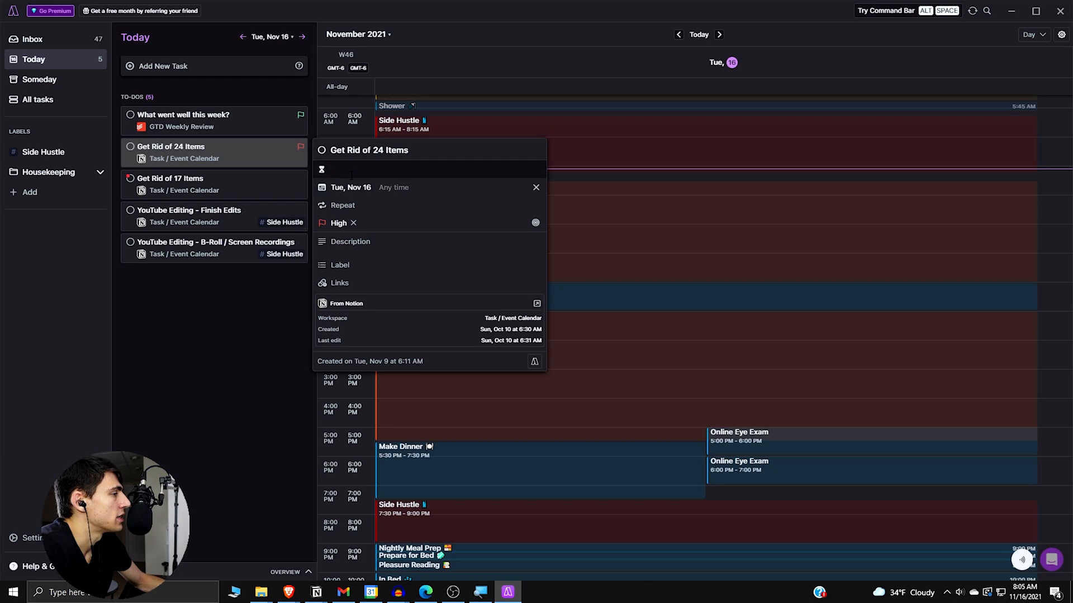
pyautogui.click(351, 241)
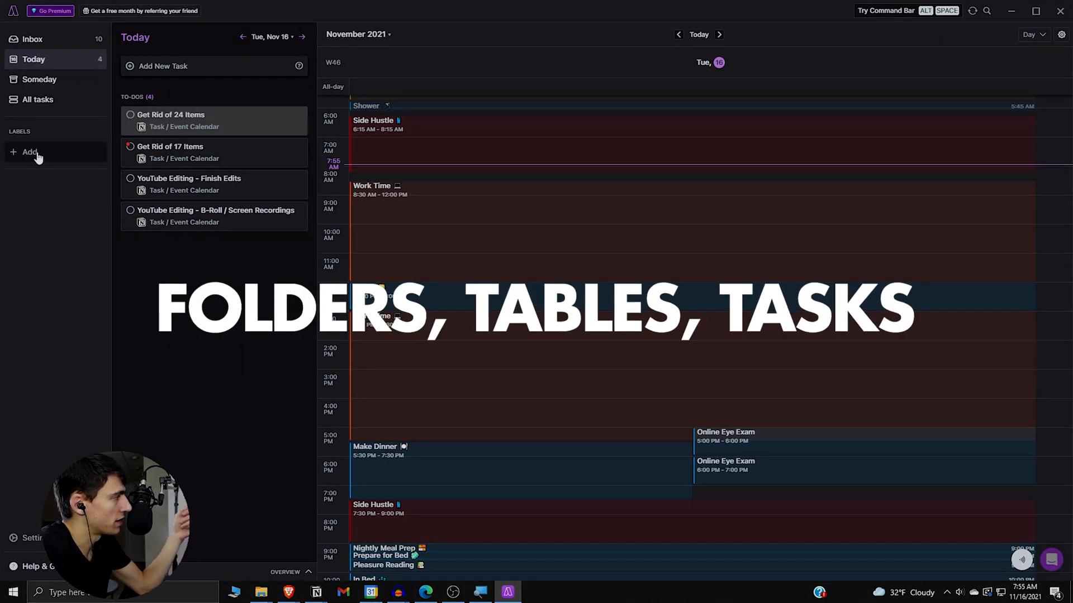
# Step: Create a new label named 'Side Hustle'
pyautogui.click(30, 152)
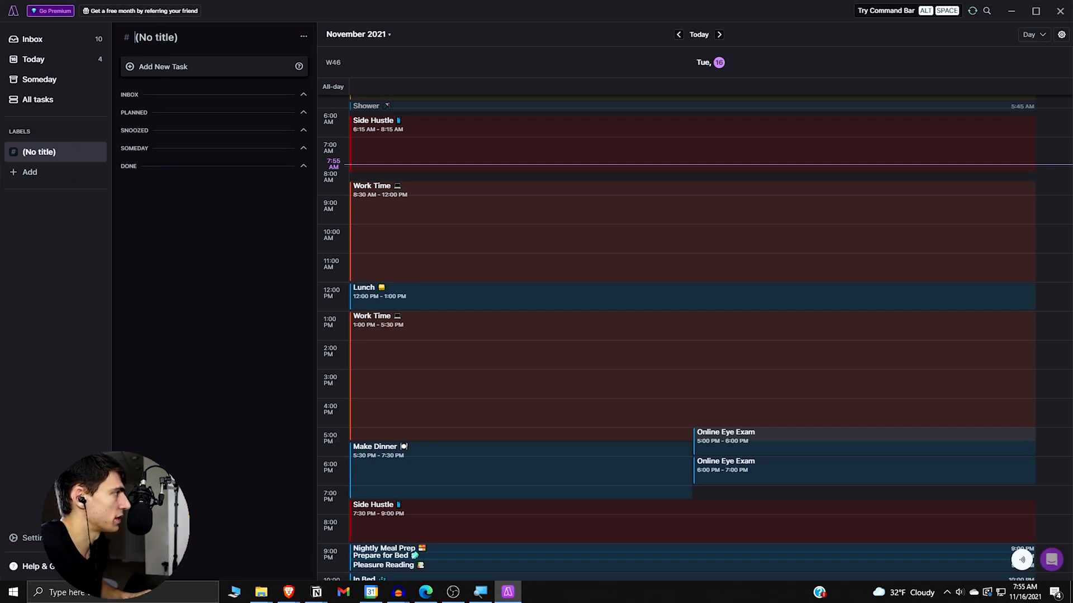
pyautogui.write('Side Hu')
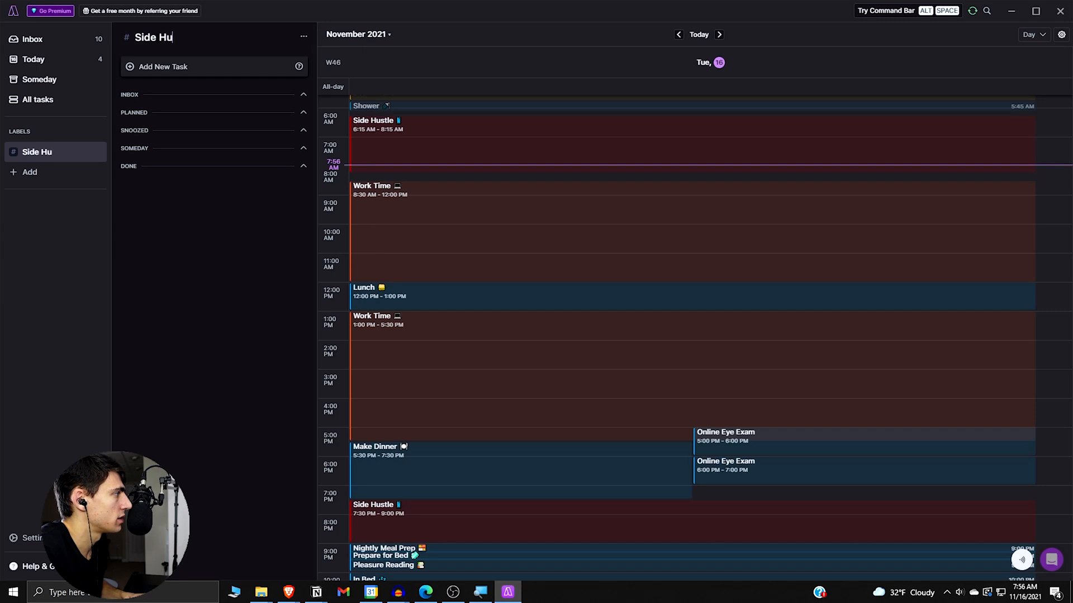
pyautogui.write('stle')
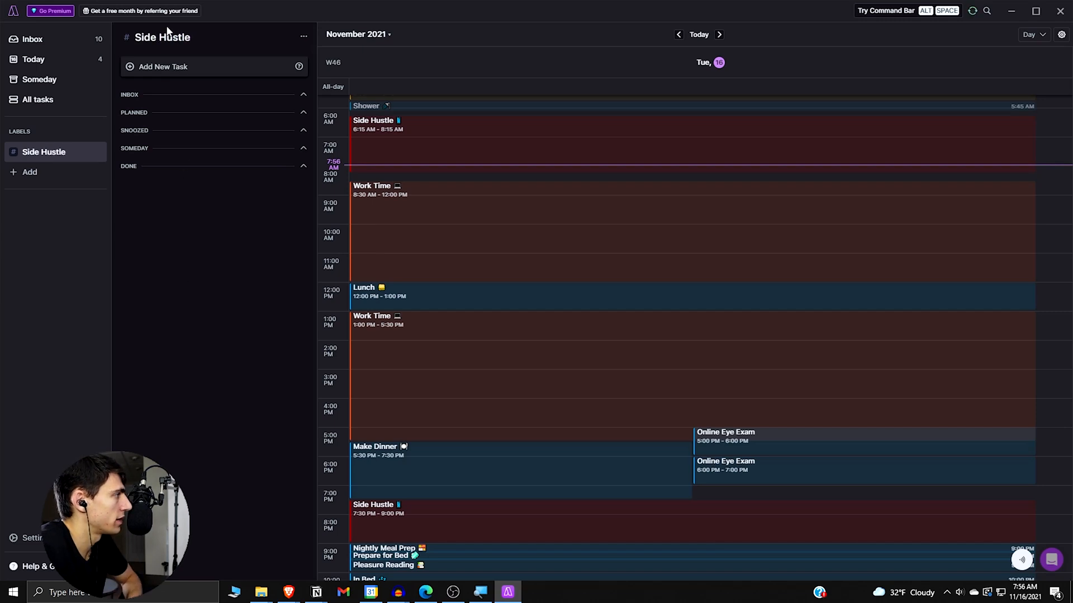
# Step: Tag today's YouTube Editing tasks with Side Hustle and view that label's tasks
pyautogui.click(31, 39)
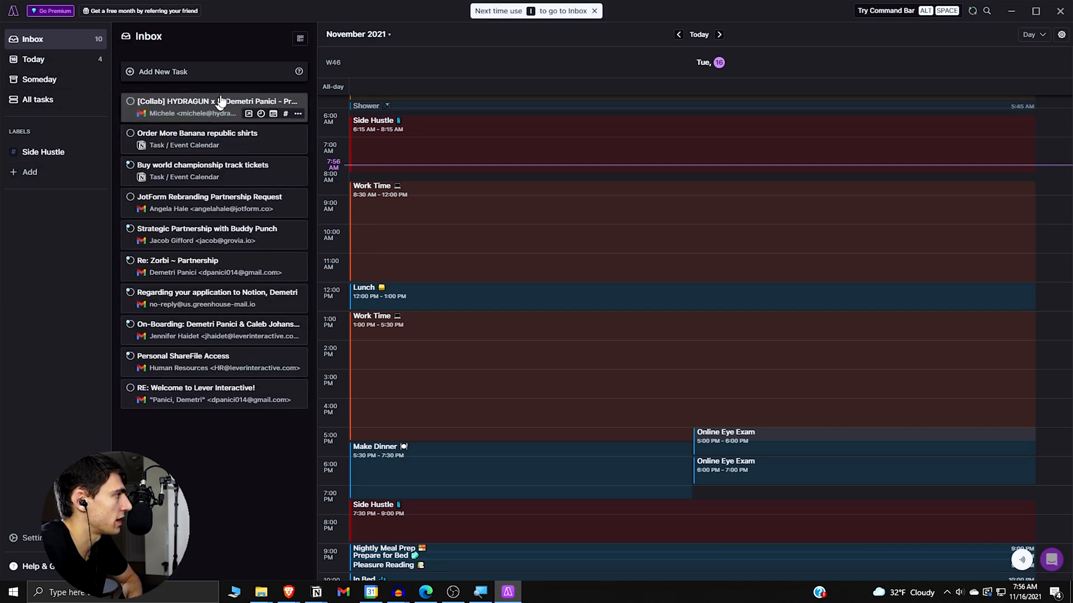
pyautogui.click(33, 58)
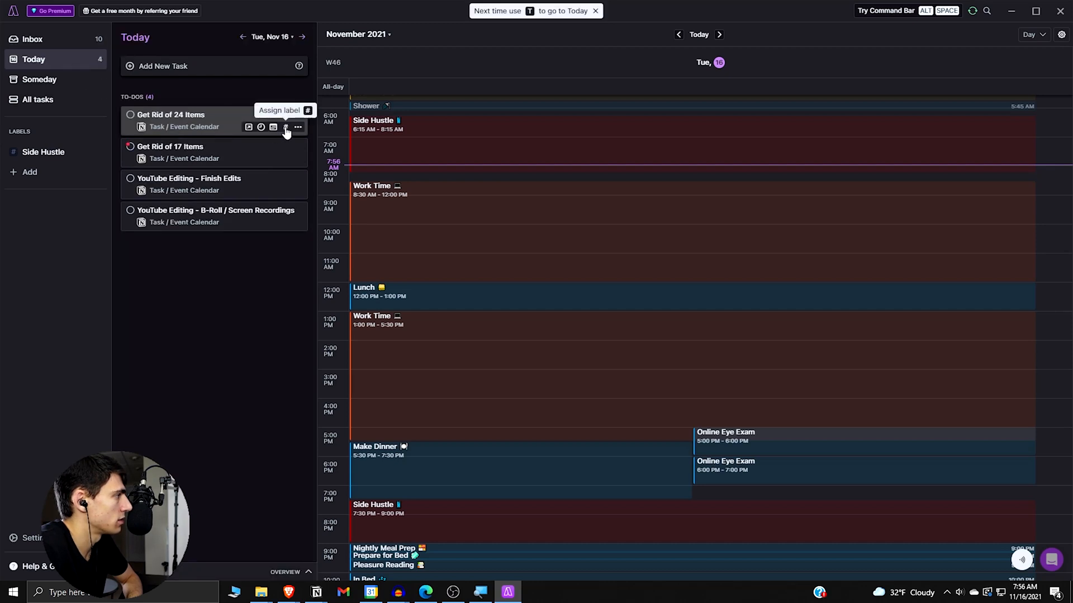
pyautogui.moveTo(285, 190)
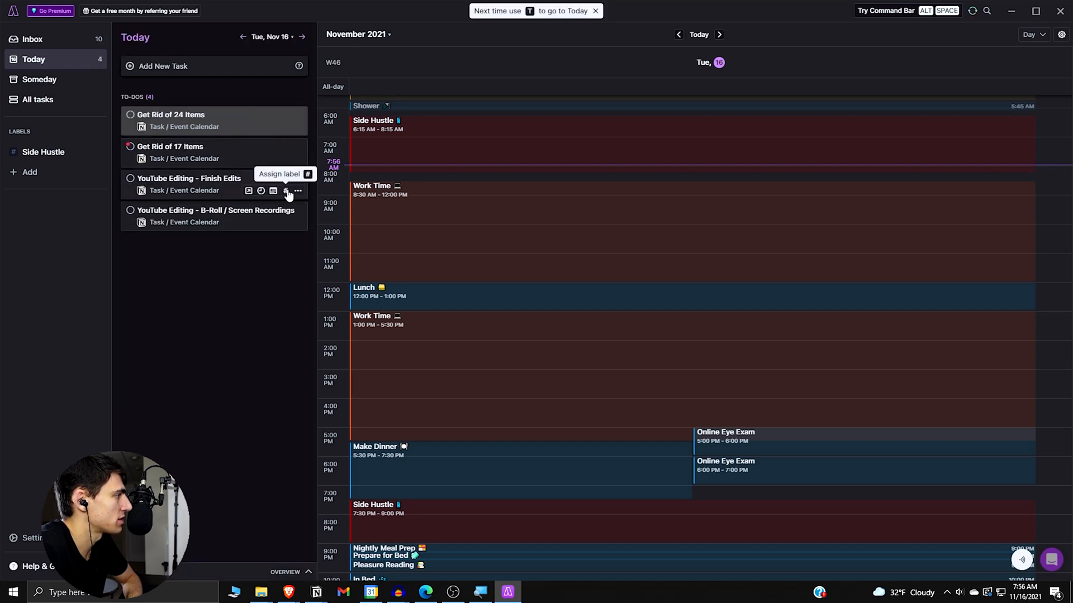
pyautogui.click(285, 190)
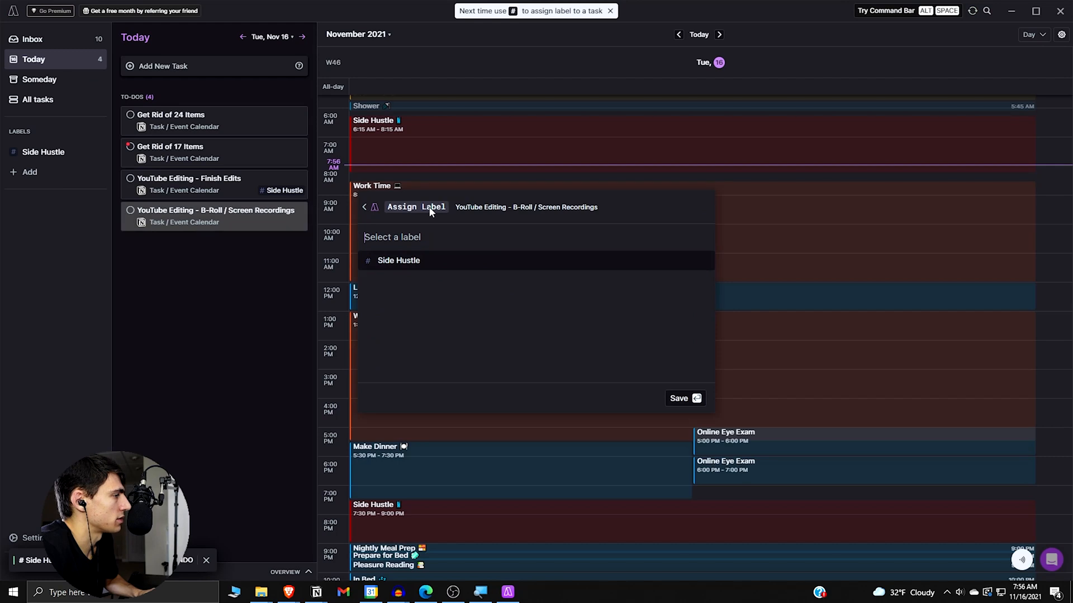
pyautogui.moveTo(407, 209)
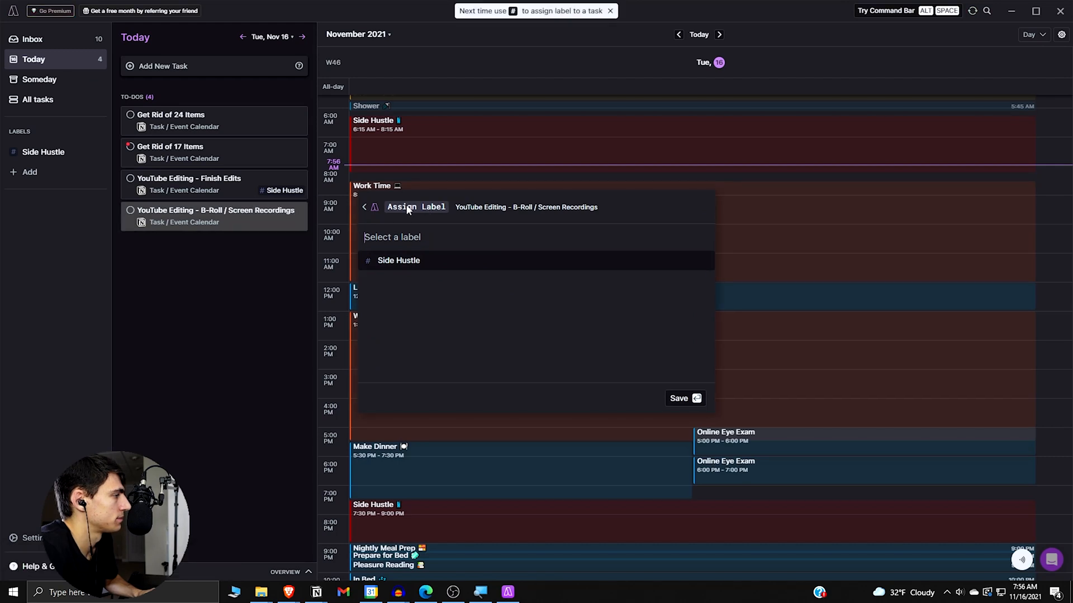
pyautogui.click(43, 152)
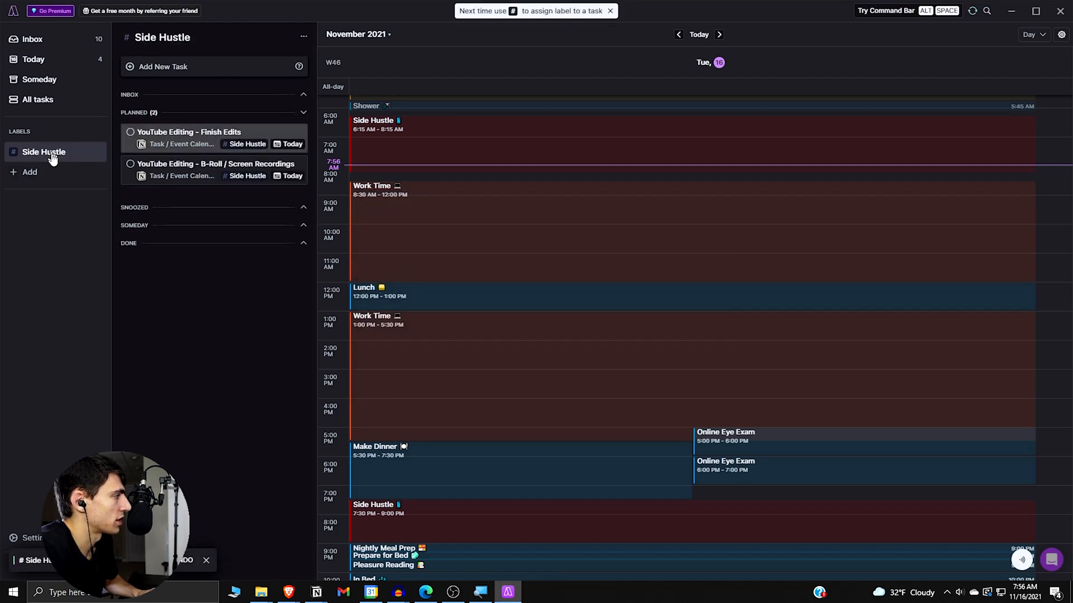
pyautogui.moveTo(95, 277)
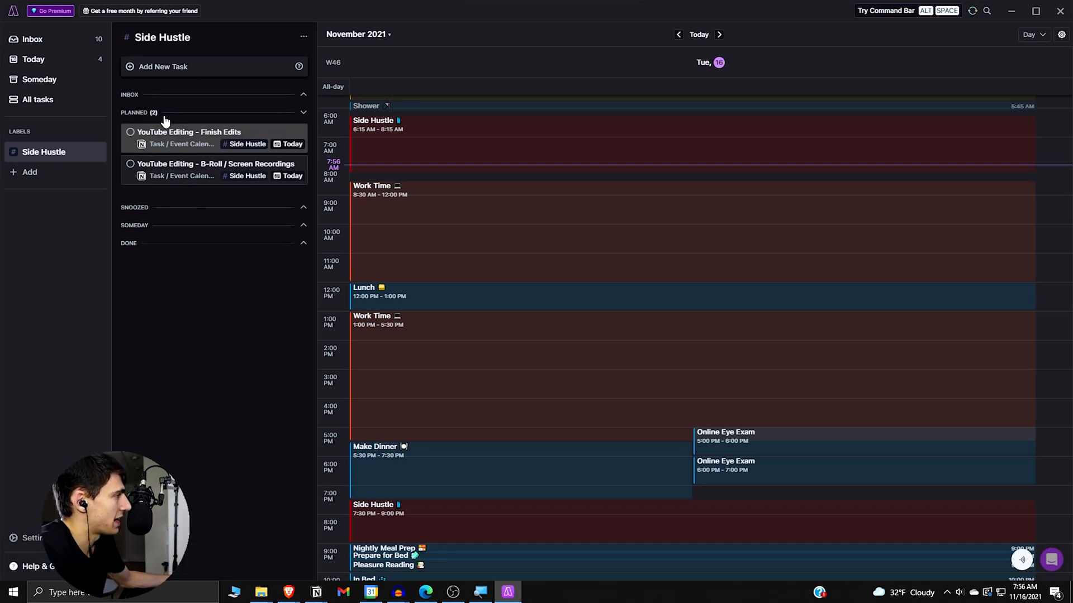
pyautogui.moveTo(236, 246)
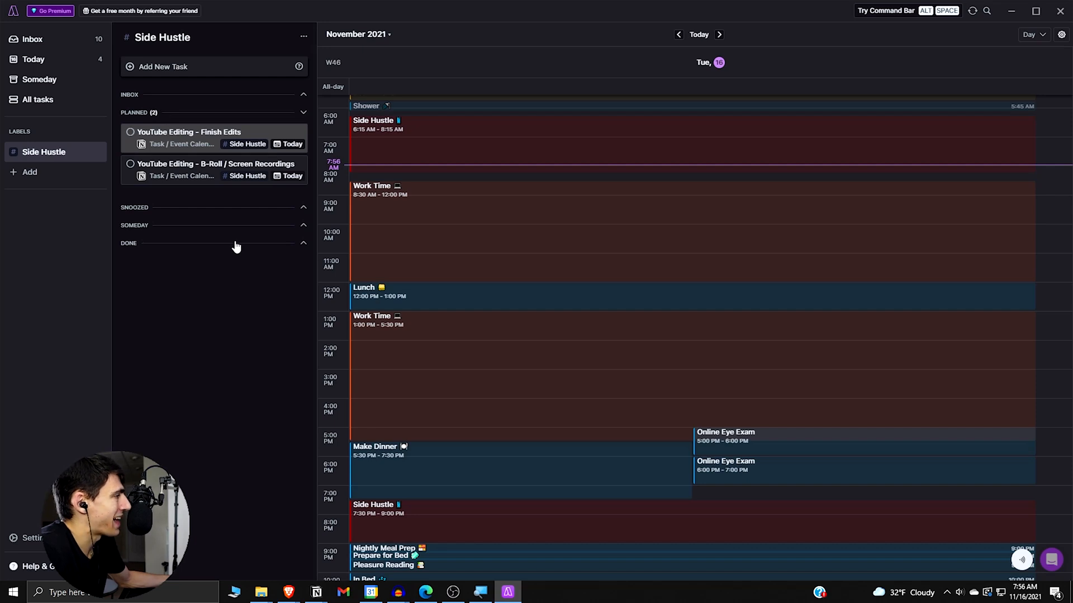
# Step: Add a 'Housekeeping' folder under Labels and go back to the inbox
pyautogui.click(24, 172)
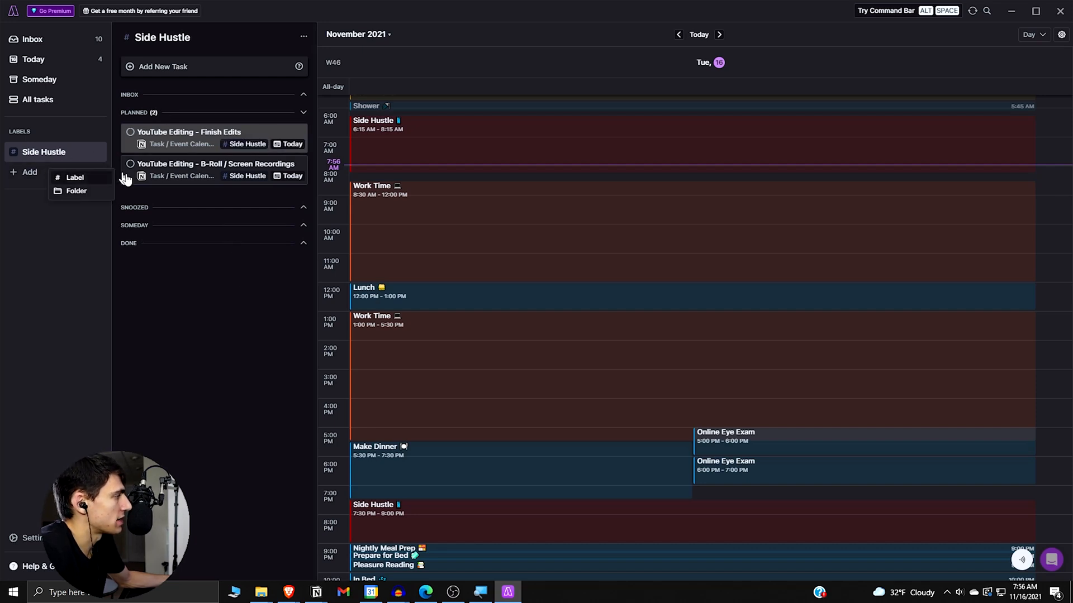
pyautogui.click(77, 190)
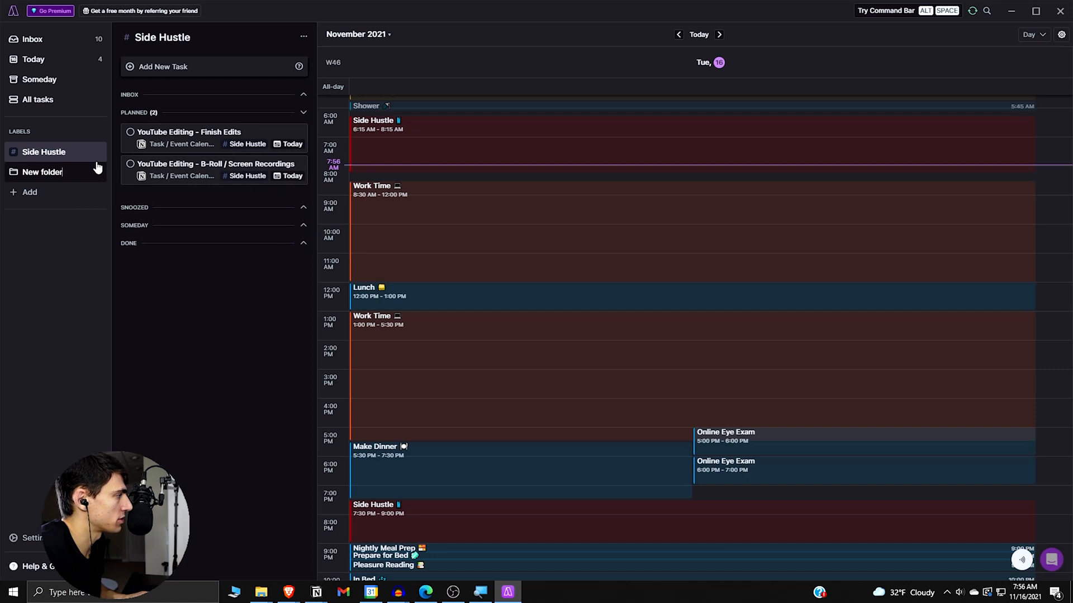
pyautogui.write('Houske')
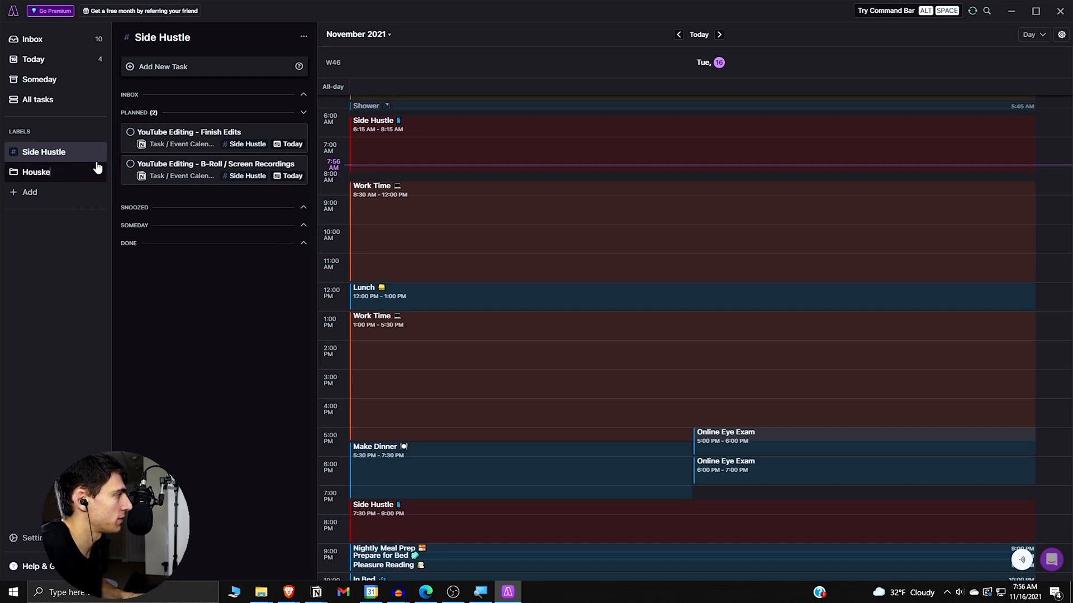
pyautogui.click(32, 39)
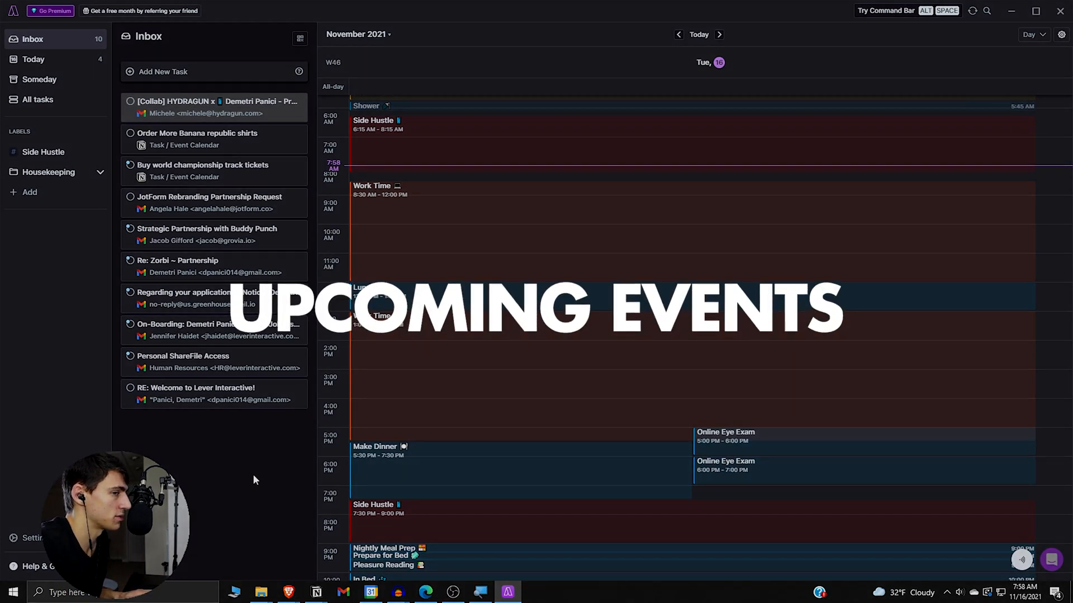
# Step: Preview ongoing and upcoming events, then dismiss the overlay
pyautogui.click(1020, 559)
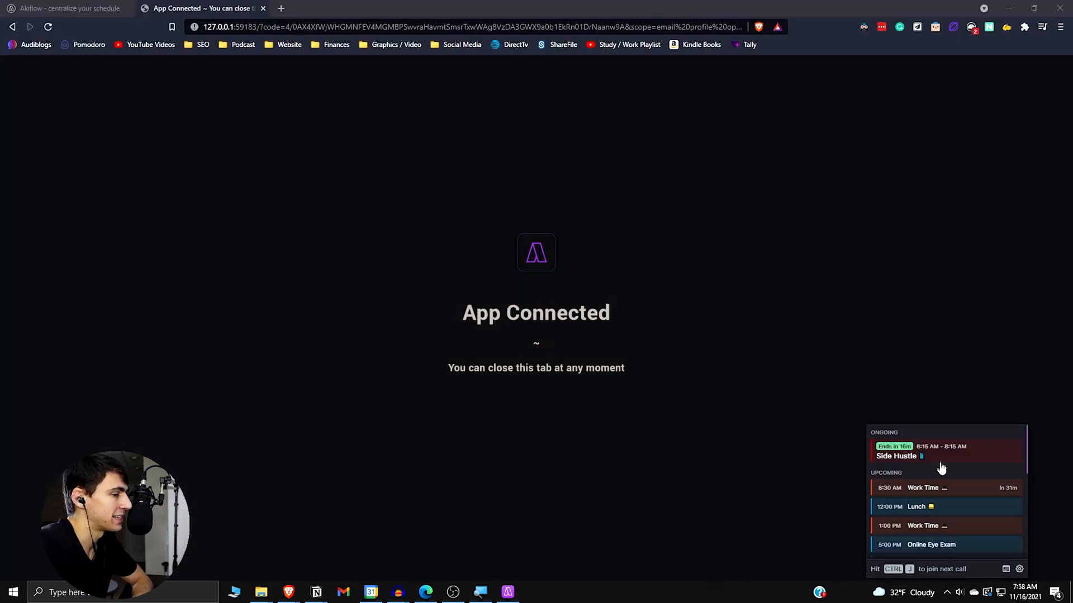
pyautogui.moveTo(944, 493)
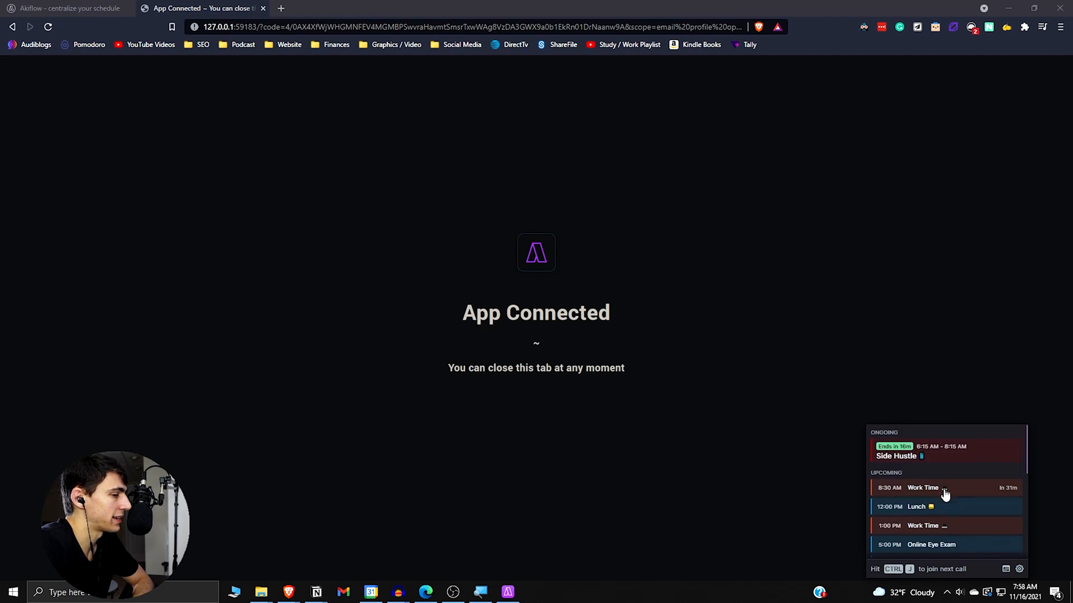
pyautogui.moveTo(552, 564)
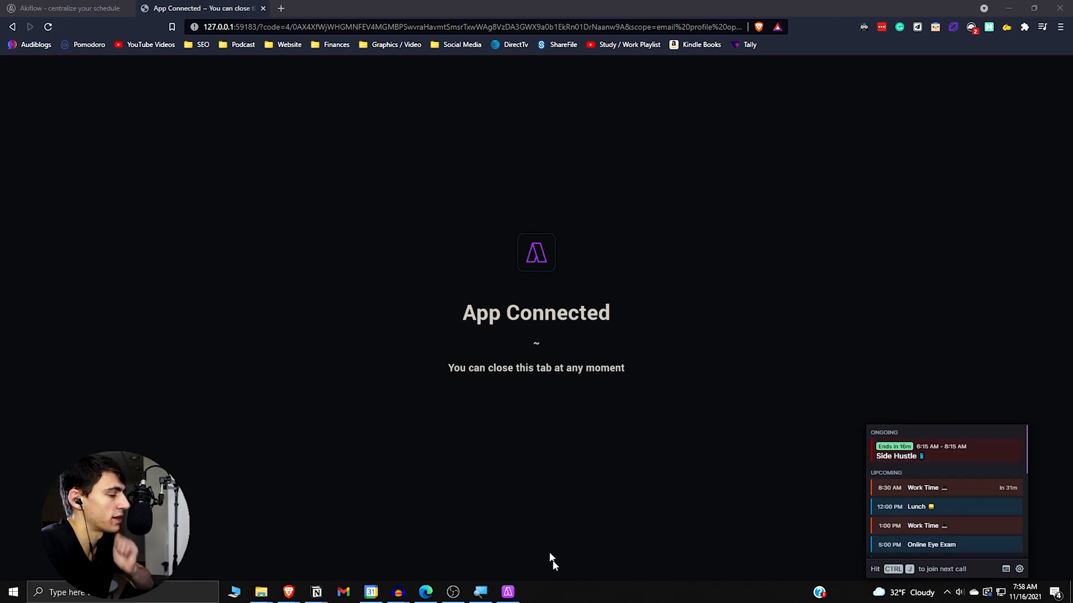
pyautogui.click(506, 592)
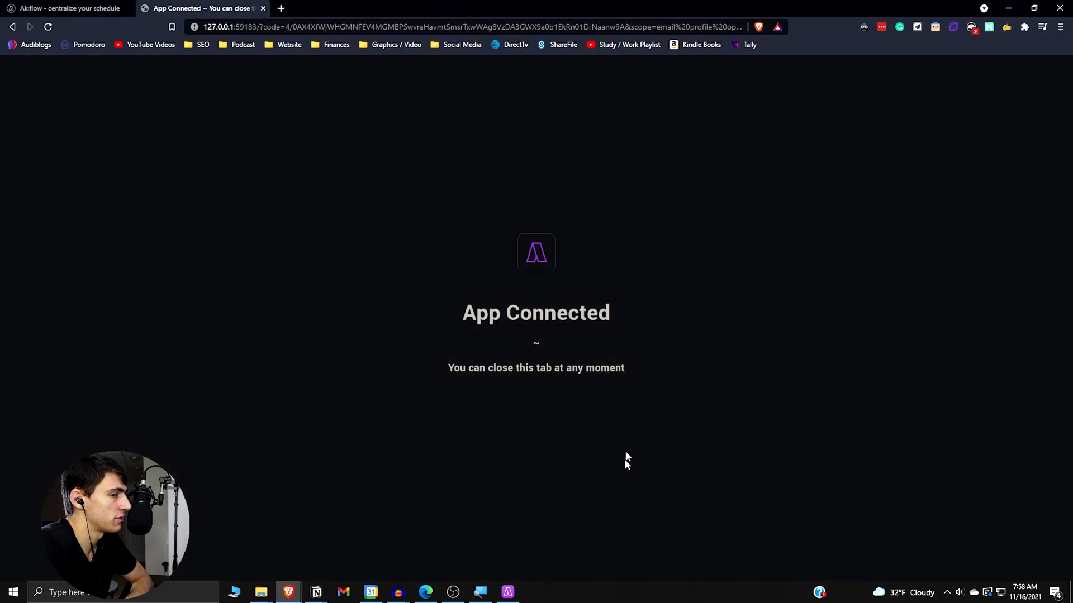
# Step: Bring the Akiflow window back in front of the browser
pyautogui.click(506, 592)
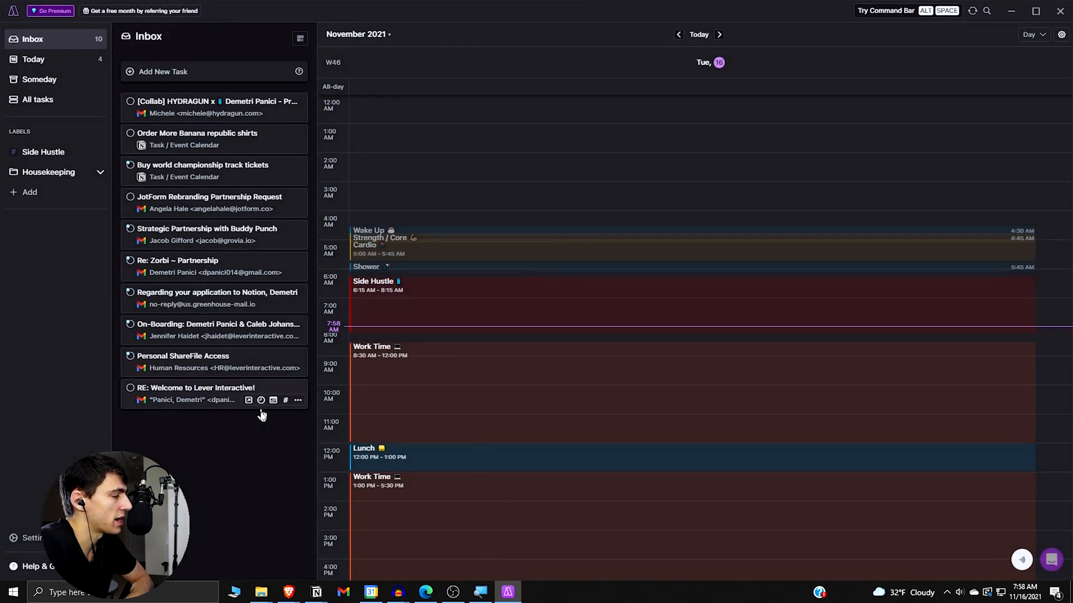
pyautogui.moveTo(261, 428)
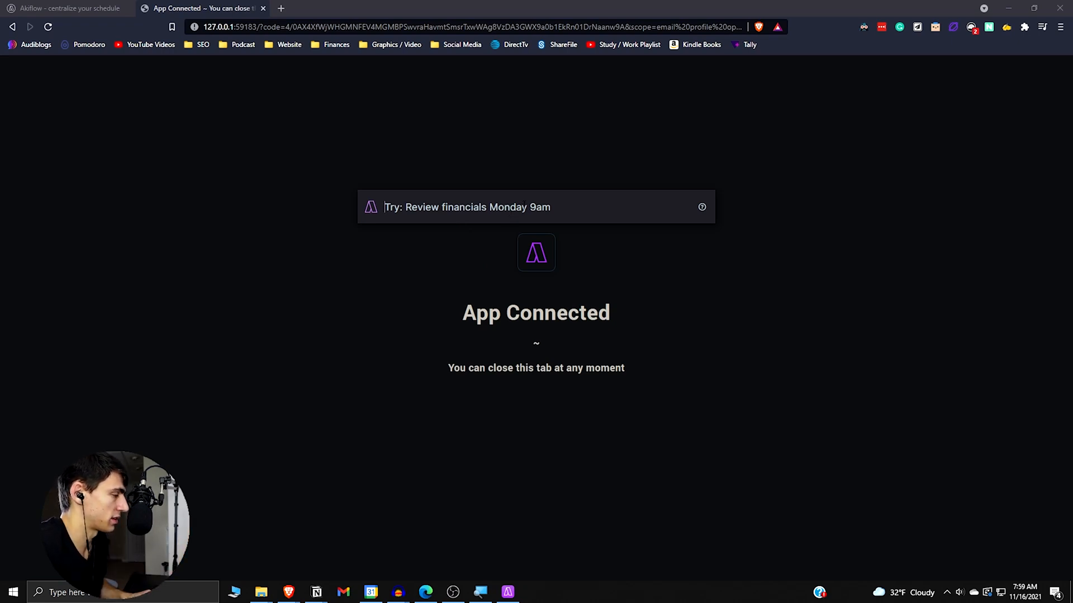
# Step: Enter 'cook pasta at 3pm tomorrow' in quick entry, then return to Akiflow
pyautogui.write('cook pasta a')
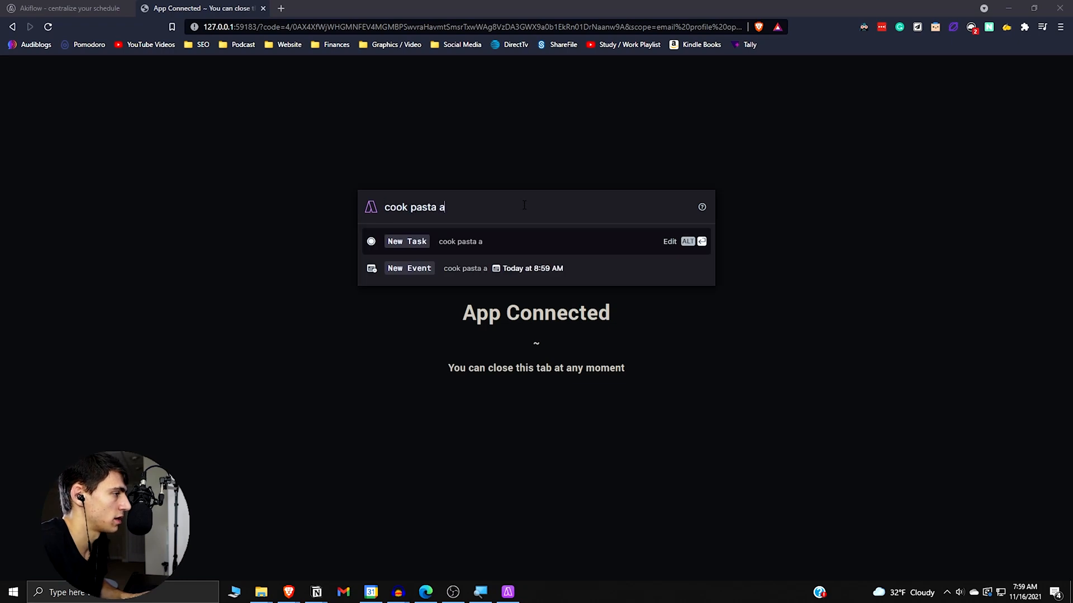
pyautogui.write('t 3pm tomor')
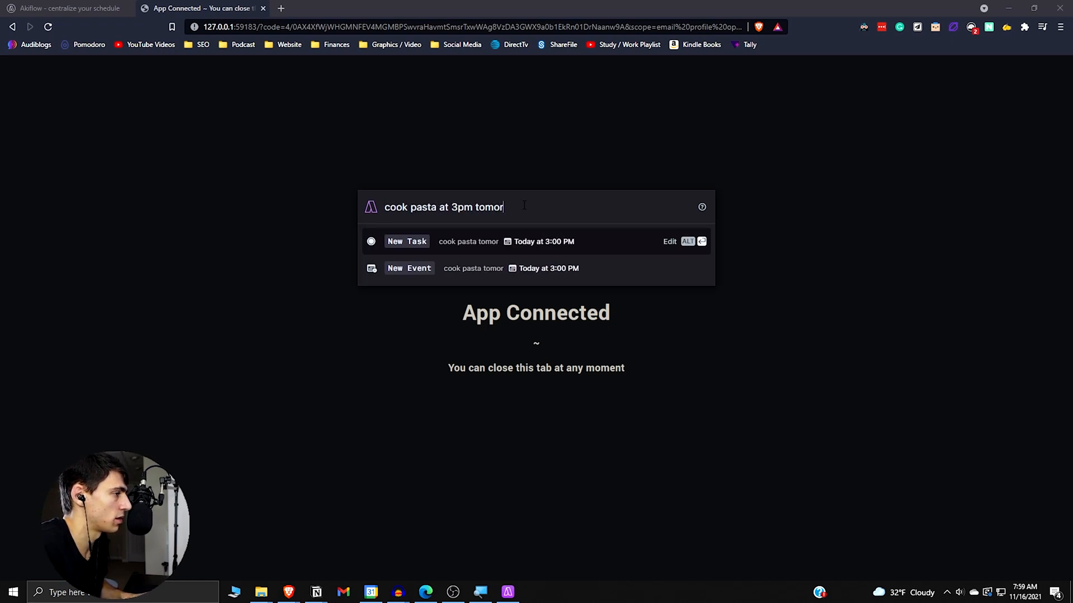
pyautogui.write('ro')
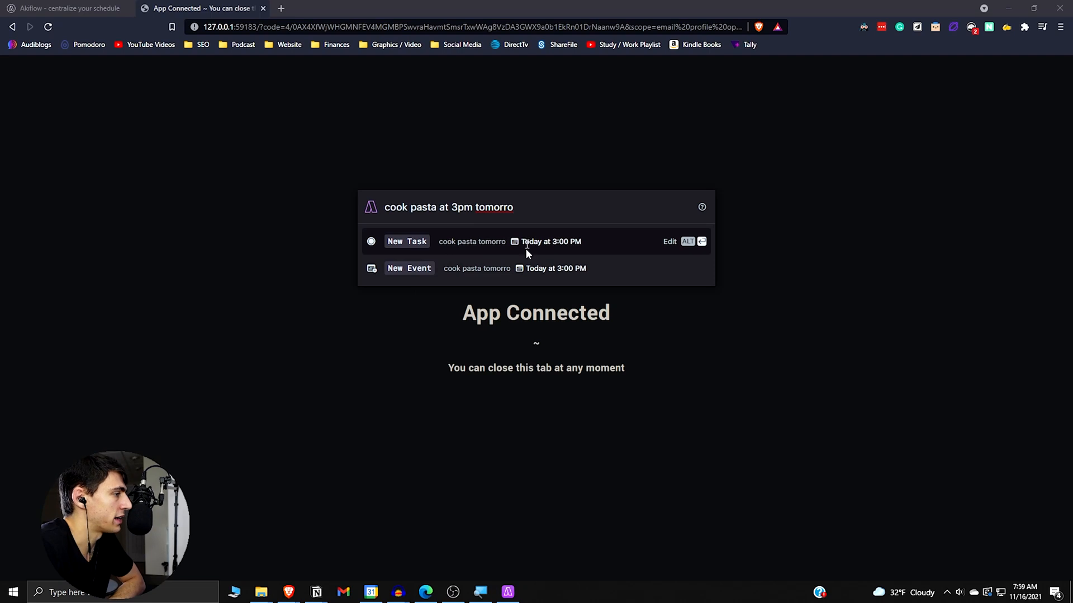
pyautogui.write('w')
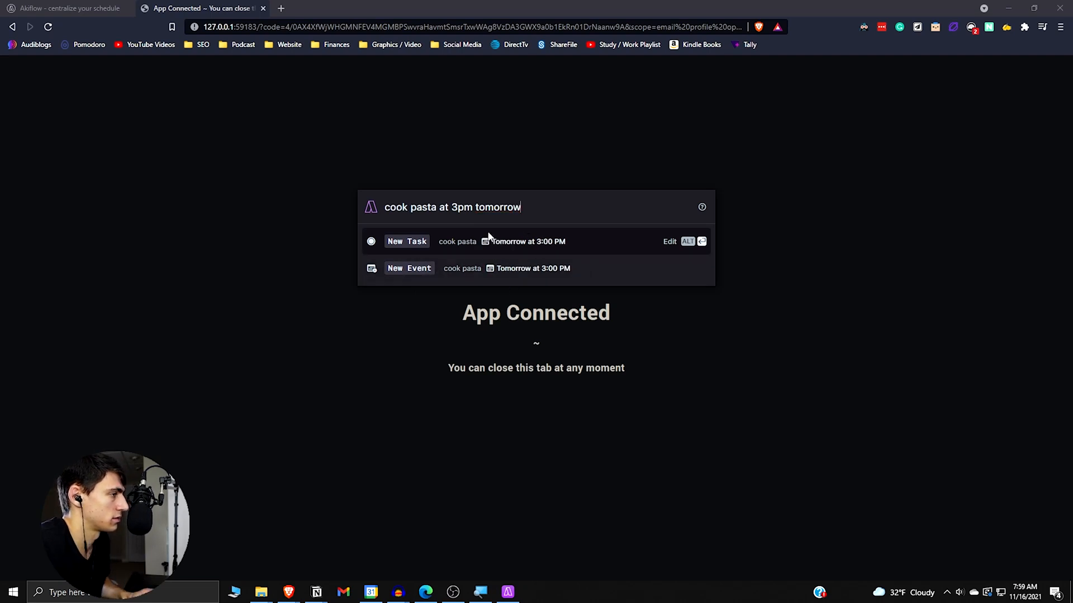
pyautogui.moveTo(662, 245)
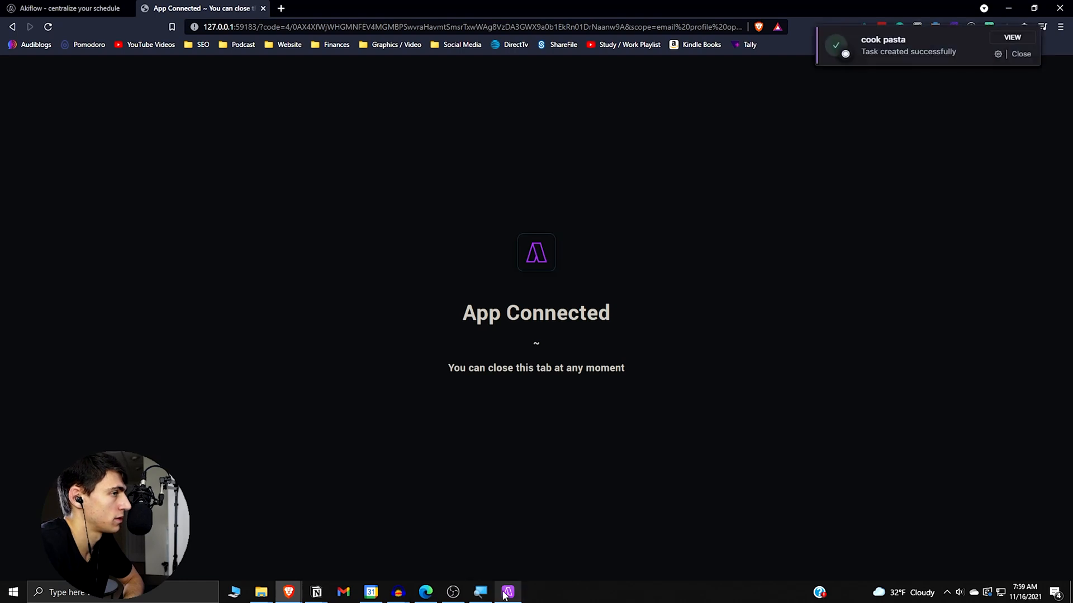
pyautogui.click(508, 592)
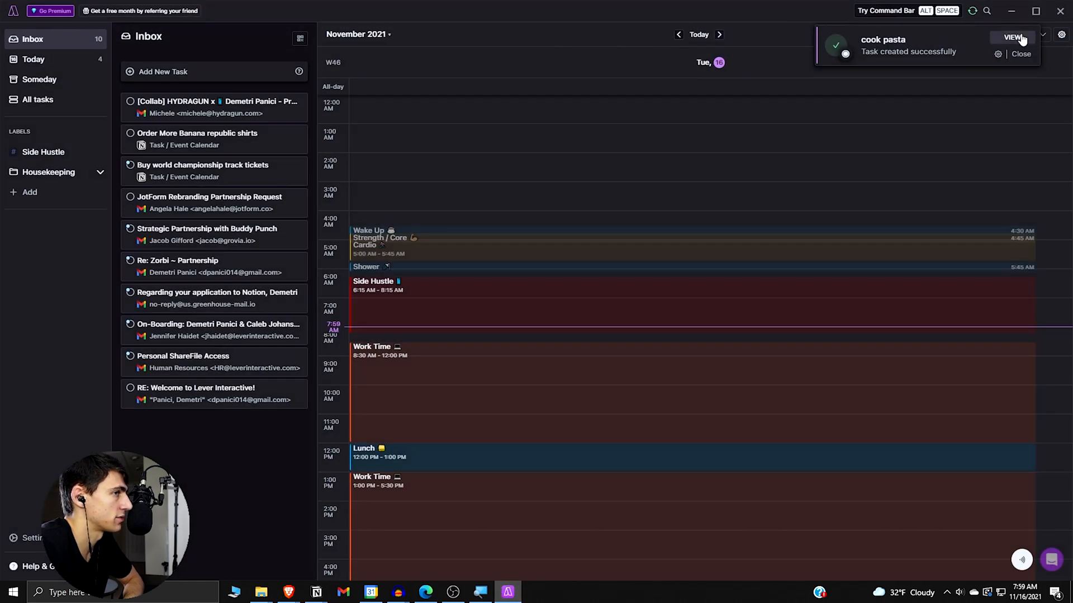
# Step: View the new cook pasta task at 3:00 PM on Wednesday, November 17
pyautogui.click(1013, 37)
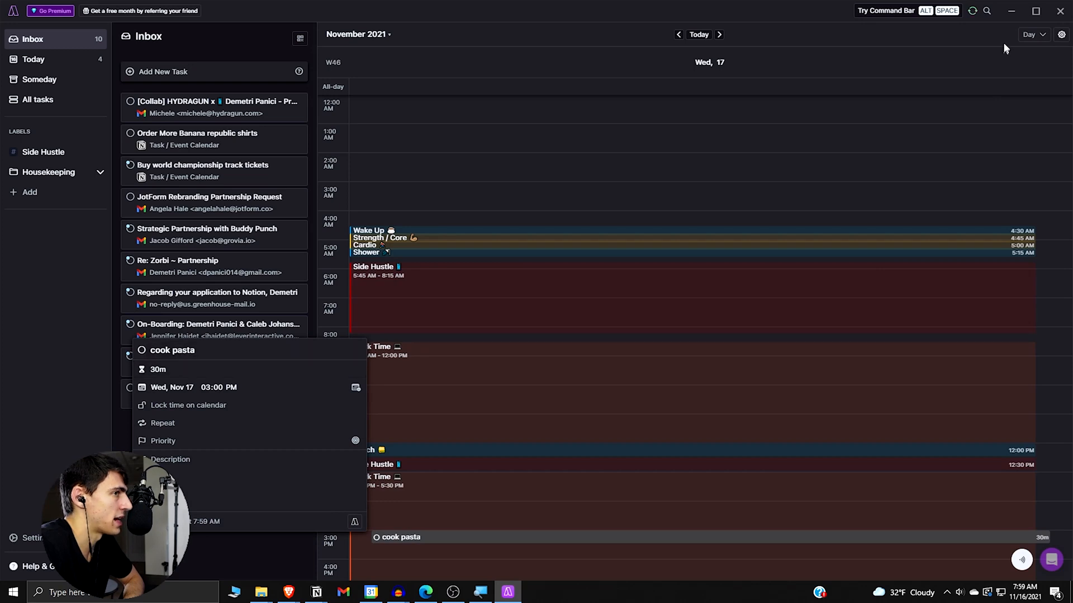
pyautogui.moveTo(971, 10)
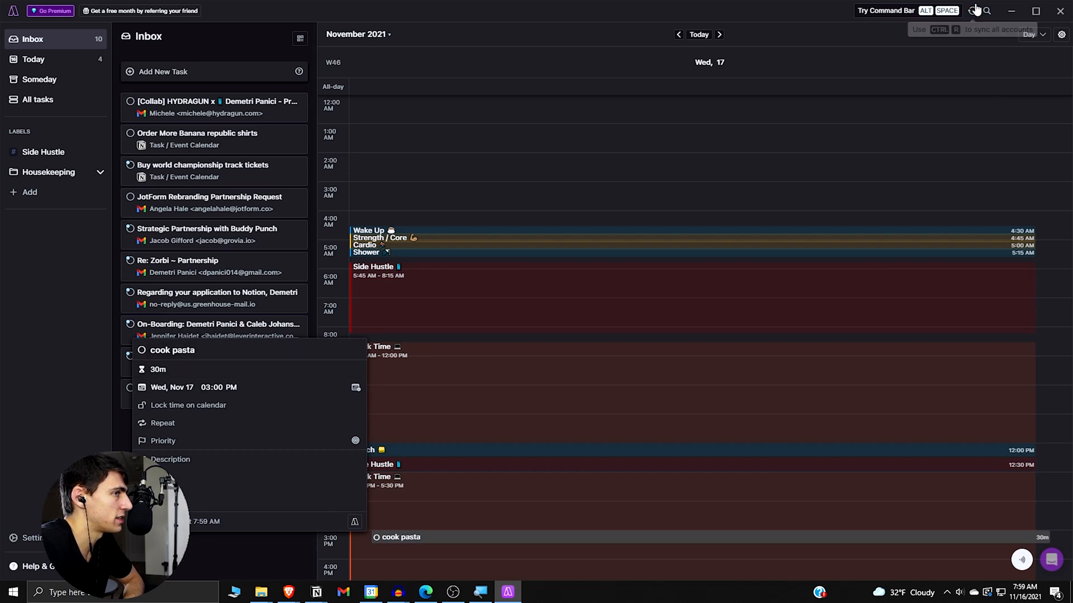
pyautogui.moveTo(998, 26)
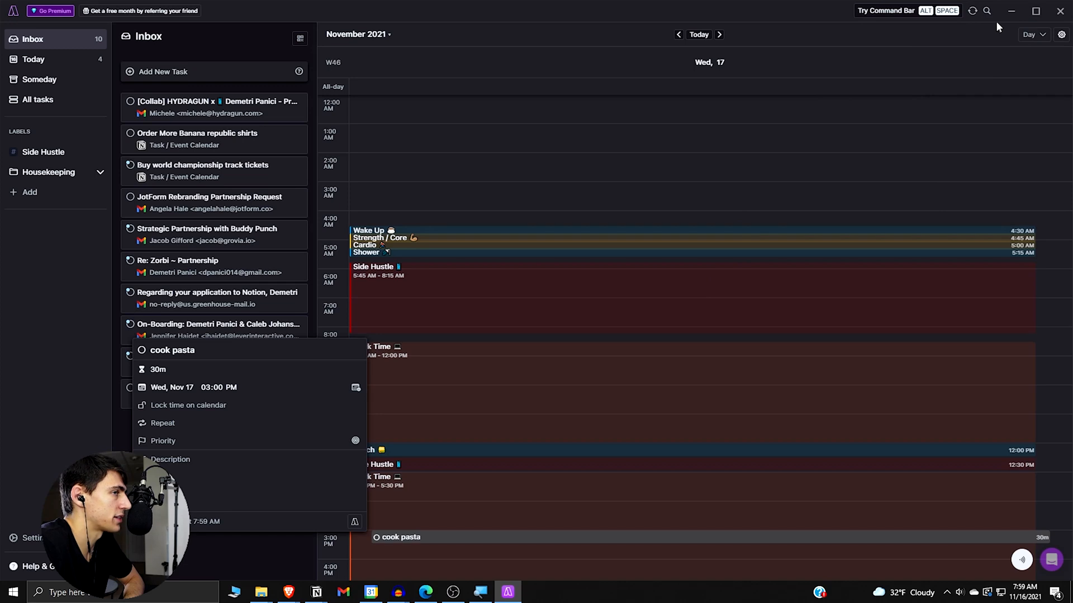
pyautogui.moveTo(238, 566)
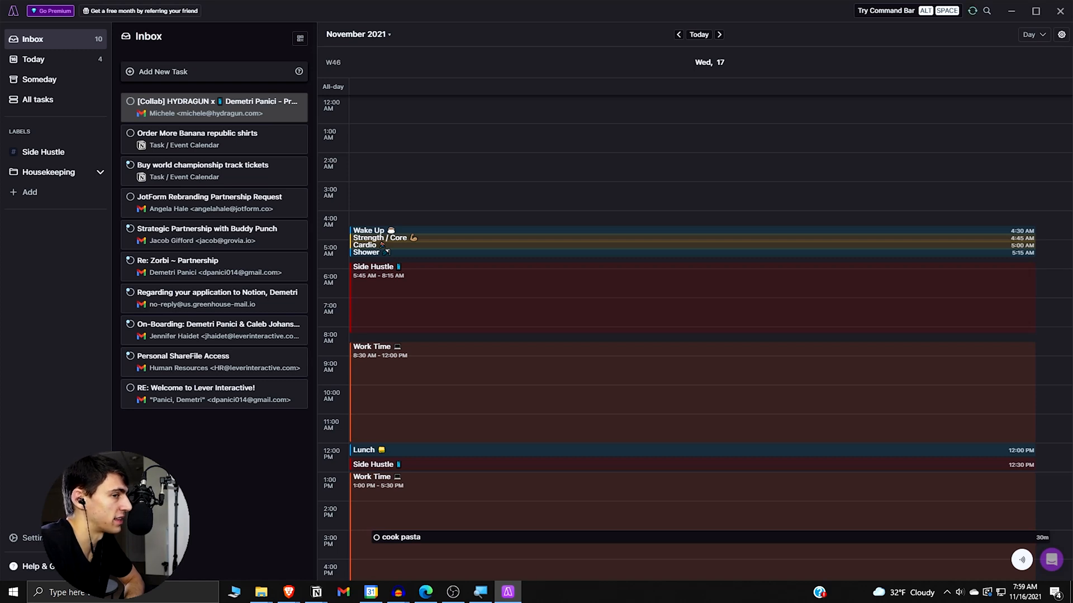
pyautogui.moveTo(573, 248)
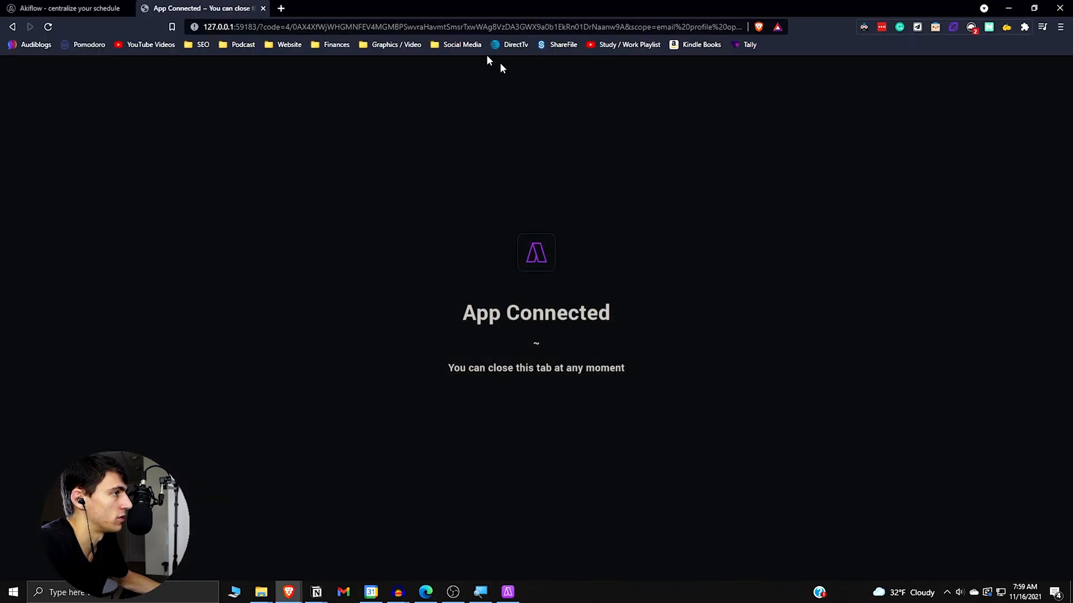
# Step: Capture the pricing headline 'Join Akiflow now to live a healthier working life' as a task
pyautogui.click(65, 8)
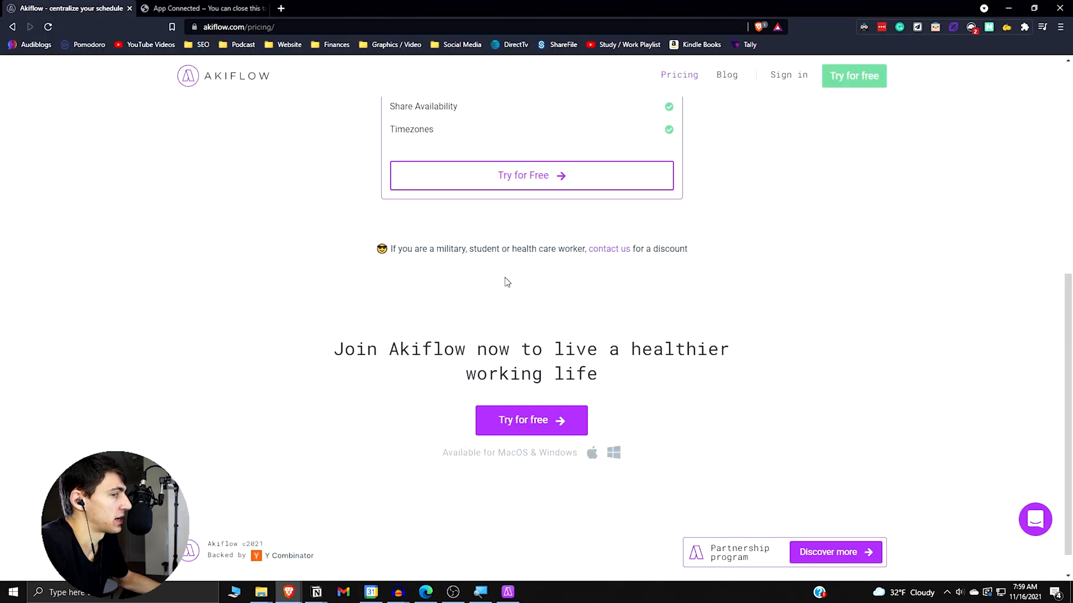
pyautogui.moveTo(484, 302)
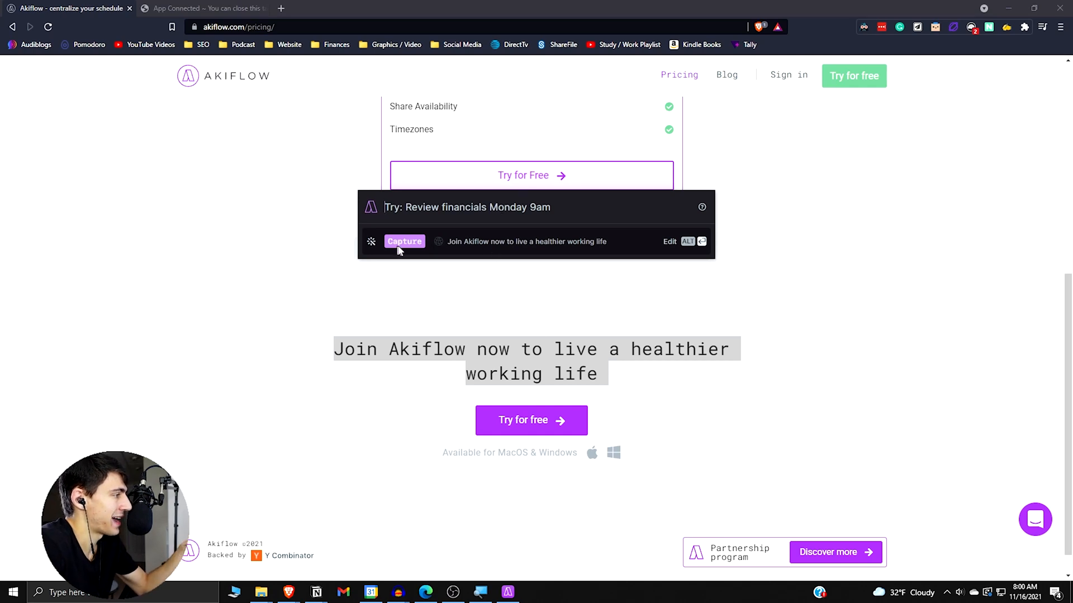
pyautogui.moveTo(472, 240)
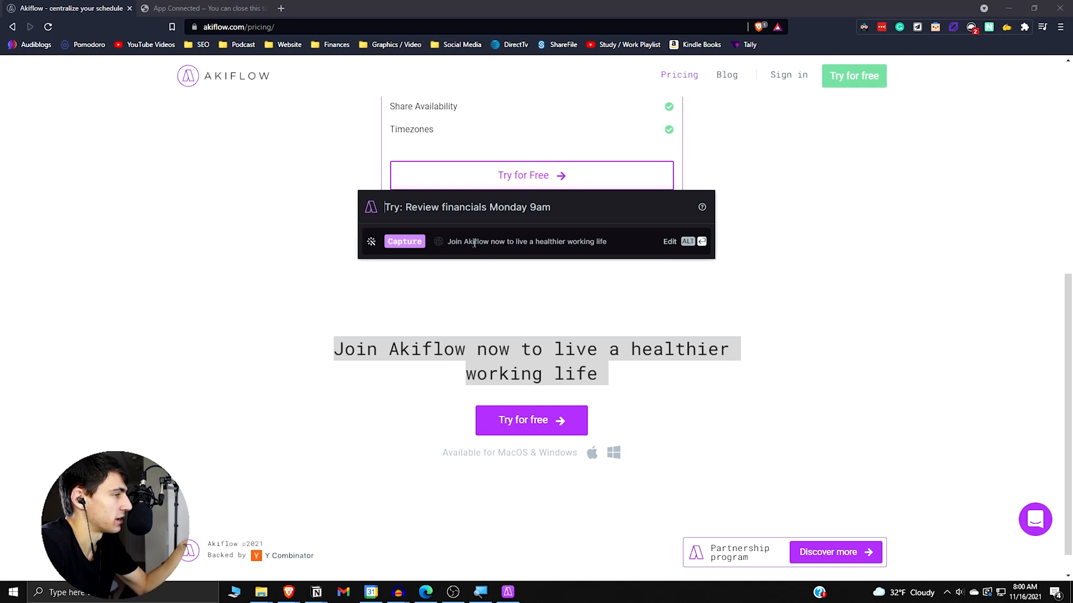
pyautogui.click(403, 240)
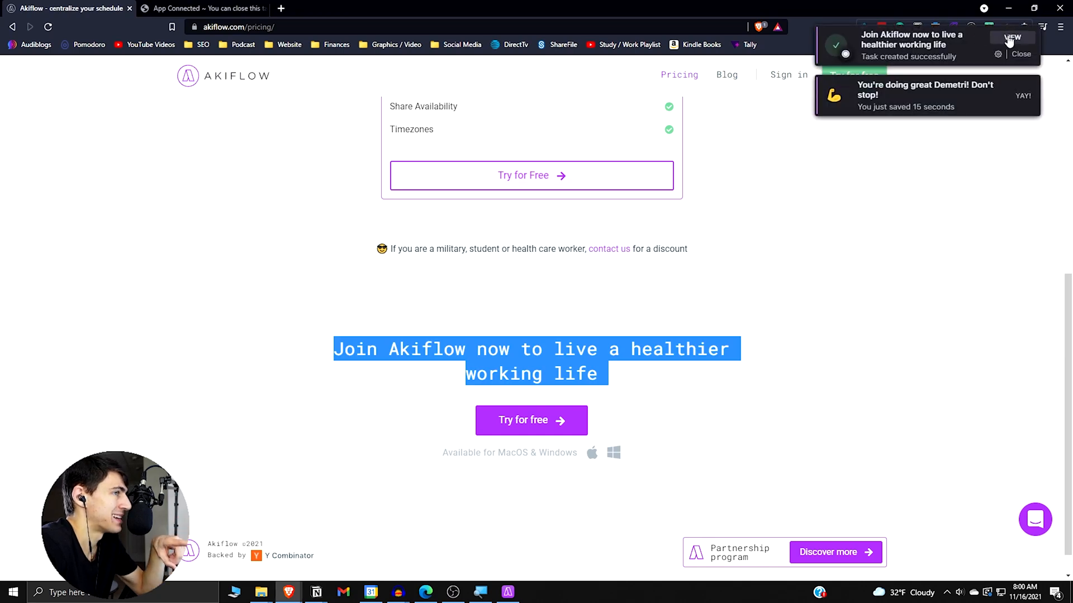
pyautogui.click(1011, 37)
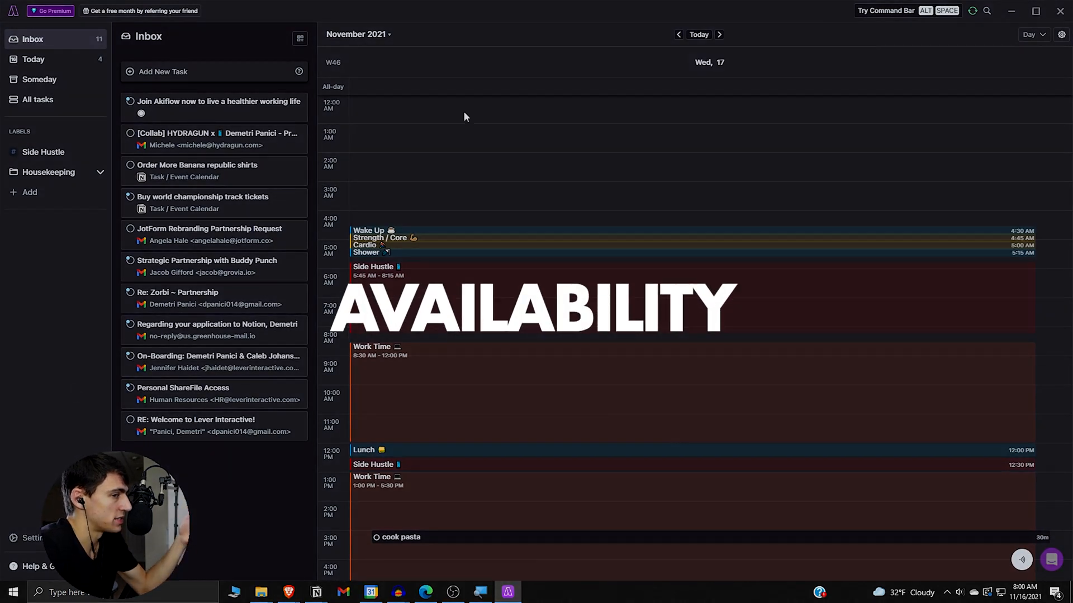
# Step: Open Share Availability and add a Central Standard Time (GMT-6) column
pyautogui.click(300, 38)
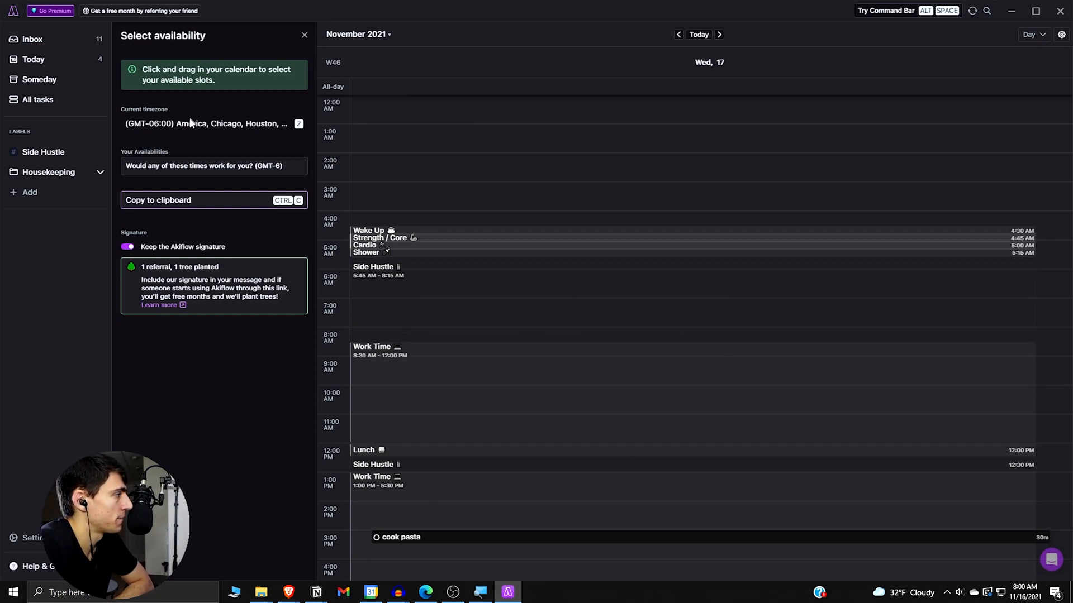
pyautogui.moveTo(240, 133)
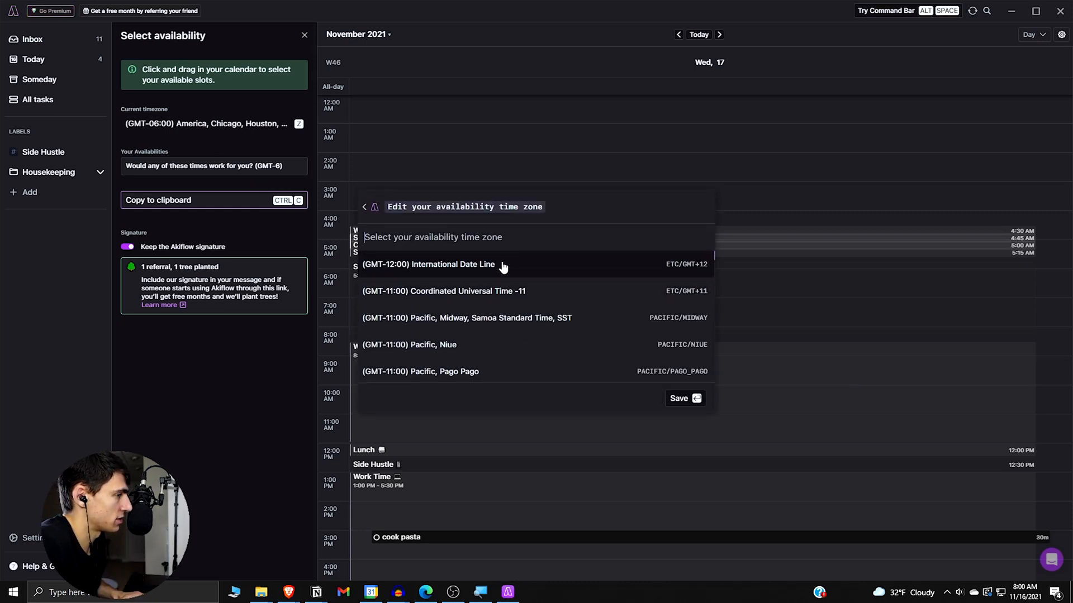
pyautogui.moveTo(459, 291)
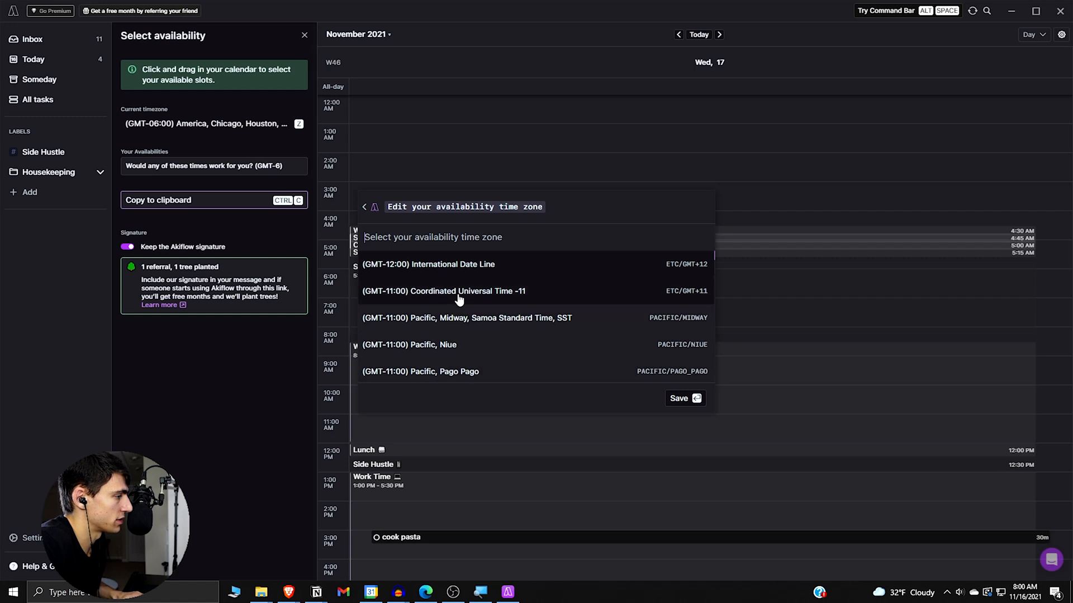
pyautogui.write('central st')
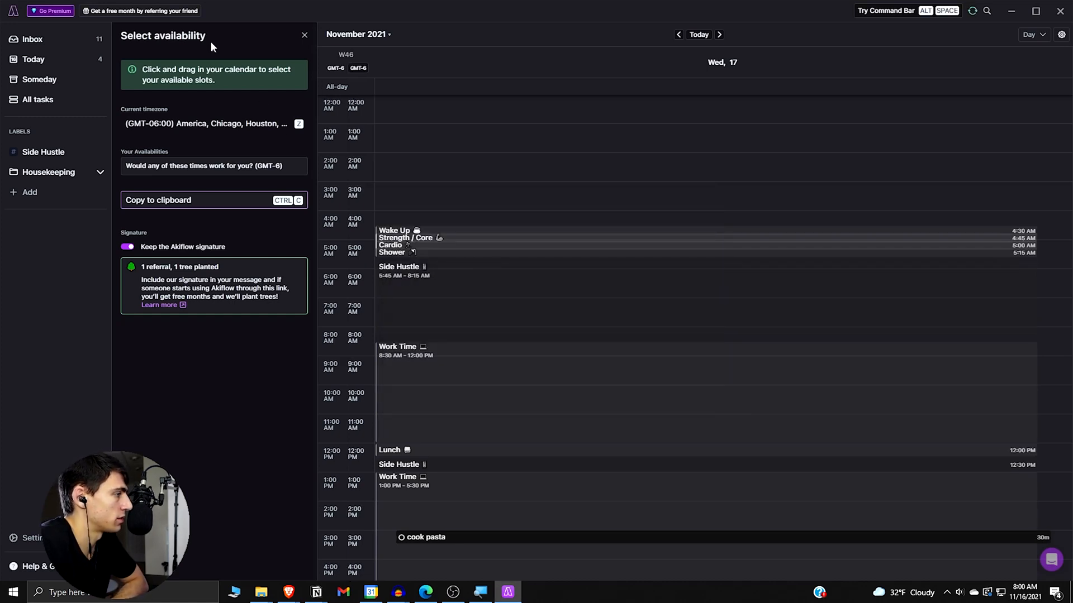
pyautogui.moveTo(290, 209)
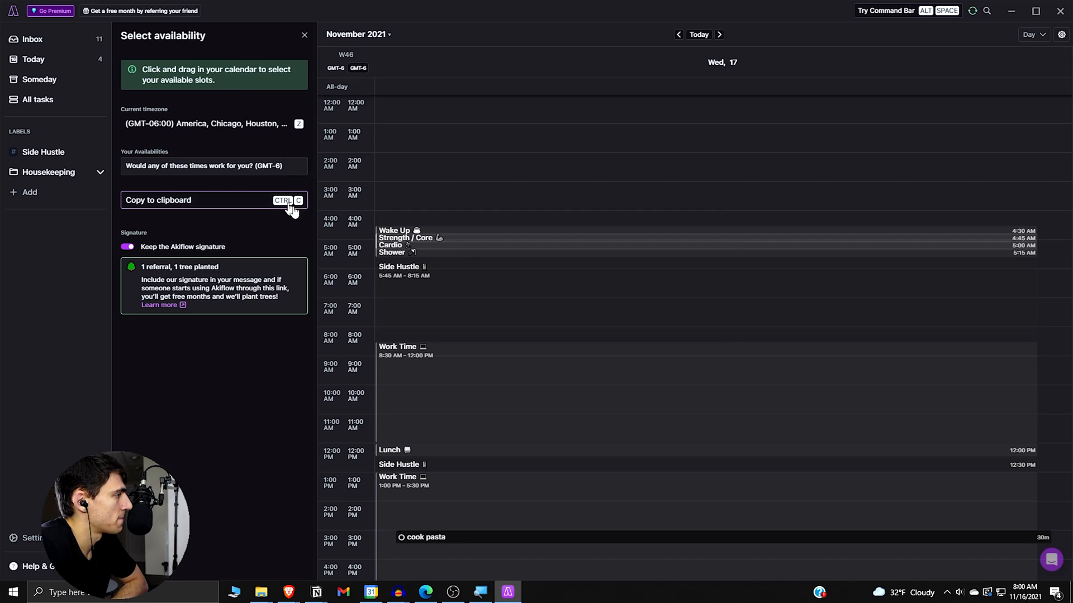
pyautogui.moveTo(253, 178)
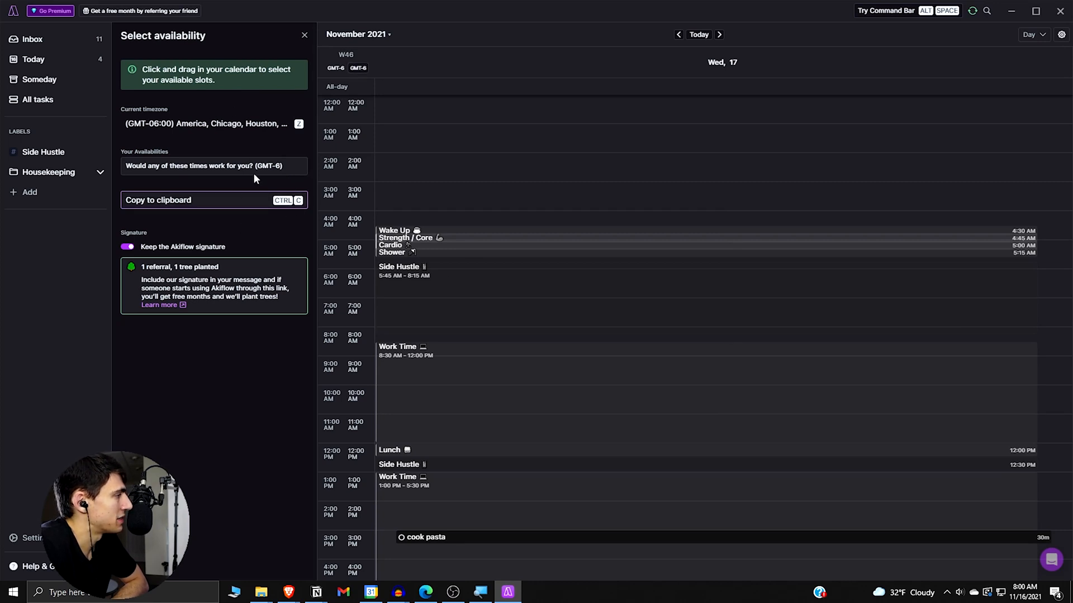
pyautogui.moveTo(994, 55)
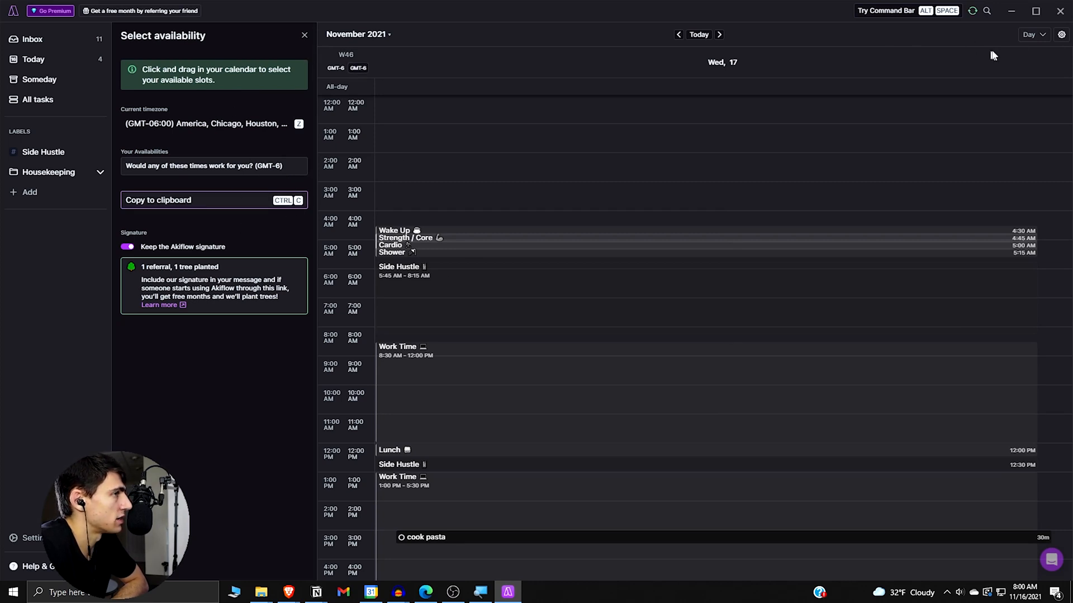
pyautogui.moveTo(287, 165)
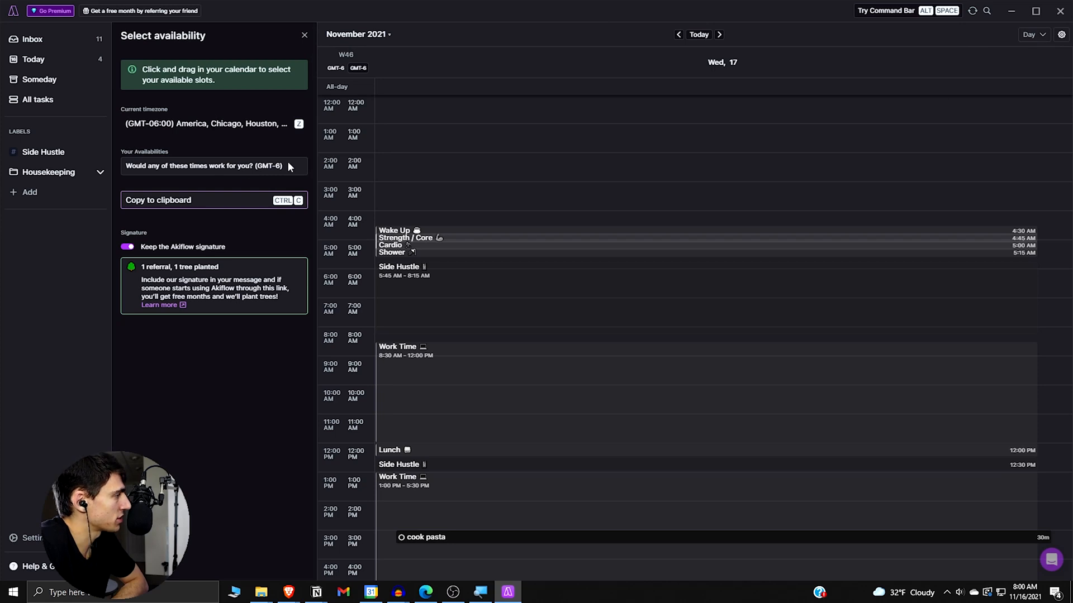
pyautogui.moveTo(697, 59)
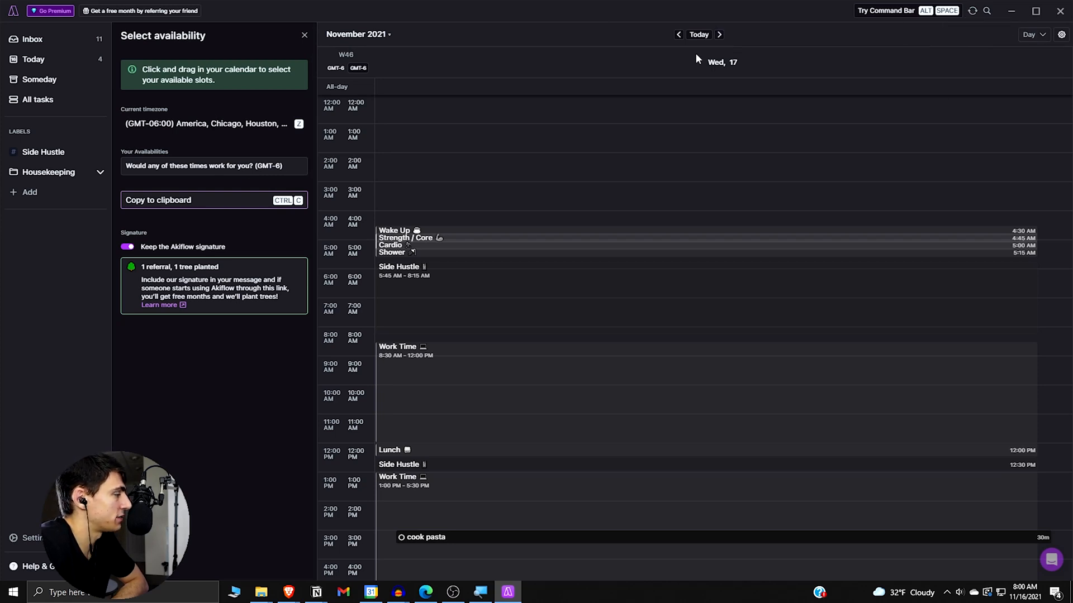
pyautogui.moveTo(191, 179)
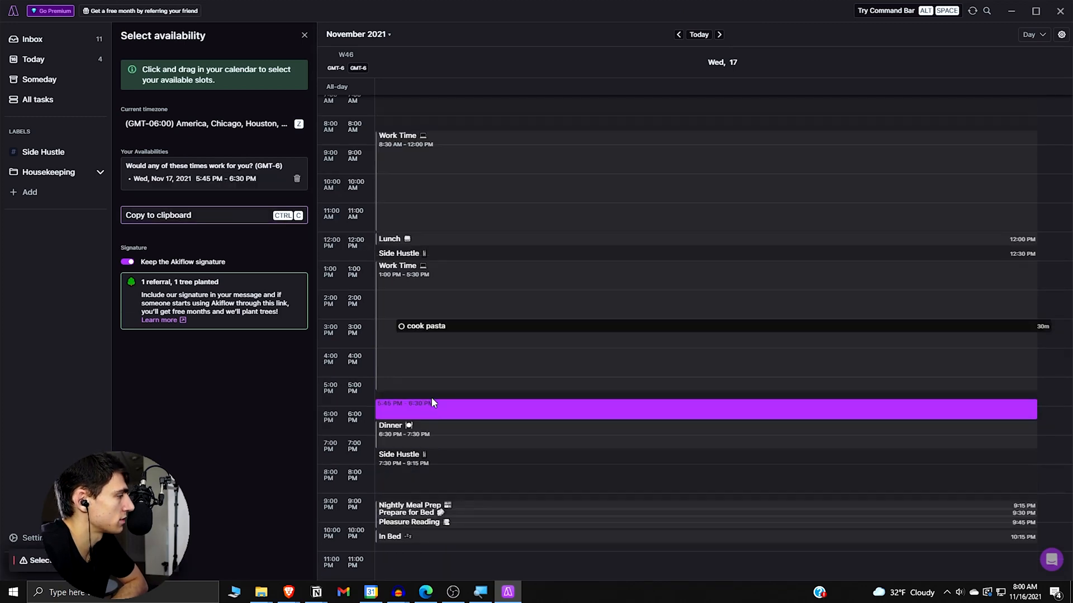
pyautogui.moveTo(274, 195)
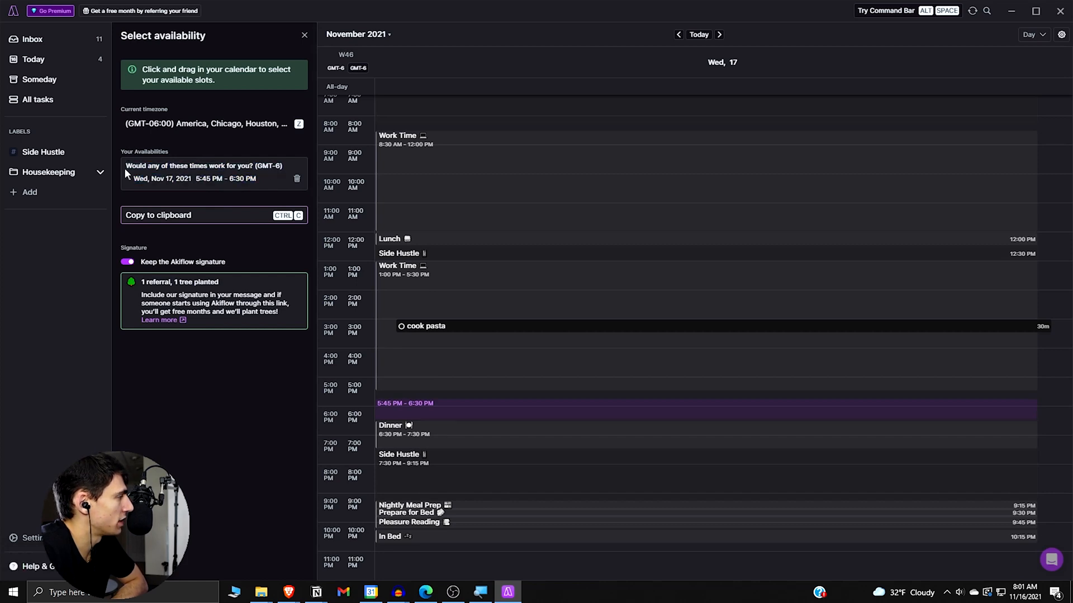
# Step: Select the Wednesday 5:45–6:30 PM slot and bring it into a Gmail message
pyautogui.doubleClick(203, 171)
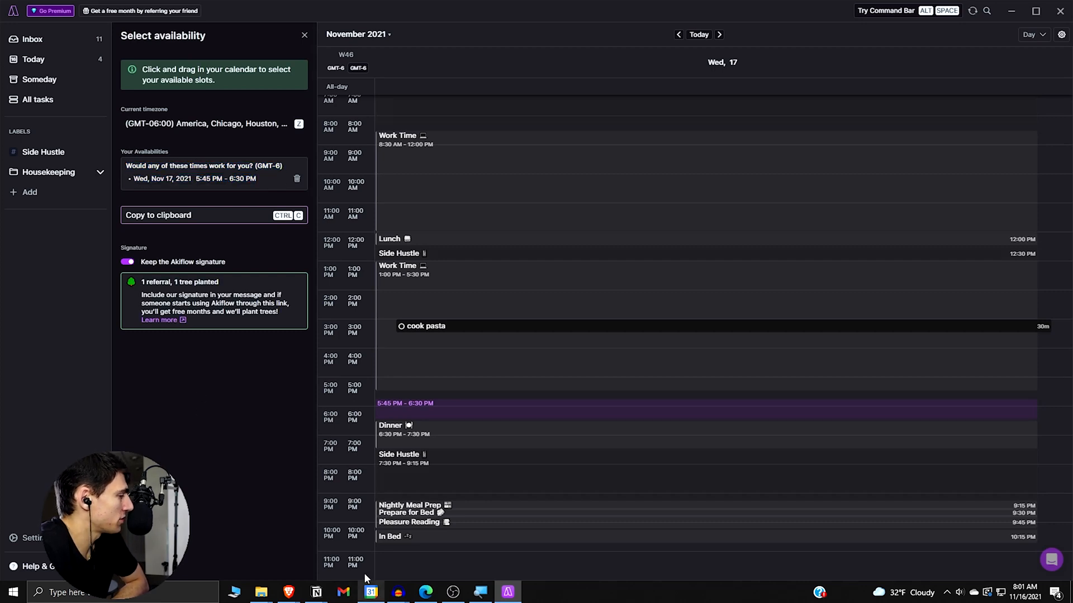
pyautogui.click(345, 592)
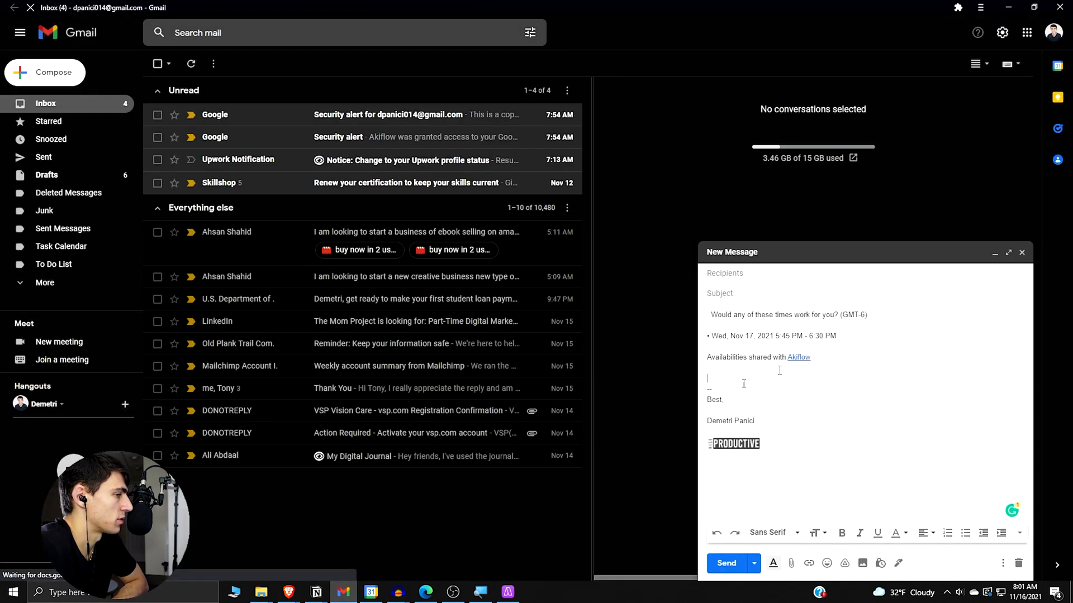
# Step: Add the Wednesday 8:15–9:15 PM slot to the Gmail draft
pyautogui.click(507, 592)
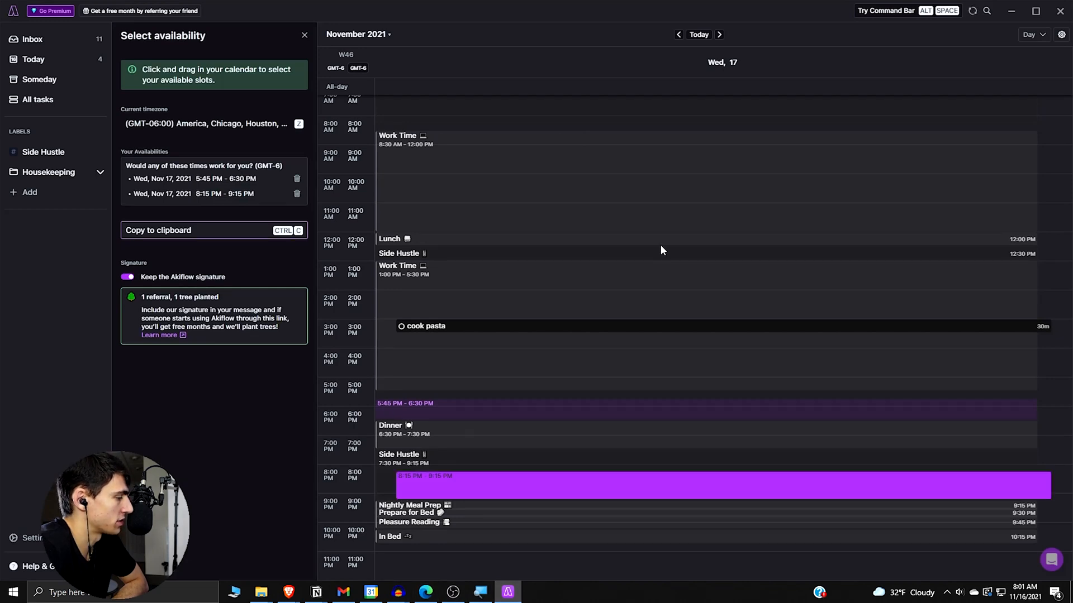
pyautogui.scroll(3)
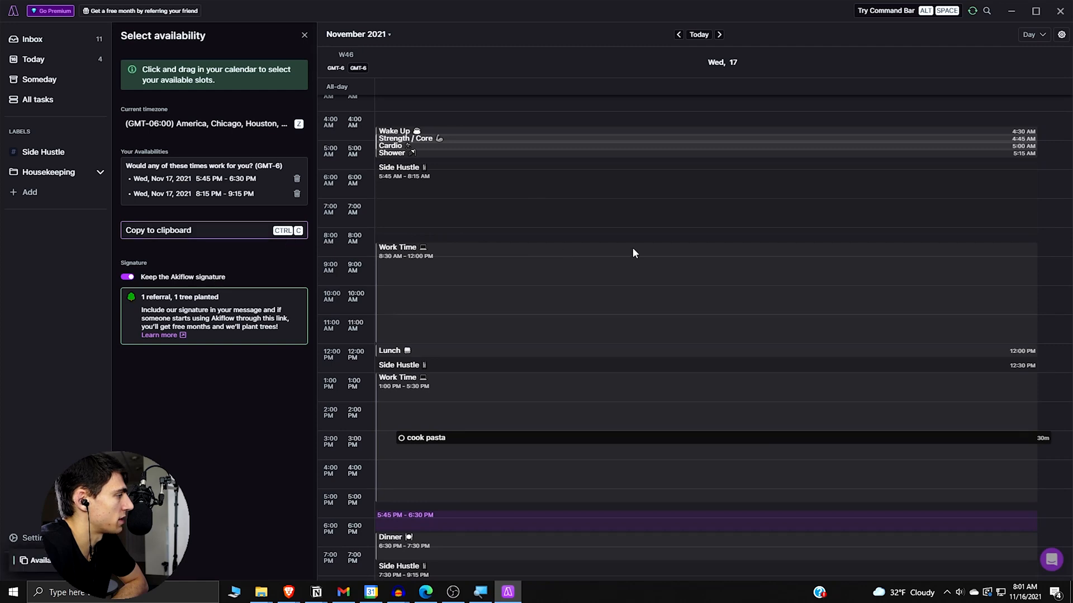
pyautogui.click(343, 592)
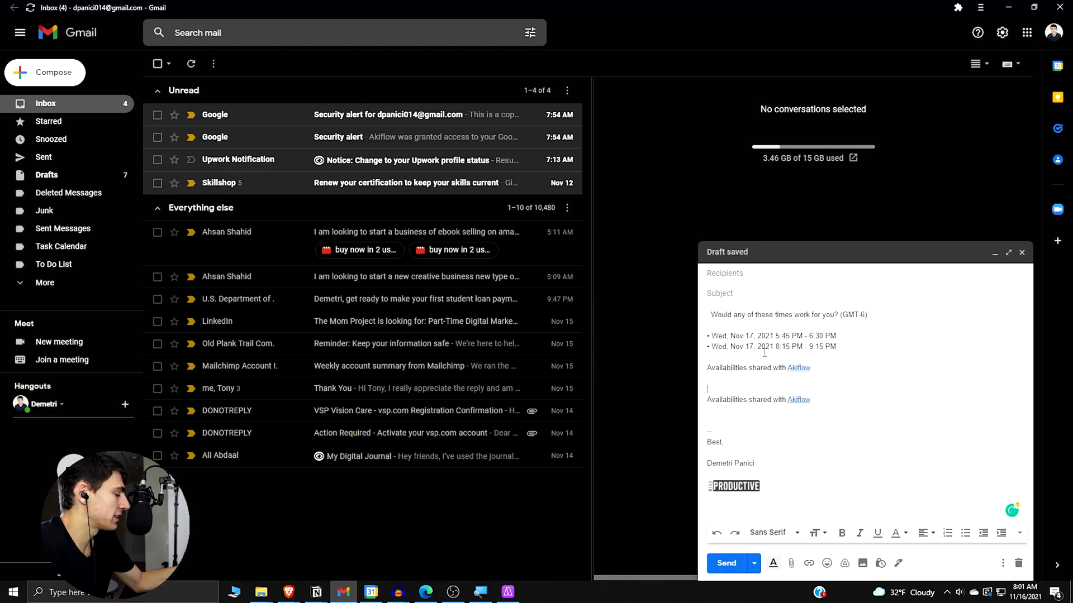